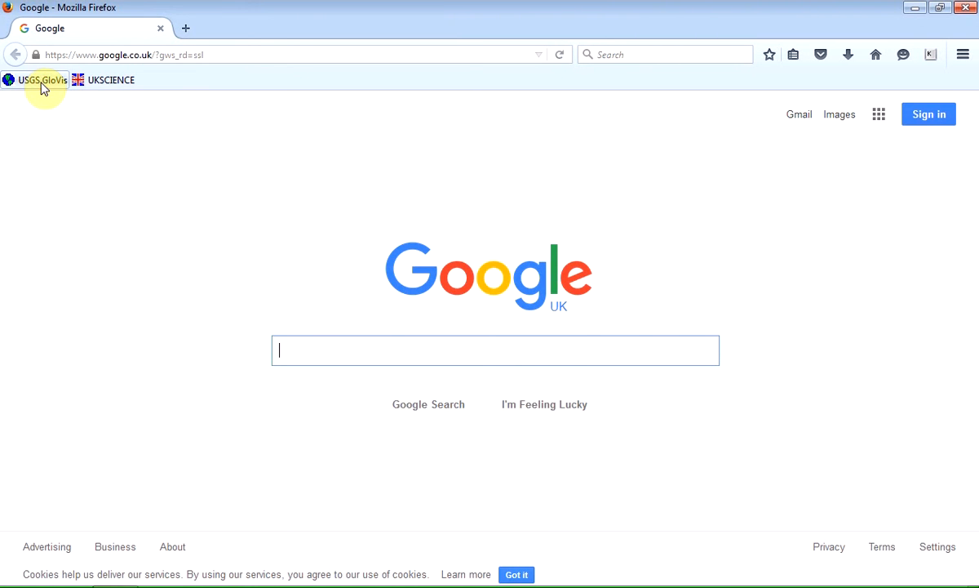
- Load glovis.usgs.gov from the 'USGS GloVis' bookmark
{"action": "left_click", "coordinate": [41, 80]}
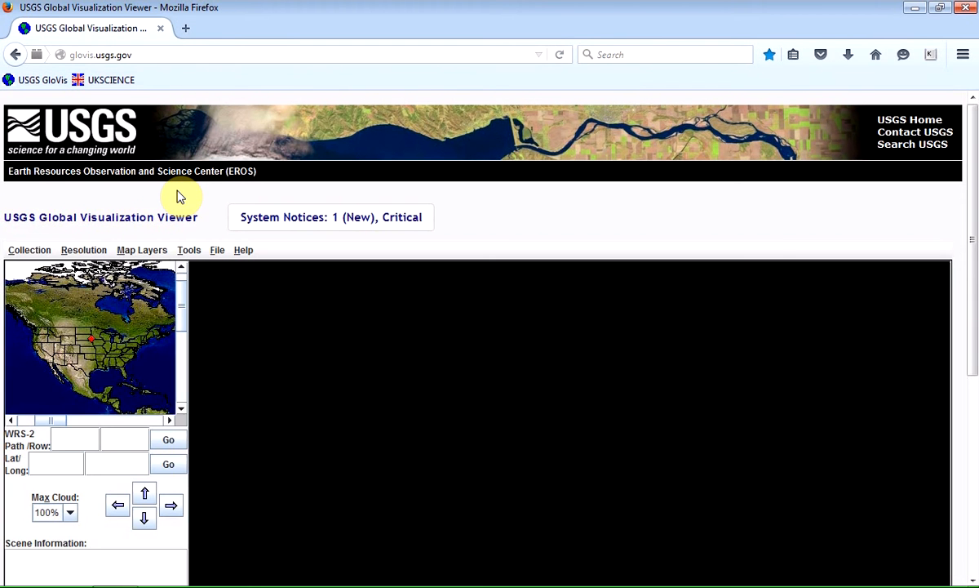
{"action": "mouse_move", "coordinate": [516, 222]}
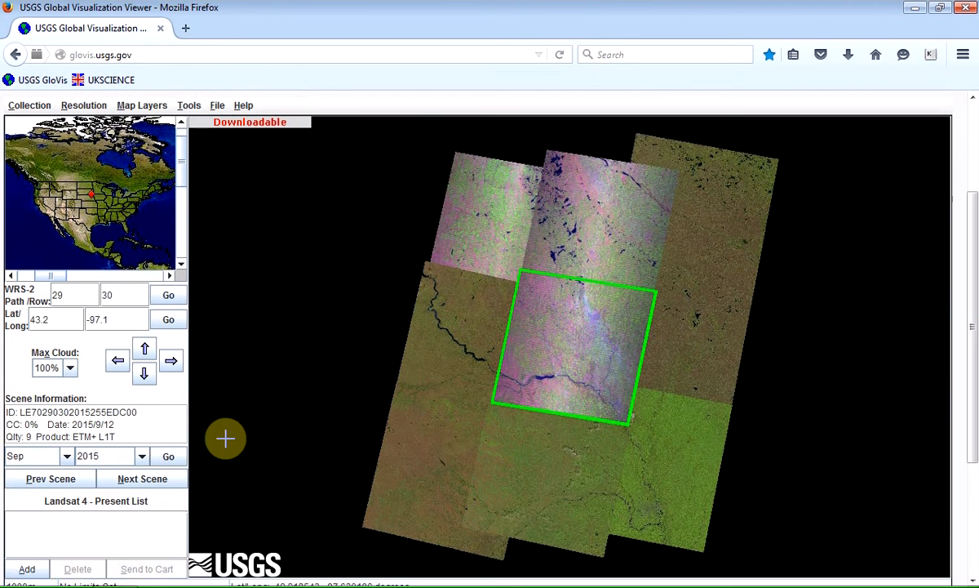
{"action": "mouse_move", "coordinate": [41, 255]}
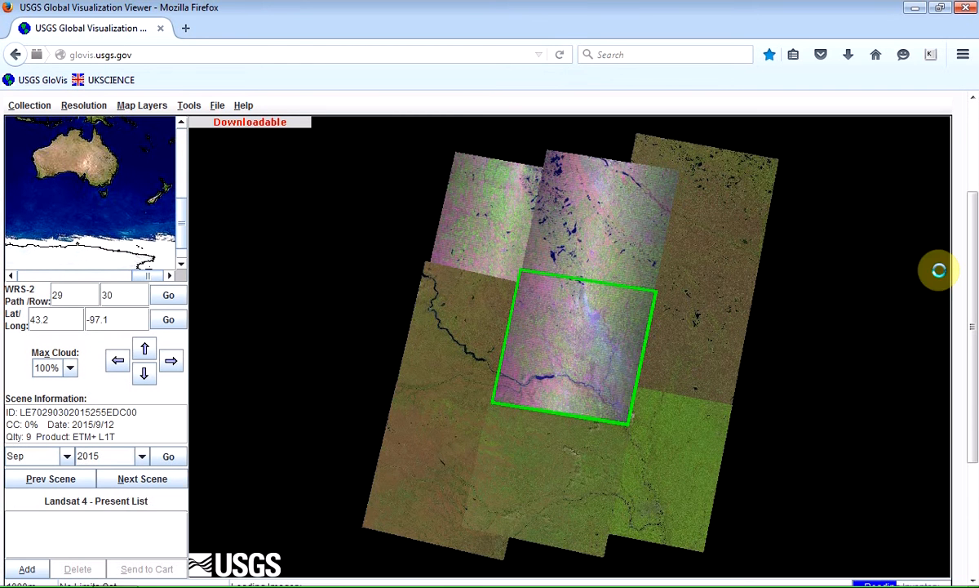
- Scroll the overview map toward New Zealand's South Island, path 76 row 91
{"action": "scroll", "scroll_direction": "down", "scroll_amount": 3}
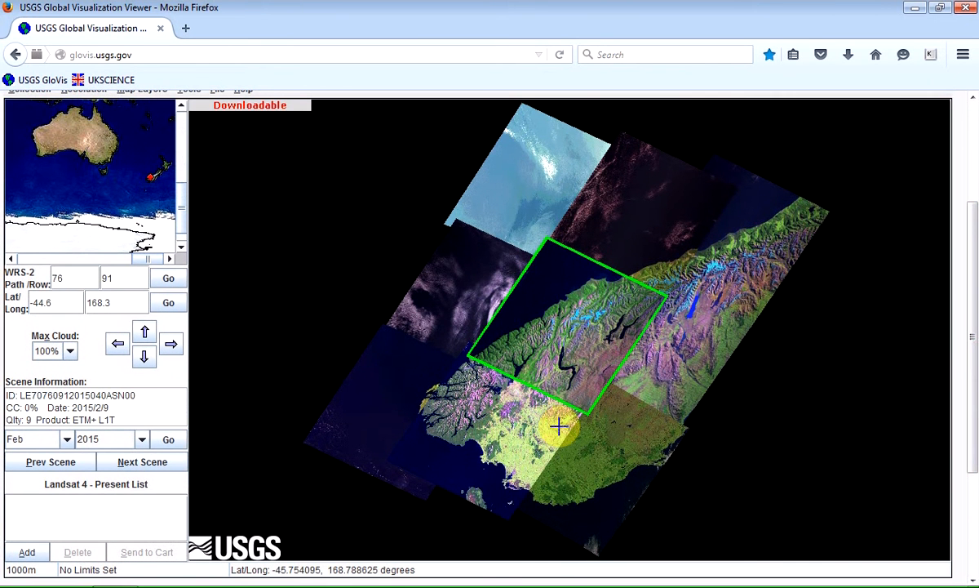
{"action": "mouse_move", "coordinate": [481, 483]}
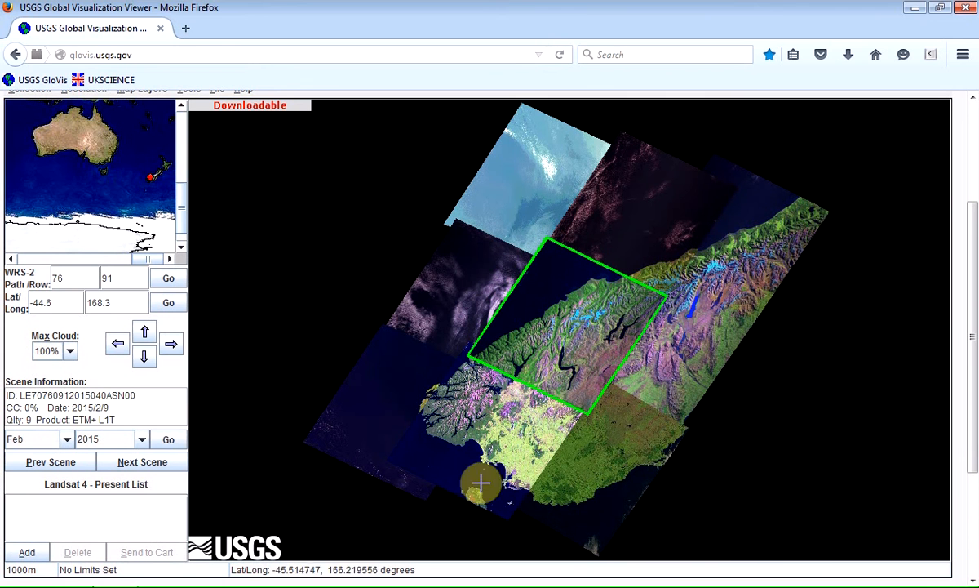
{"action": "mouse_move", "coordinate": [581, 349]}
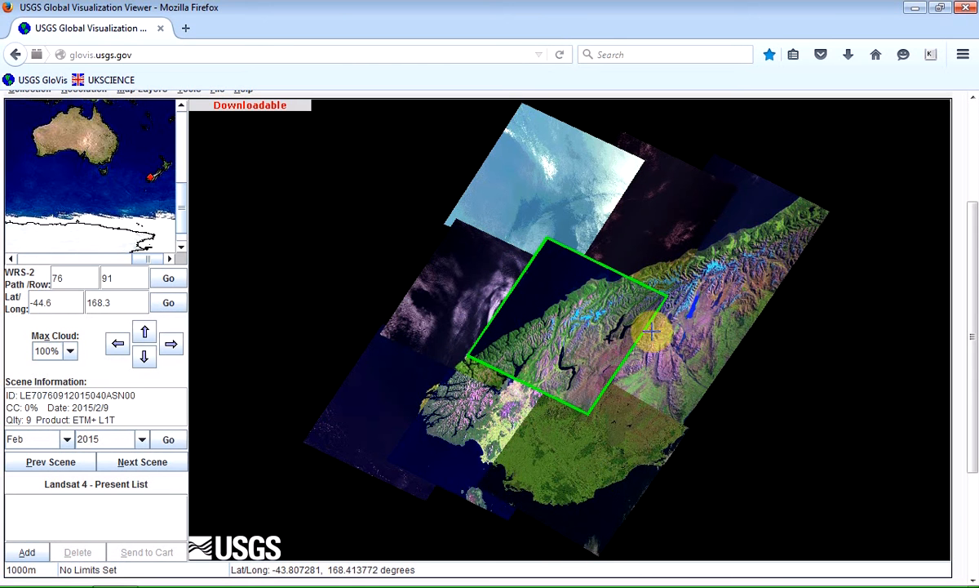
{"action": "mouse_move", "coordinate": [601, 375]}
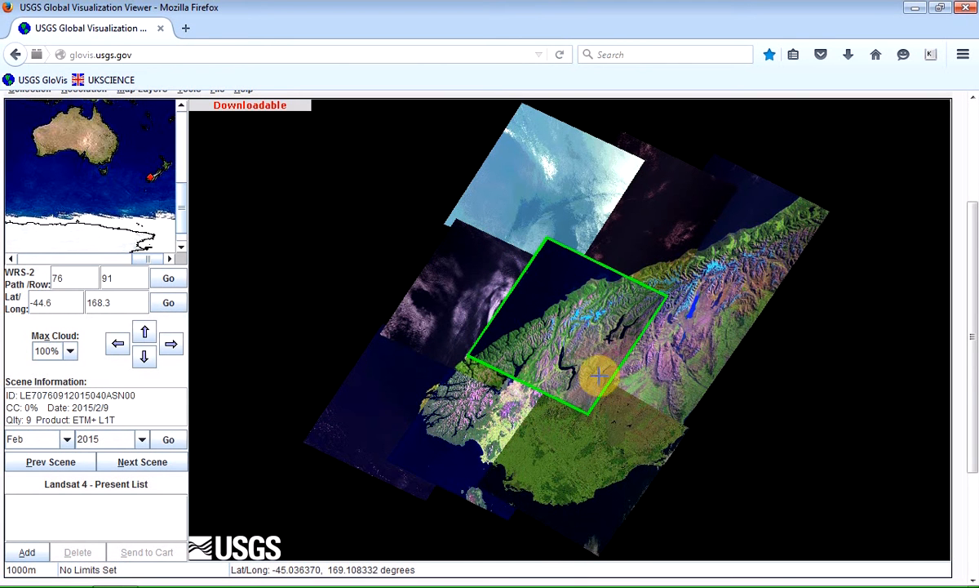
{"action": "mouse_move", "coordinate": [506, 373]}
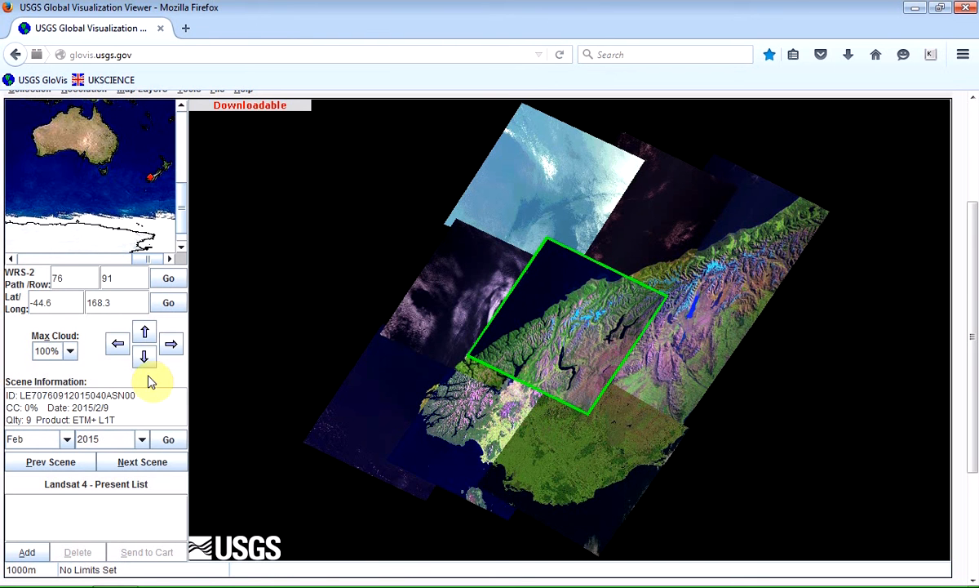
{"action": "mouse_move", "coordinate": [121, 440]}
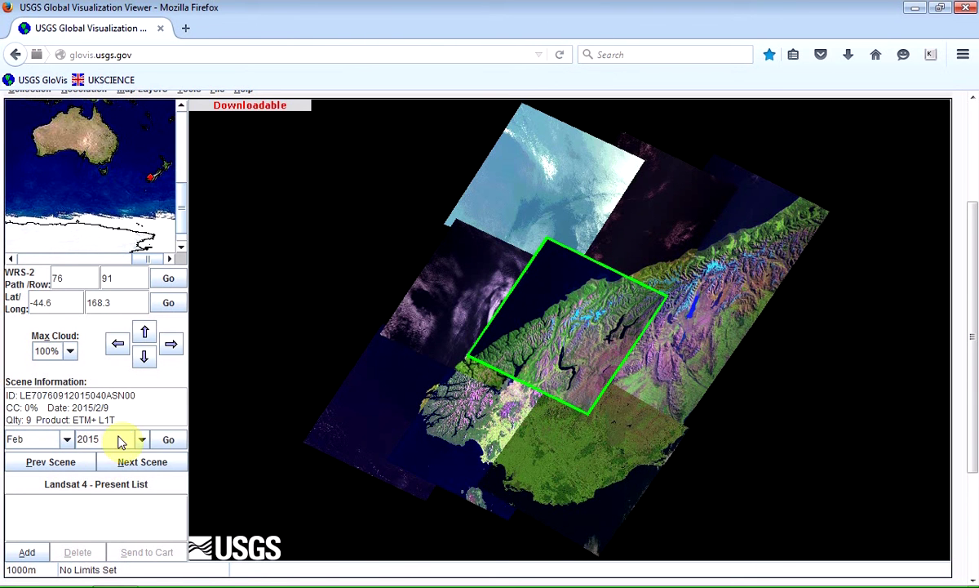
{"action": "mouse_move", "coordinate": [171, 374]}
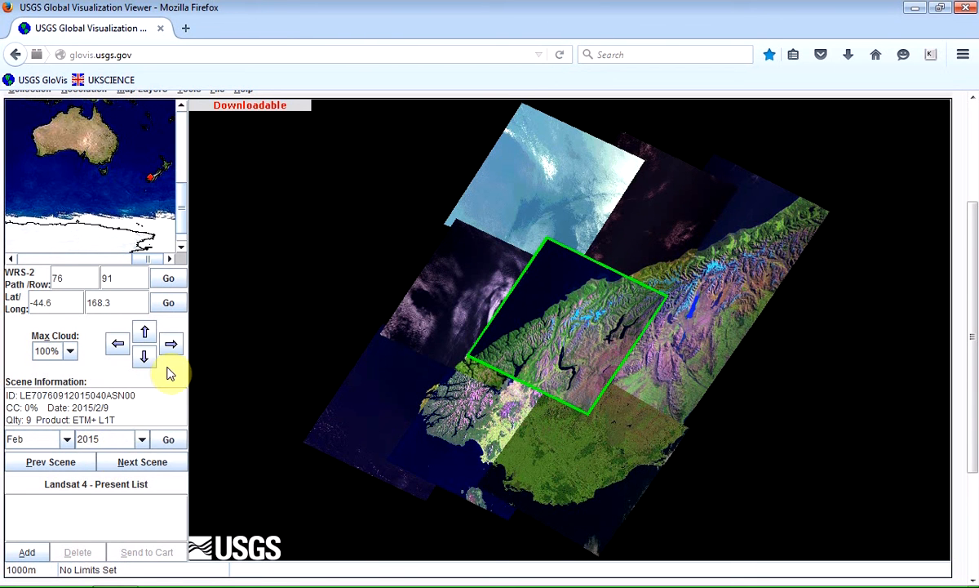
{"action": "mouse_move", "coordinate": [129, 383]}
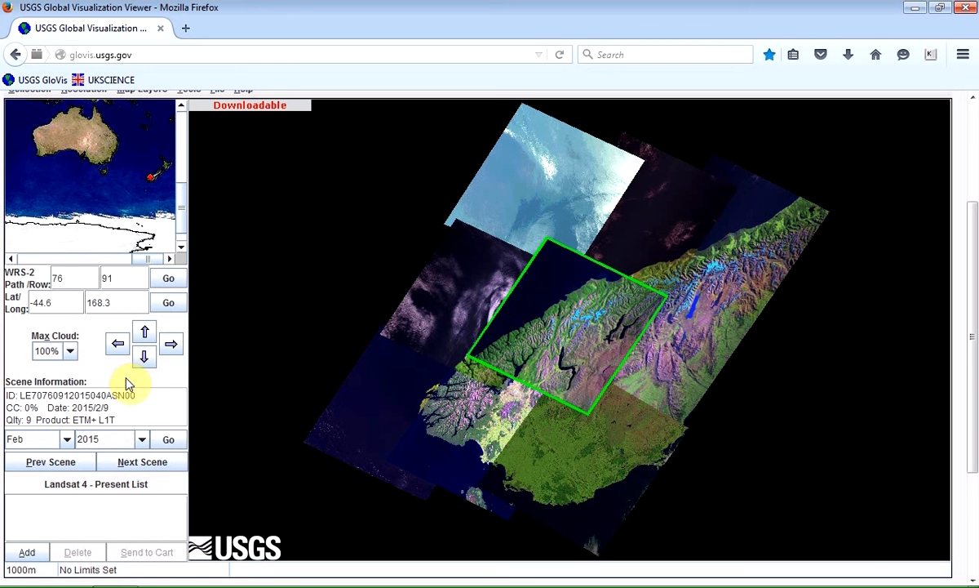
{"action": "mouse_move", "coordinate": [50, 460]}
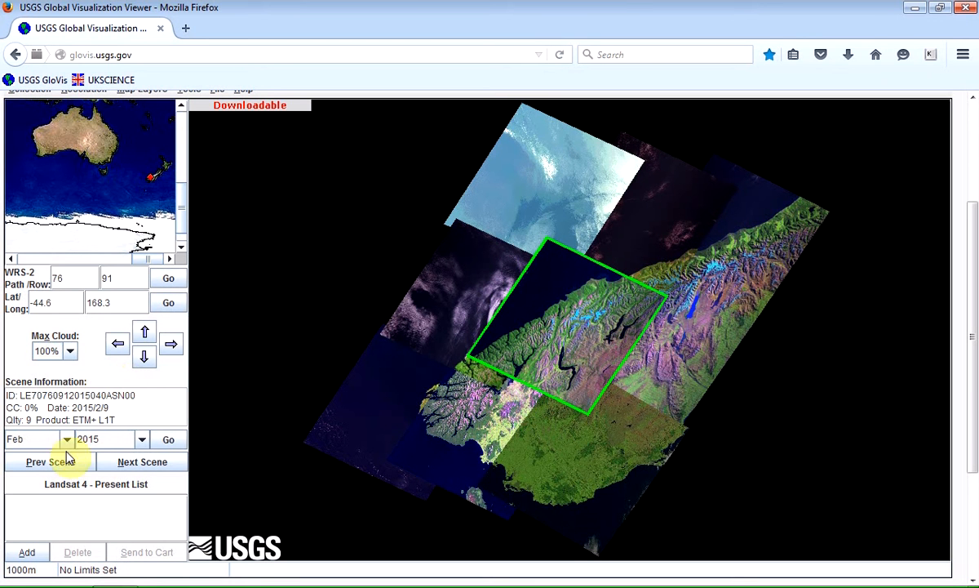
{"action": "mouse_move", "coordinate": [51, 460]}
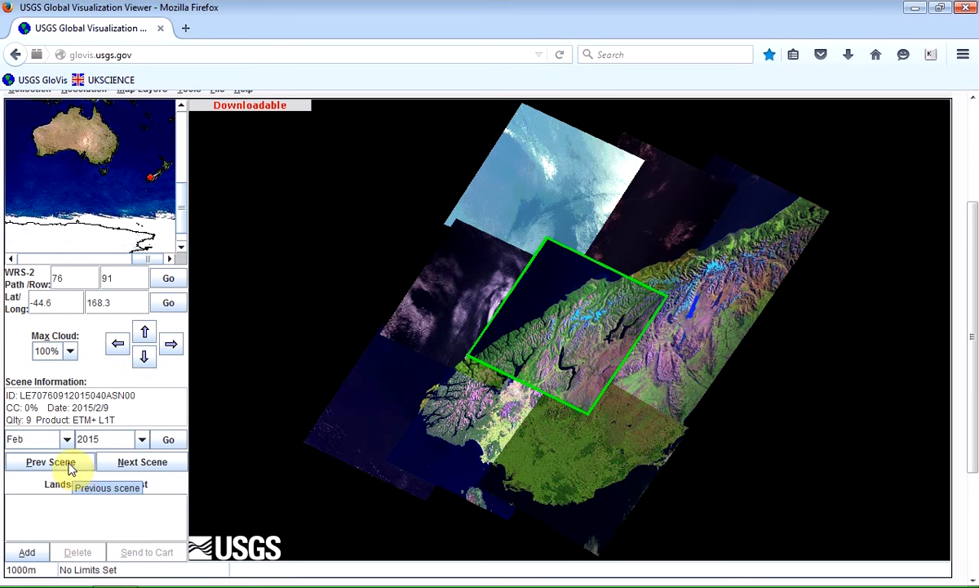
- Set the acquisition date to January 1988, the earliest scene for this path and row
{"action": "left_click", "coordinate": [65, 439]}
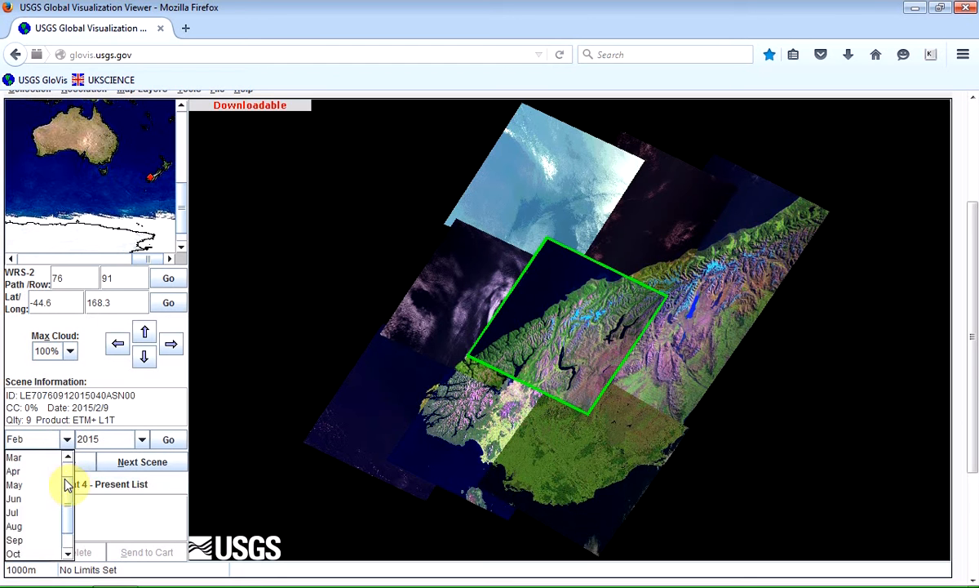
{"action": "left_click", "coordinate": [13, 457]}
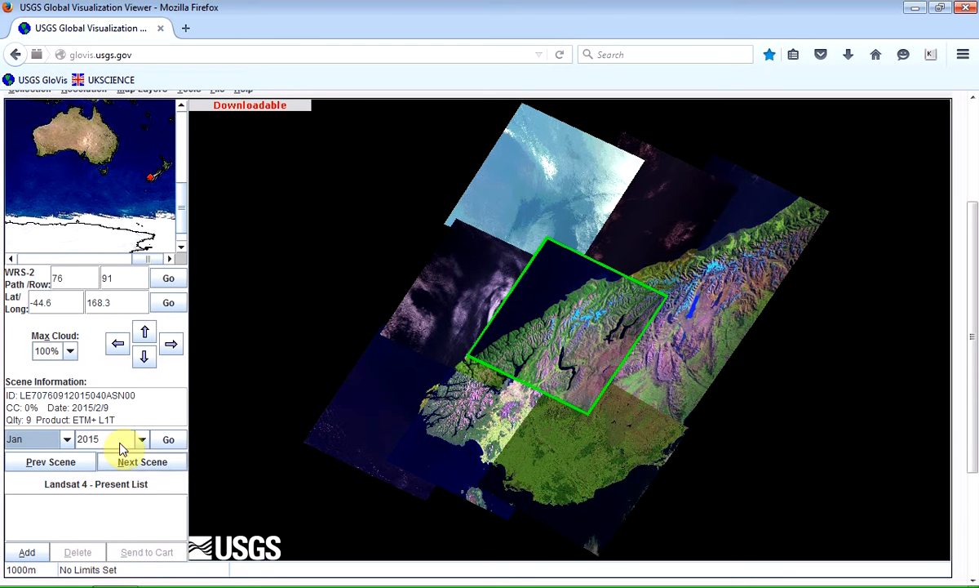
{"action": "left_click", "coordinate": [140, 439]}
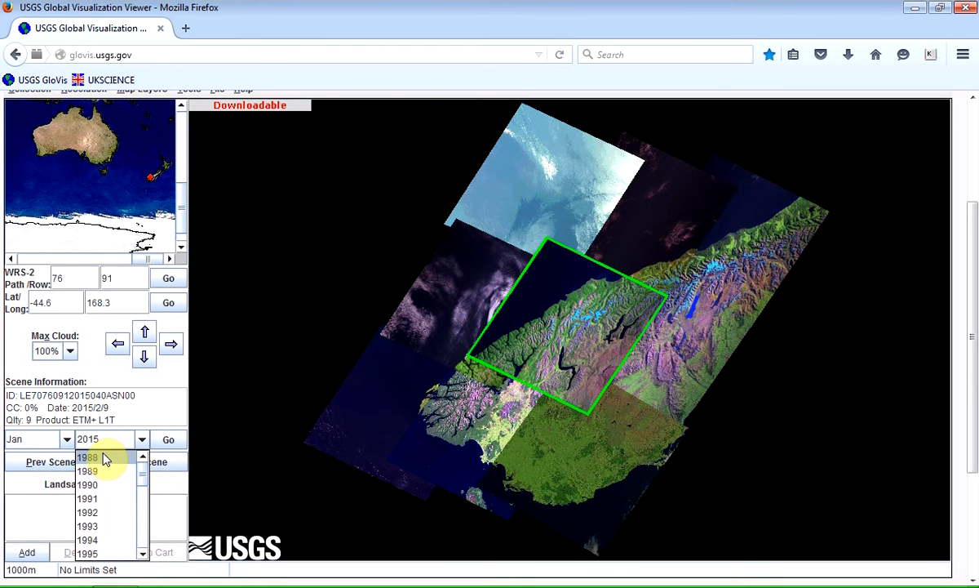
{"action": "left_click", "coordinate": [88, 457]}
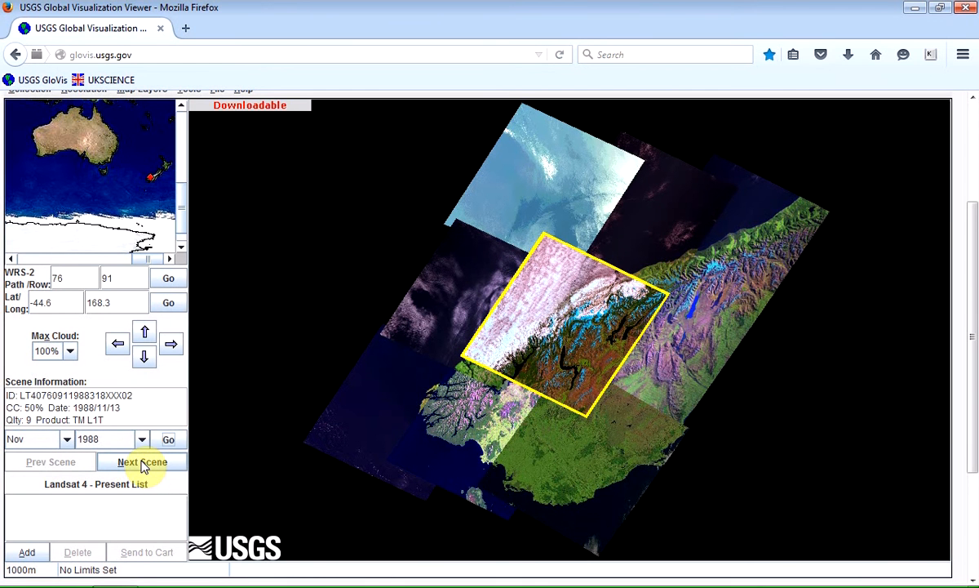
- Step forward through April 1989 and December 1990 to the January 1991 scene
{"action": "left_click", "coordinate": [140, 460]}
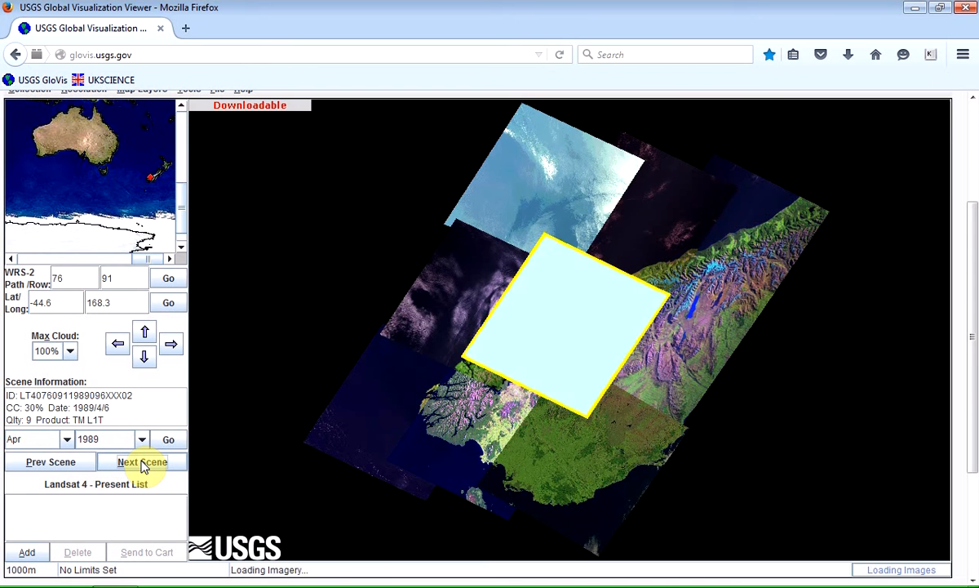
{"action": "left_click", "coordinate": [140, 462]}
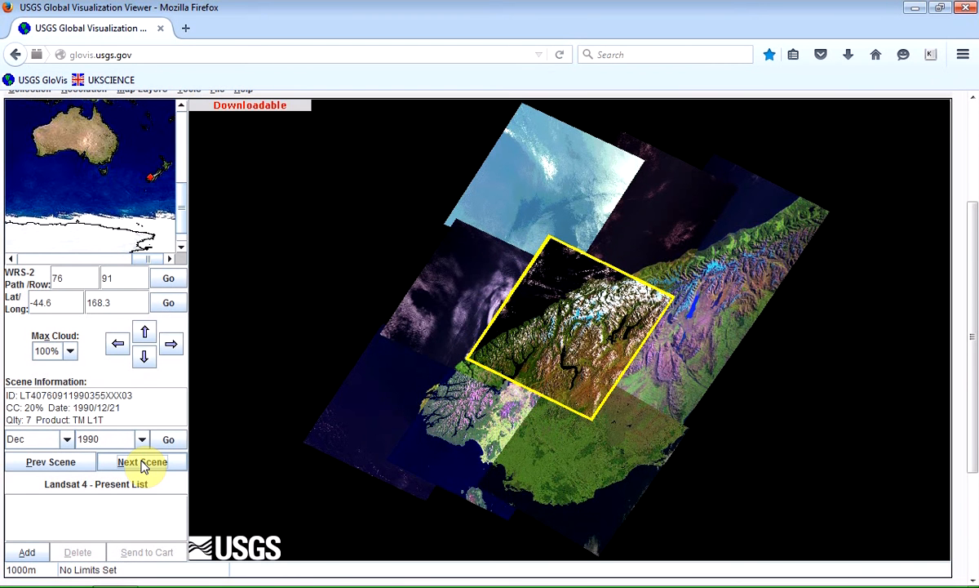
{"action": "left_click", "coordinate": [142, 461]}
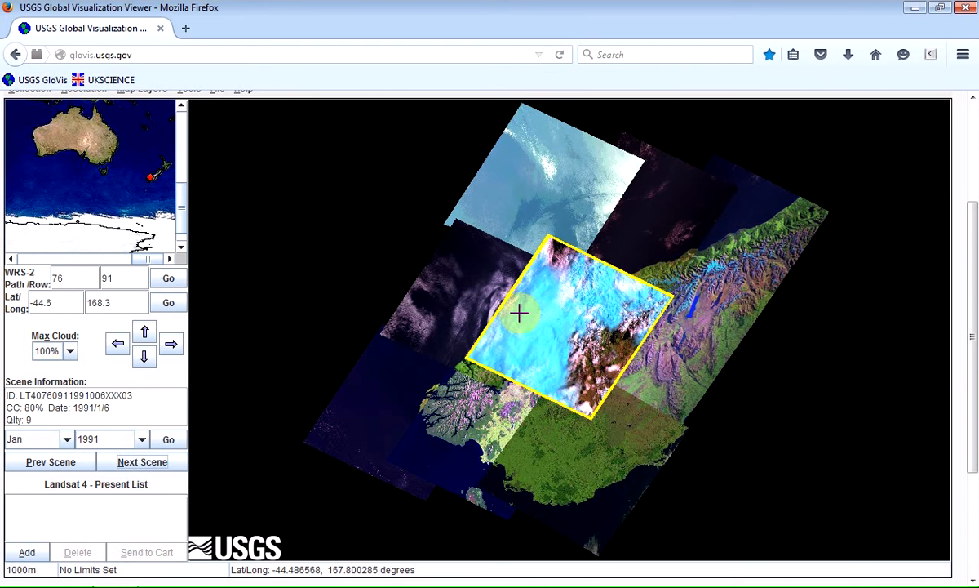
{"action": "mouse_move", "coordinate": [545, 366]}
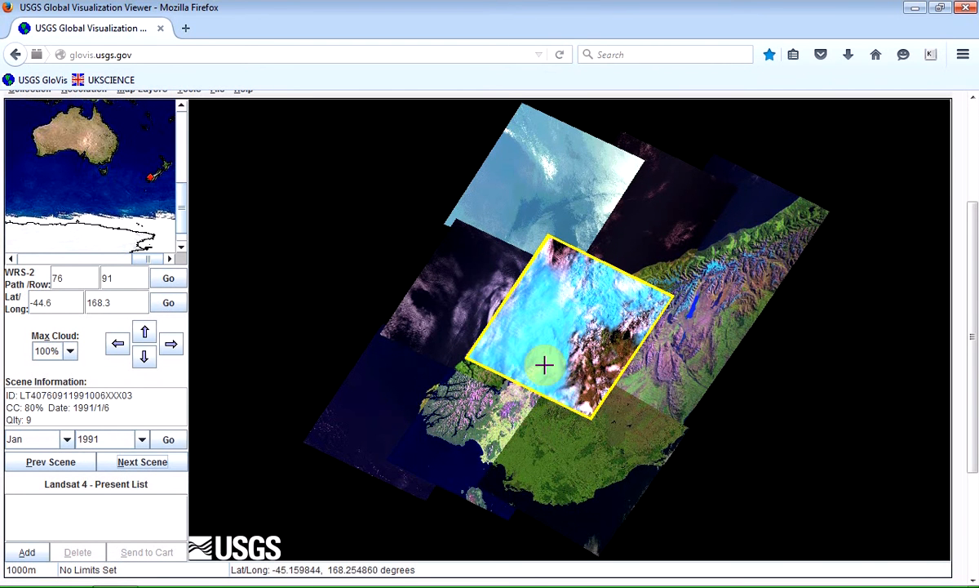
{"action": "mouse_move", "coordinate": [510, 373]}
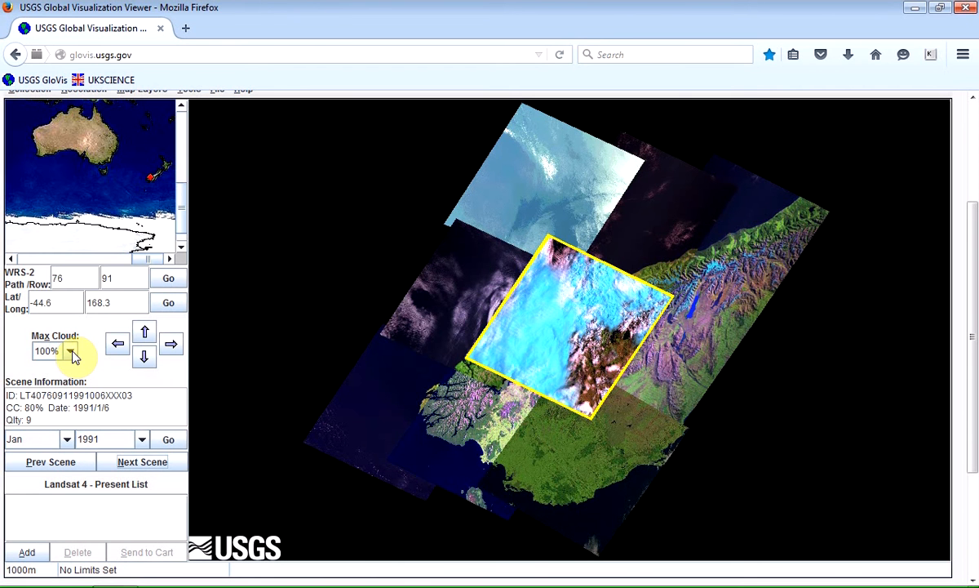
- Limit the displayed scenes to at most 10% cloud cover
{"action": "left_click", "coordinate": [68, 349]}
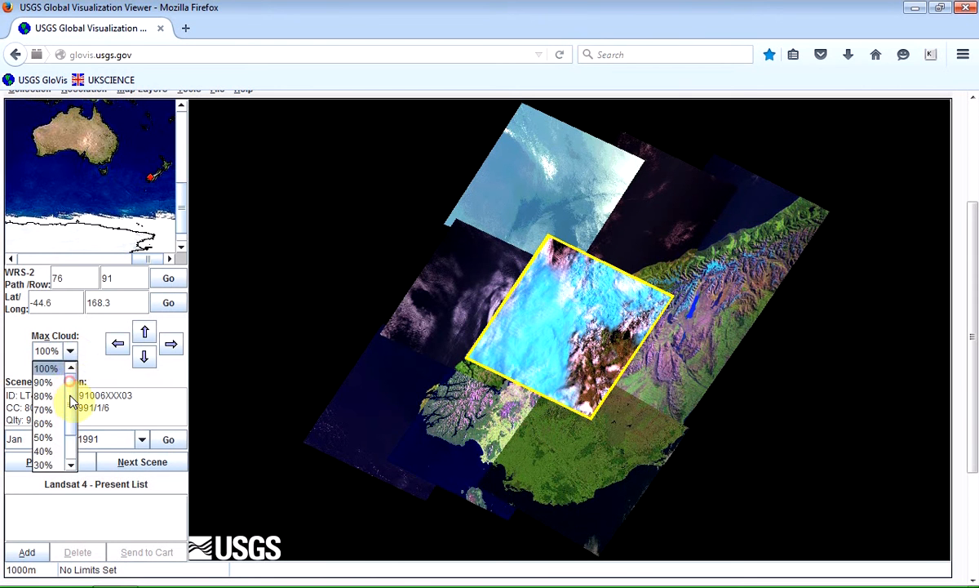
{"action": "scroll", "scroll_direction": "down", "scroll_amount": 3}
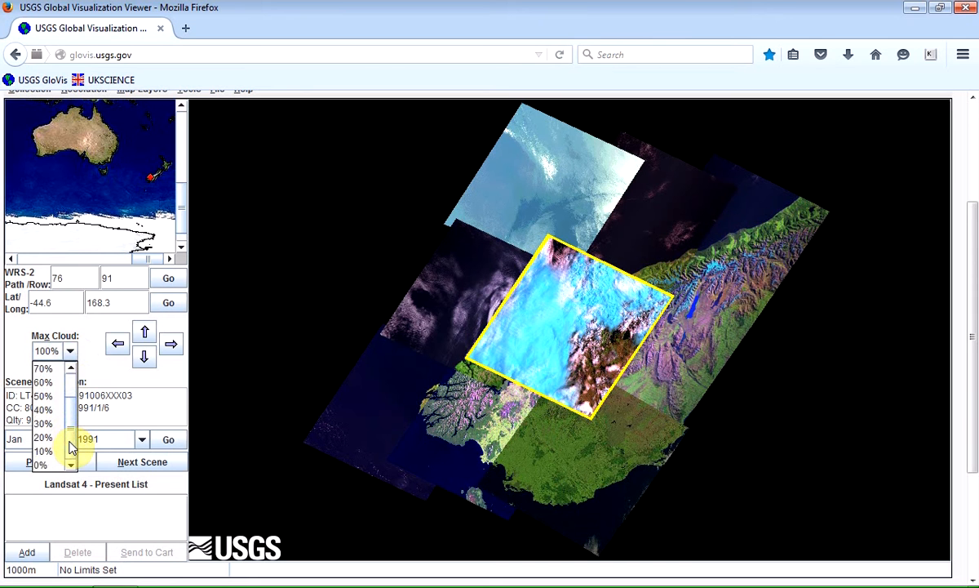
{"action": "left_click", "coordinate": [39, 451]}
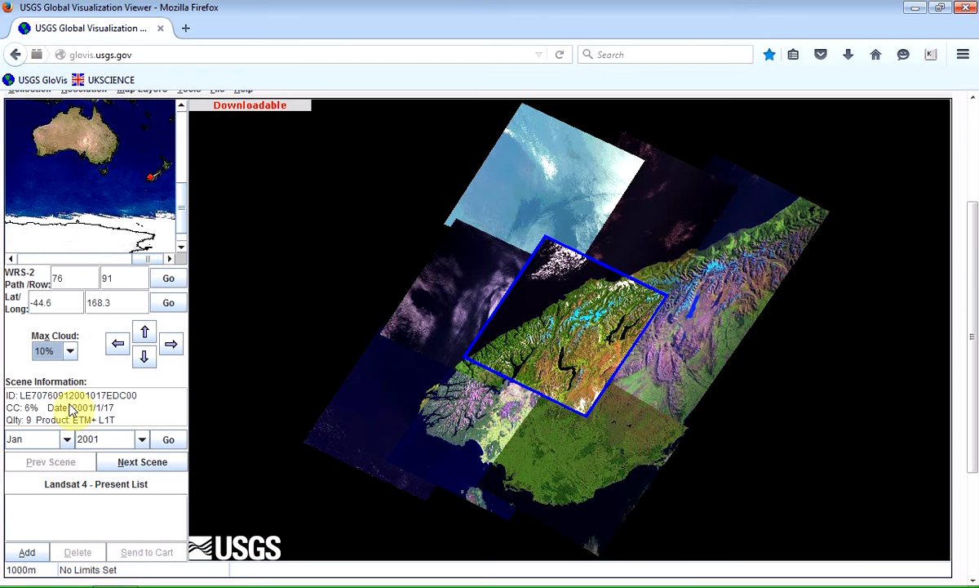
{"action": "left_click", "coordinate": [68, 350]}
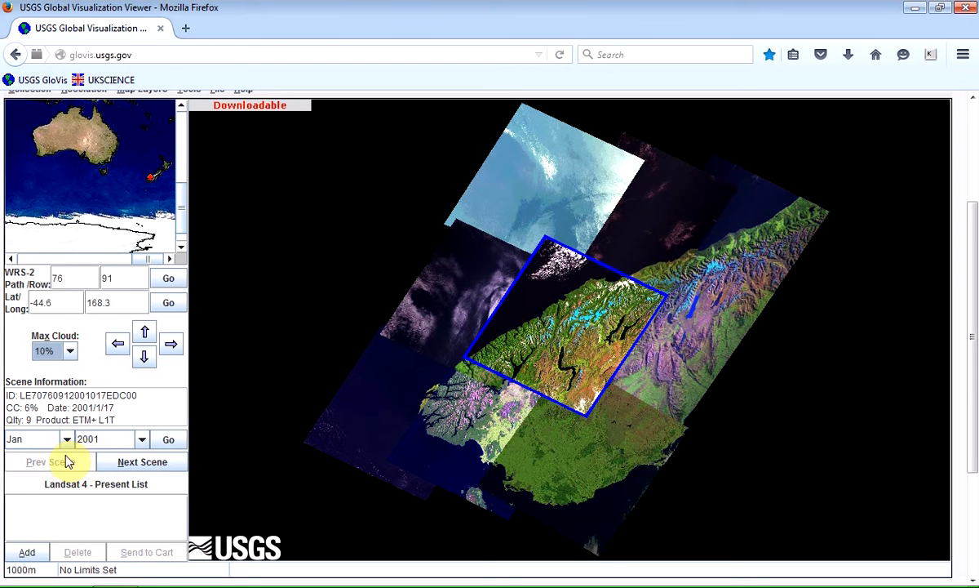
- Keep 2001 as the acquisition year in the date selector
{"action": "left_click", "coordinate": [66, 439]}
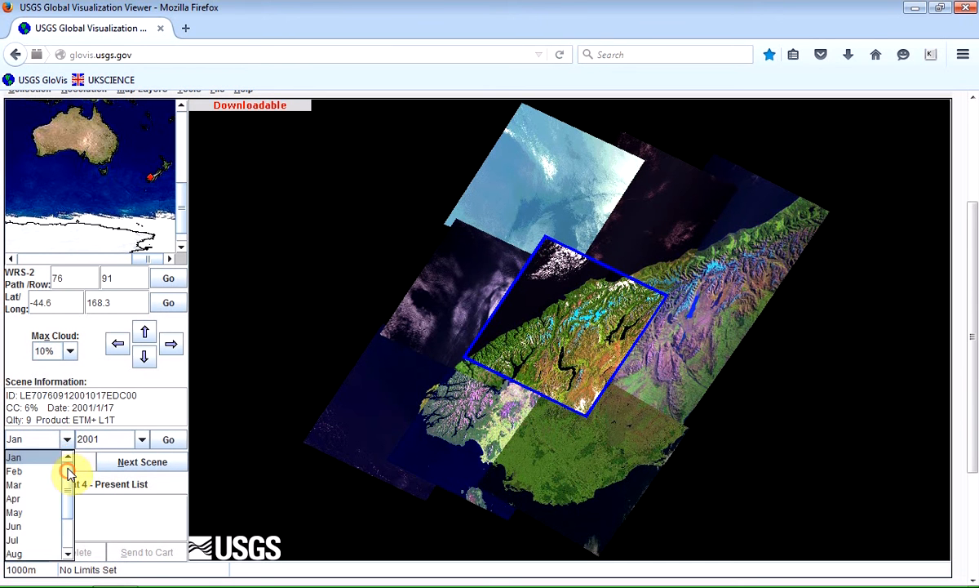
{"action": "left_click", "coordinate": [140, 439]}
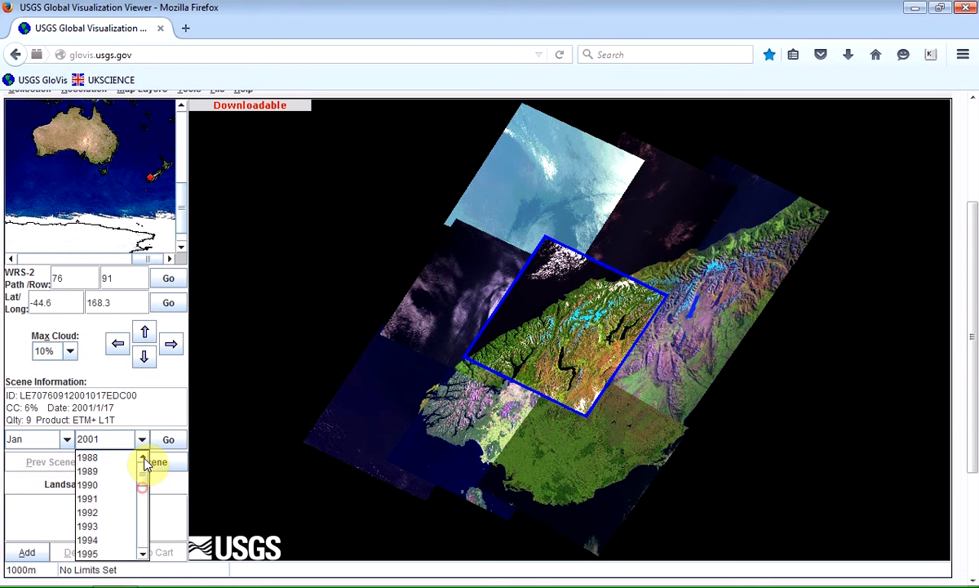
{"action": "left_click", "coordinate": [87, 456]}
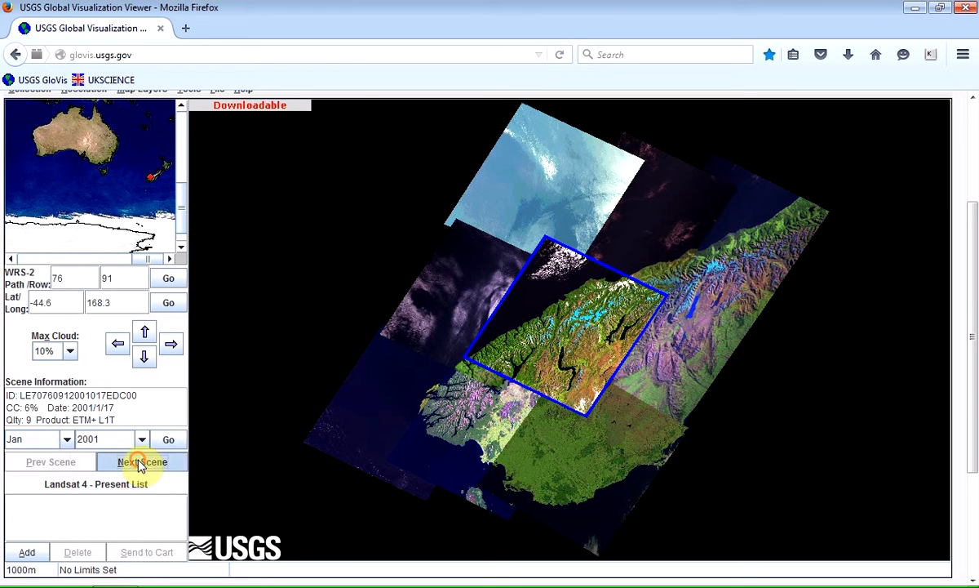
- Step through the 2003 scenes to the August 2005 scene and load its image preview
{"action": "left_click", "coordinate": [141, 462]}
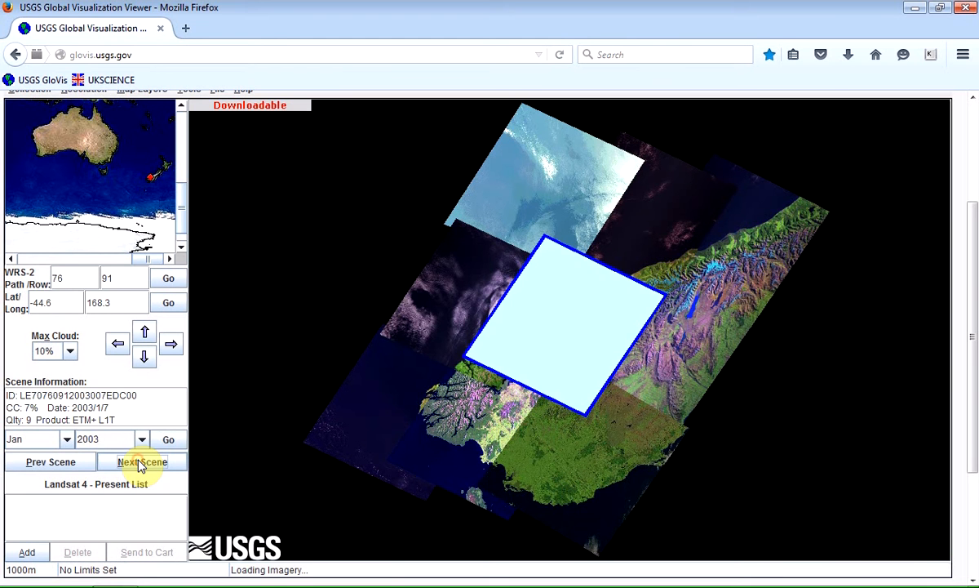
{"action": "left_click", "coordinate": [140, 462]}
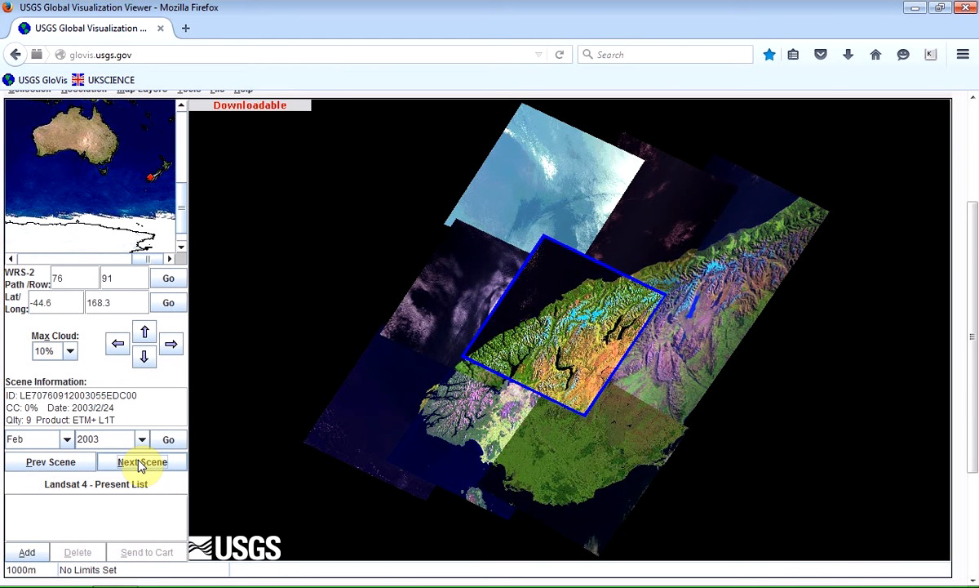
{"action": "left_click", "coordinate": [140, 462]}
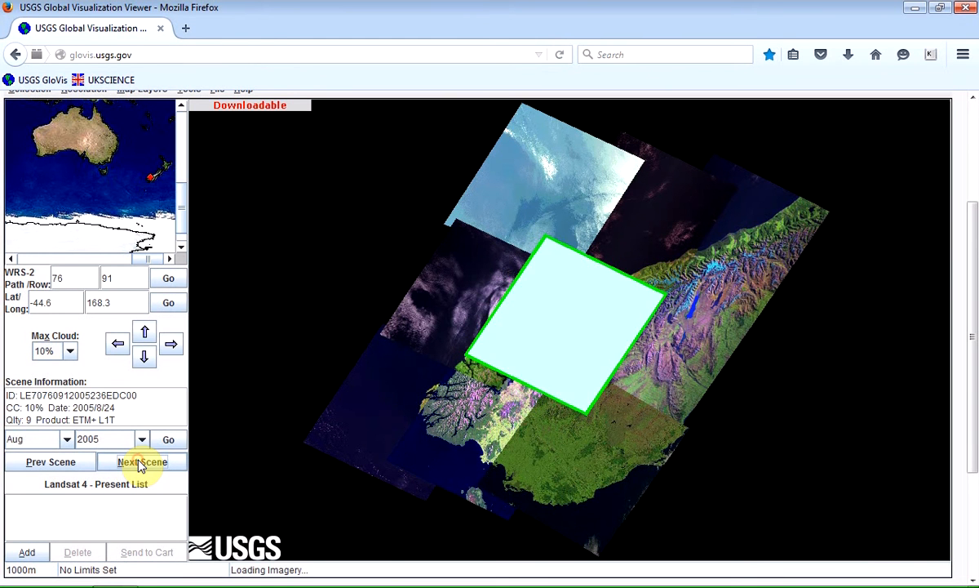
{"action": "left_click", "coordinate": [142, 462]}
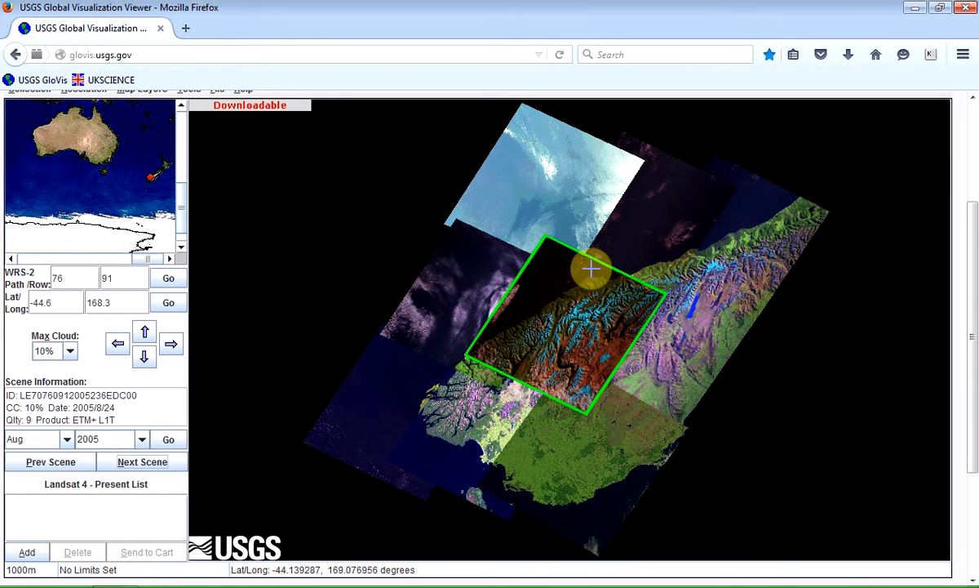
{"action": "mouse_move", "coordinate": [498, 330]}
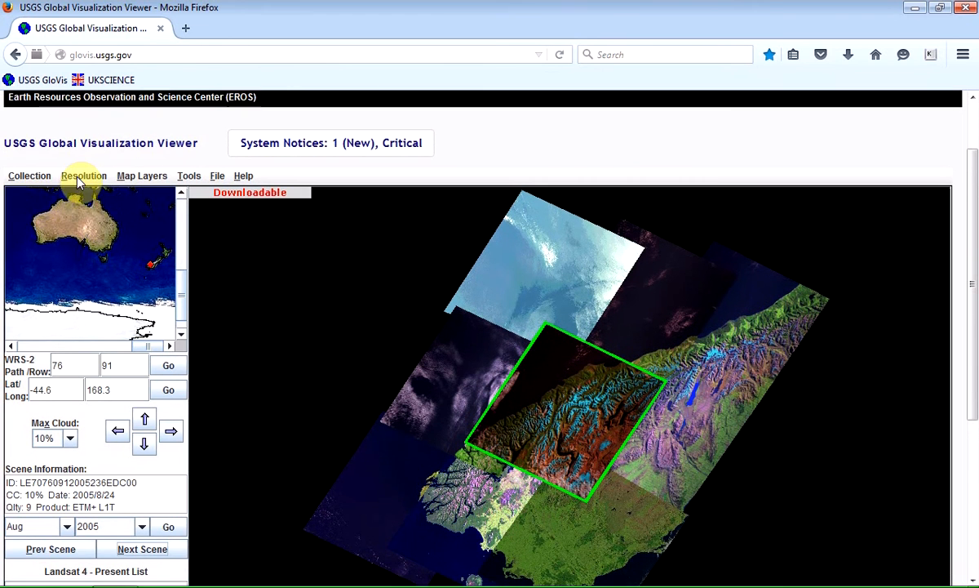
- Switch the viewer resolution to 240 m detail
{"action": "left_click", "coordinate": [83, 176]}
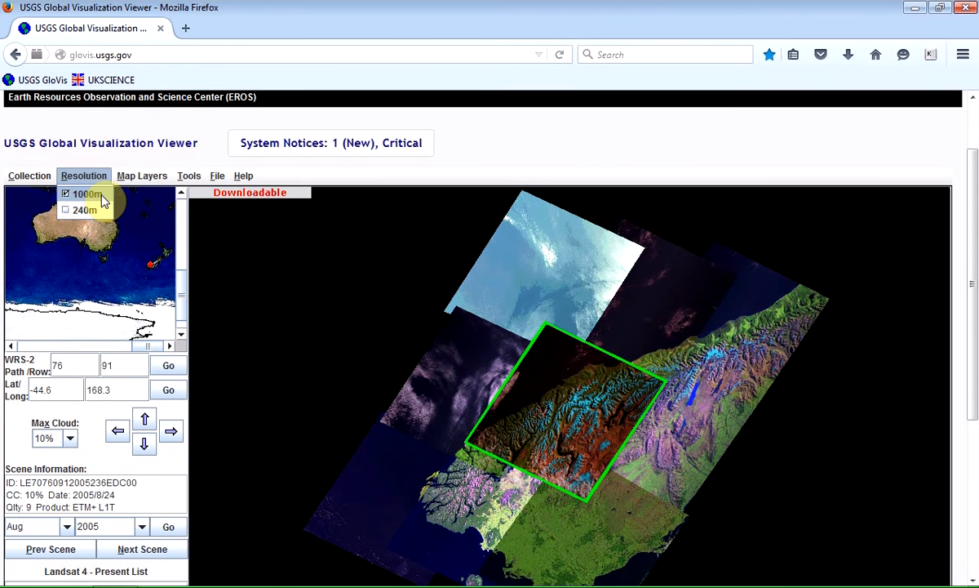
{"action": "mouse_move", "coordinate": [105, 212]}
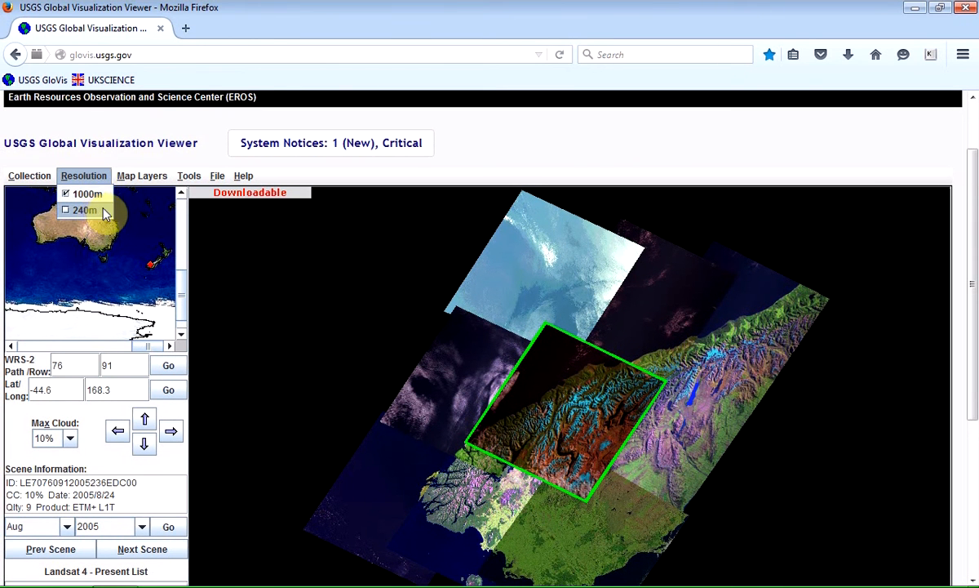
{"action": "left_click", "coordinate": [83, 209]}
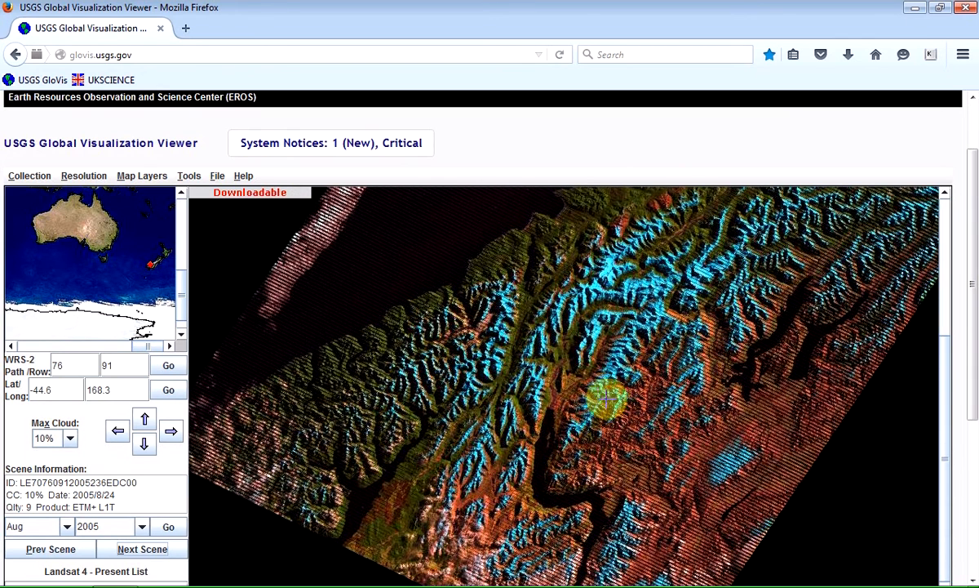
{"action": "mouse_move", "coordinate": [808, 398]}
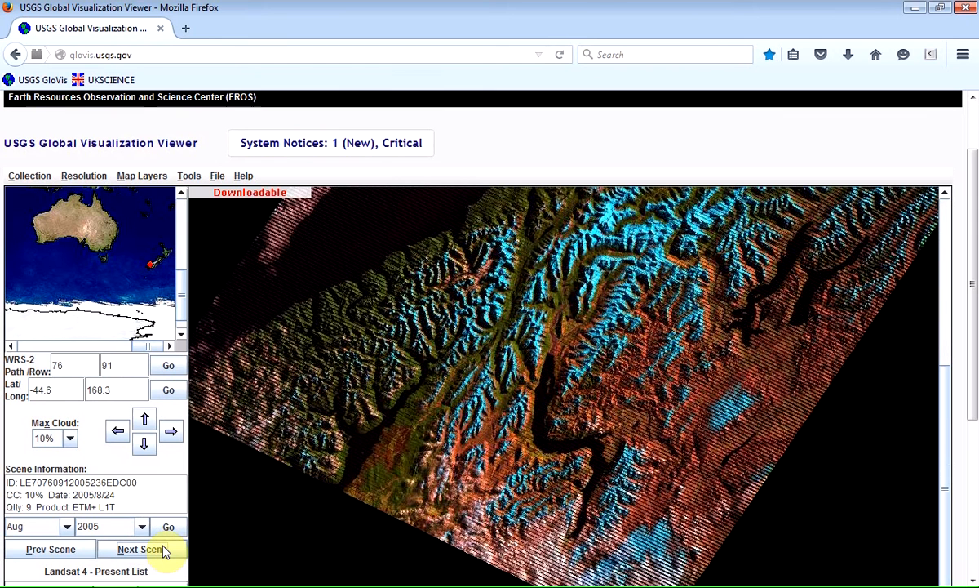
{"action": "mouse_move", "coordinate": [143, 548]}
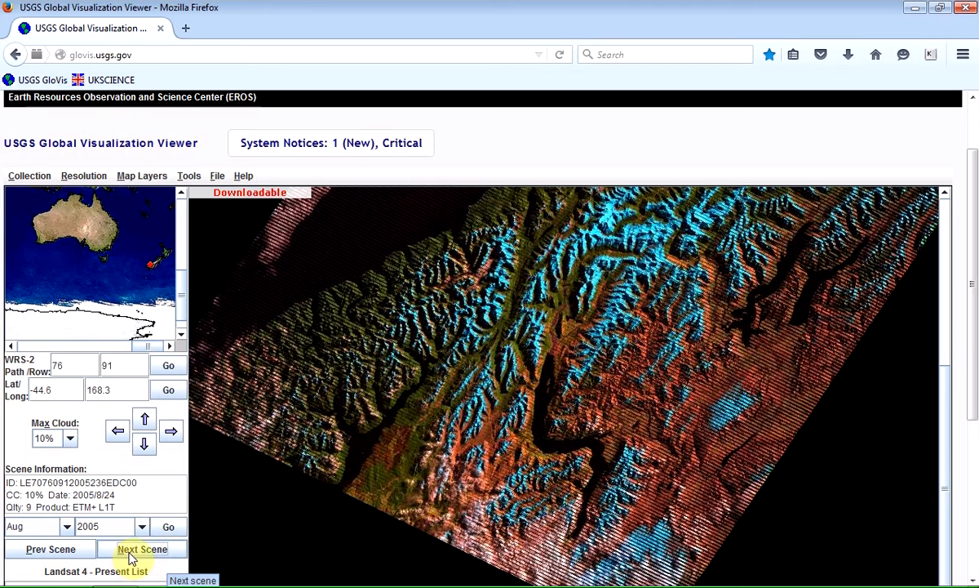
{"action": "mouse_move", "coordinate": [947, 449]}
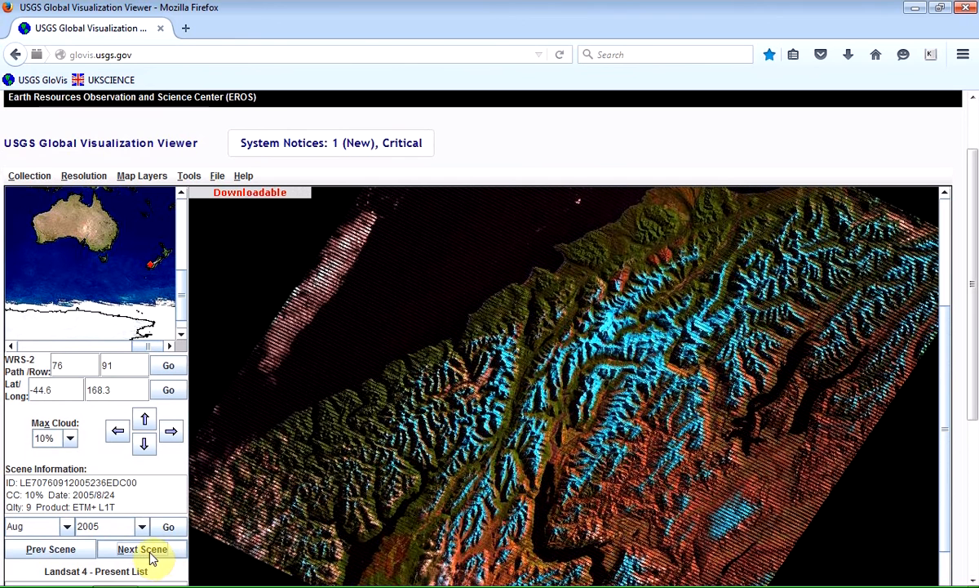
{"action": "mouse_move", "coordinate": [46, 457]}
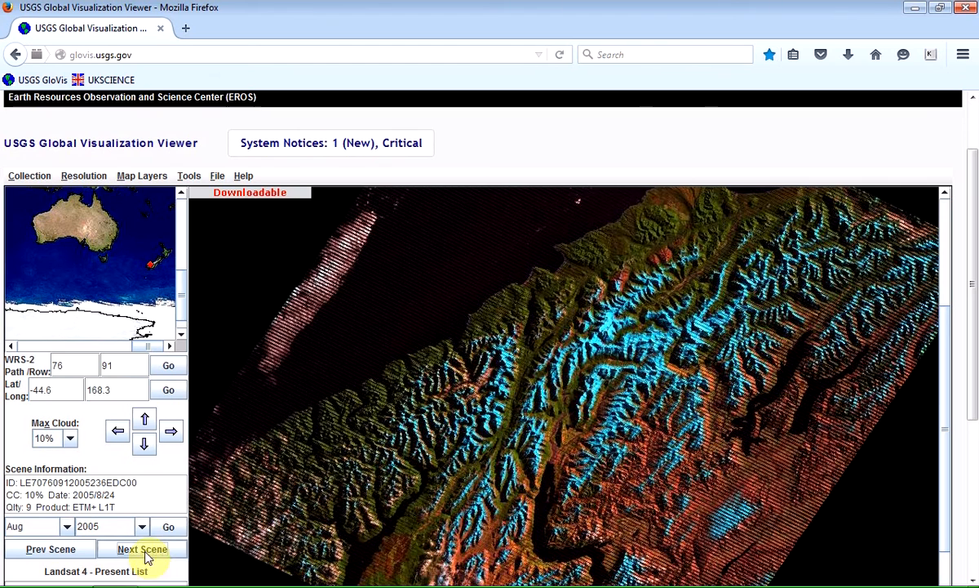
- Step forward through the 2005–2013 scenes toward the December 2014 Landsat 8 scene
{"action": "left_click", "coordinate": [141, 549]}
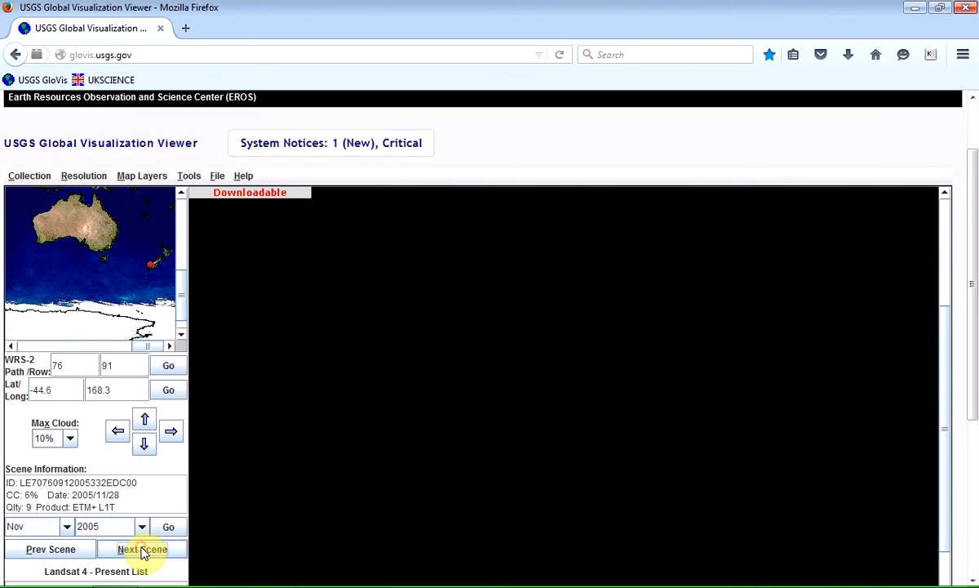
{"action": "left_click", "coordinate": [140, 548]}
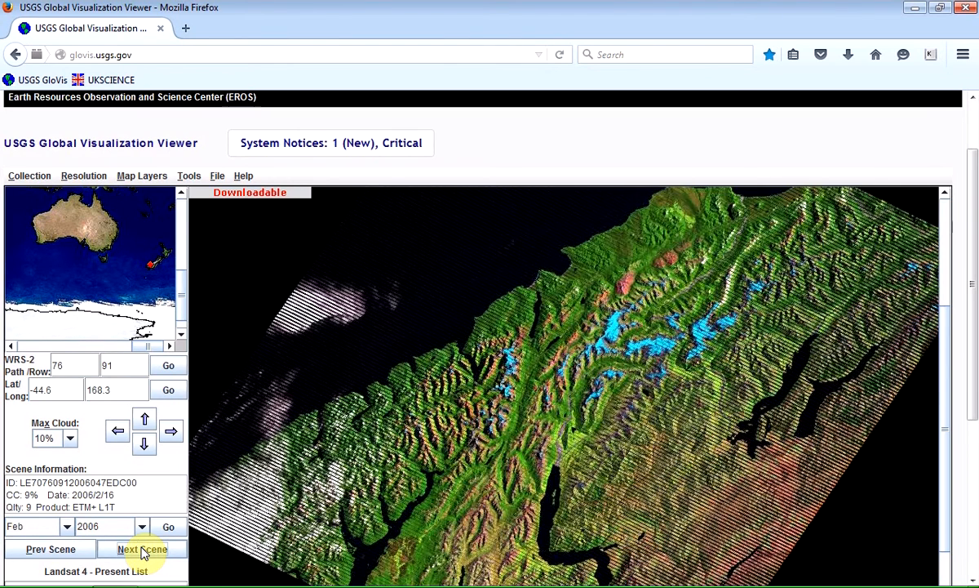
{"action": "left_click", "coordinate": [141, 548]}
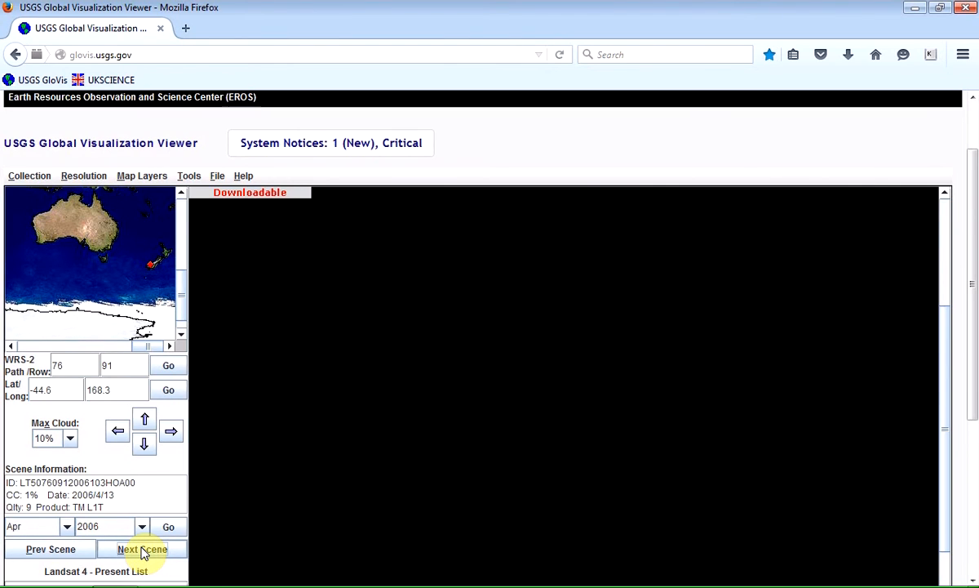
{"action": "left_click", "coordinate": [140, 548]}
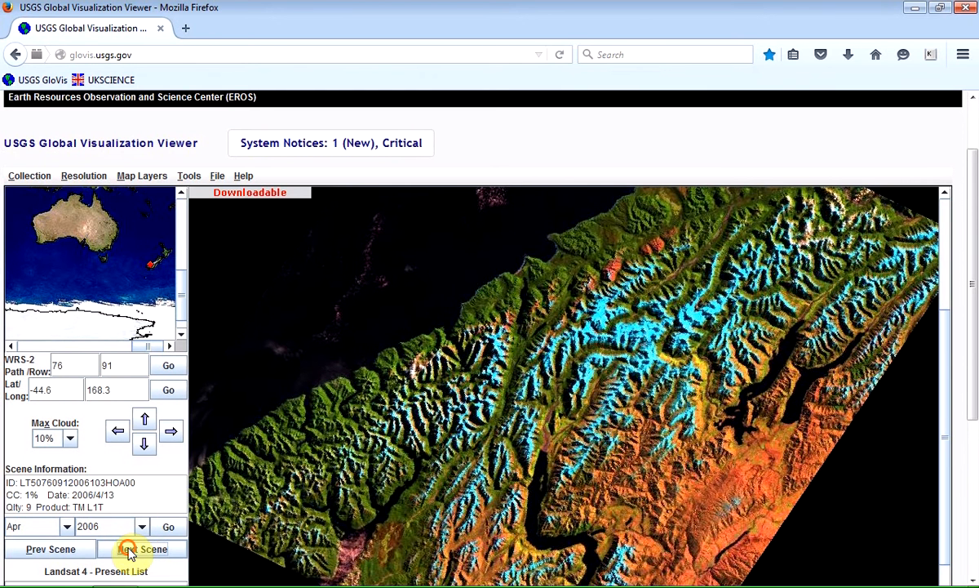
{"action": "left_click", "coordinate": [142, 548]}
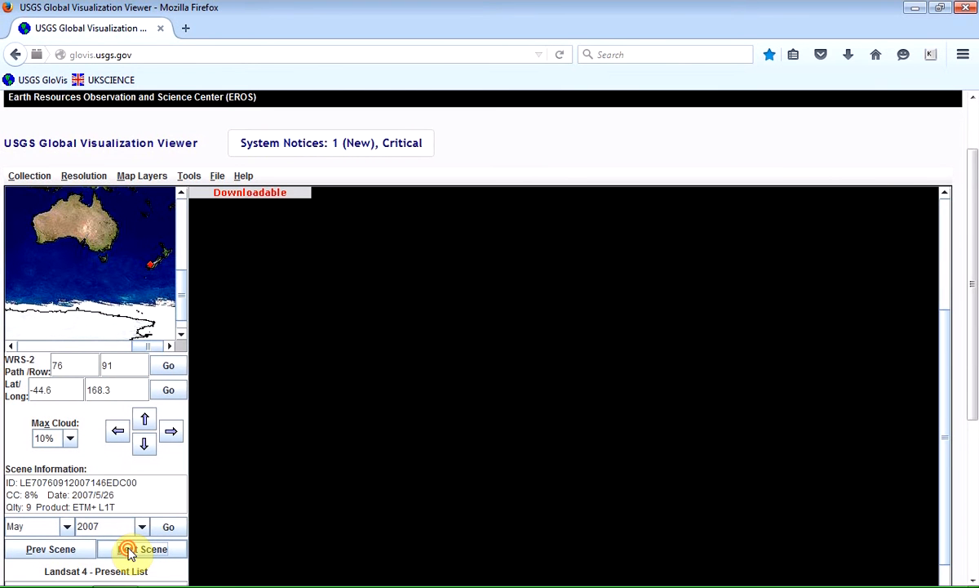
{"action": "left_click", "coordinate": [140, 548]}
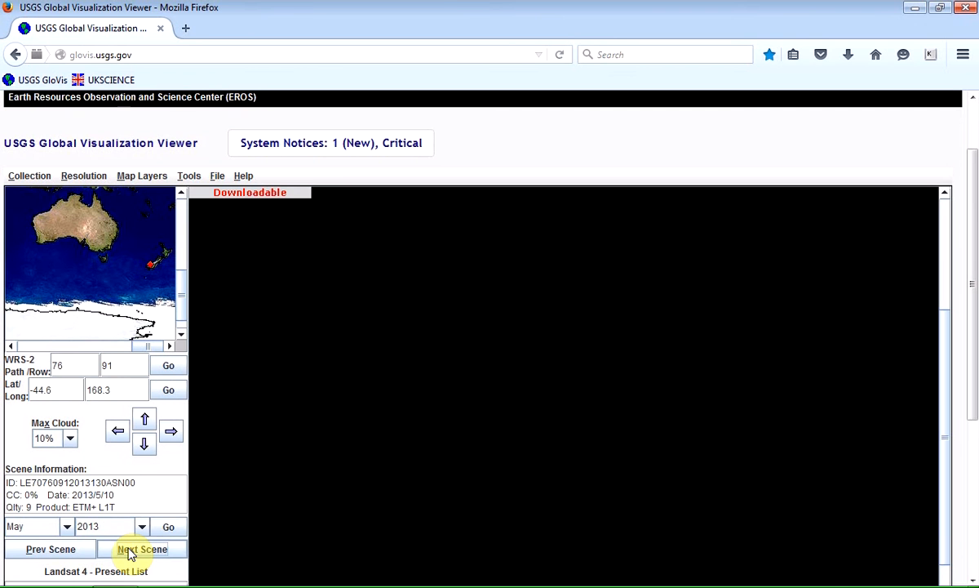
{"action": "left_click", "coordinate": [141, 548]}
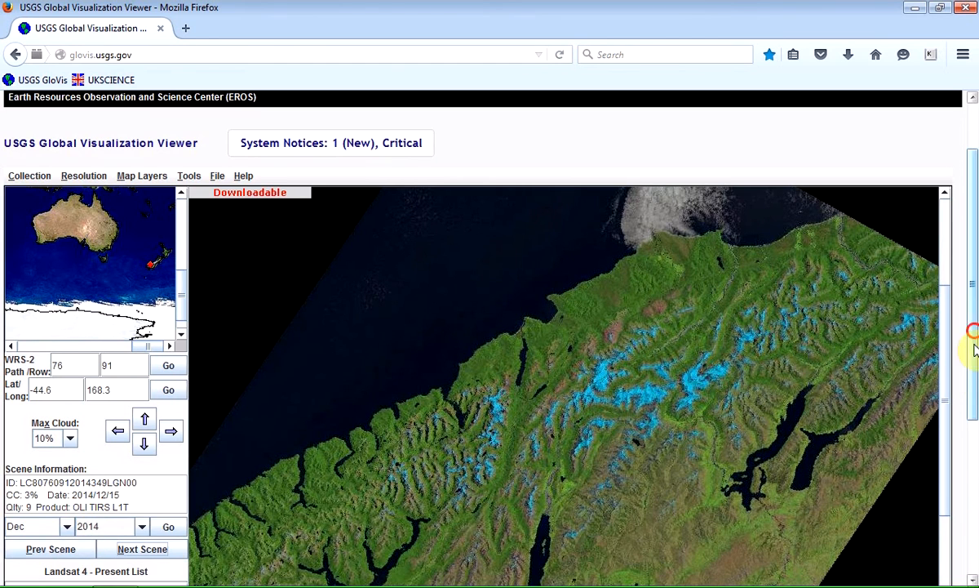
- Scroll the scene controls and view the scene after December 2014
{"action": "scroll", "scroll_direction": "down", "scroll_amount": 3}
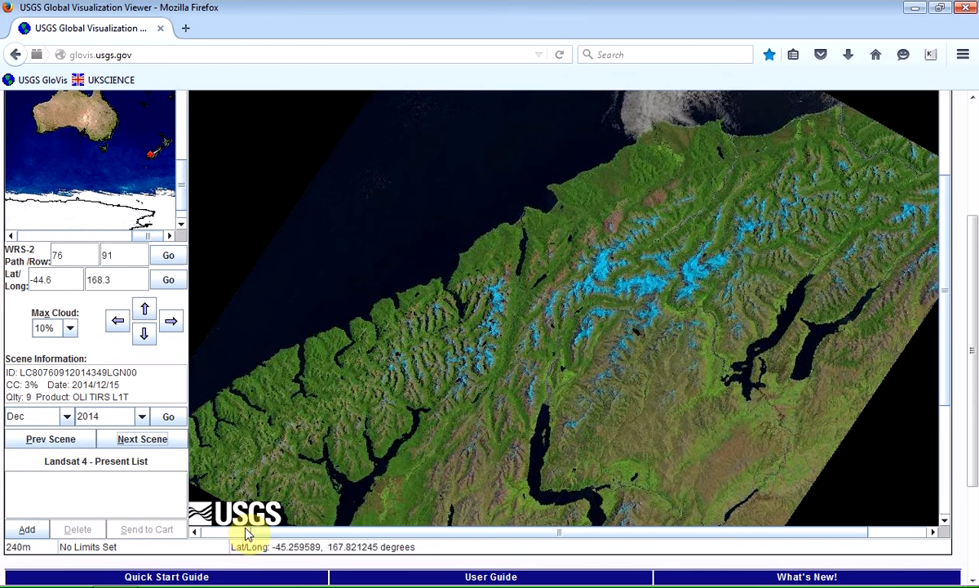
{"action": "mouse_move", "coordinate": [49, 501]}
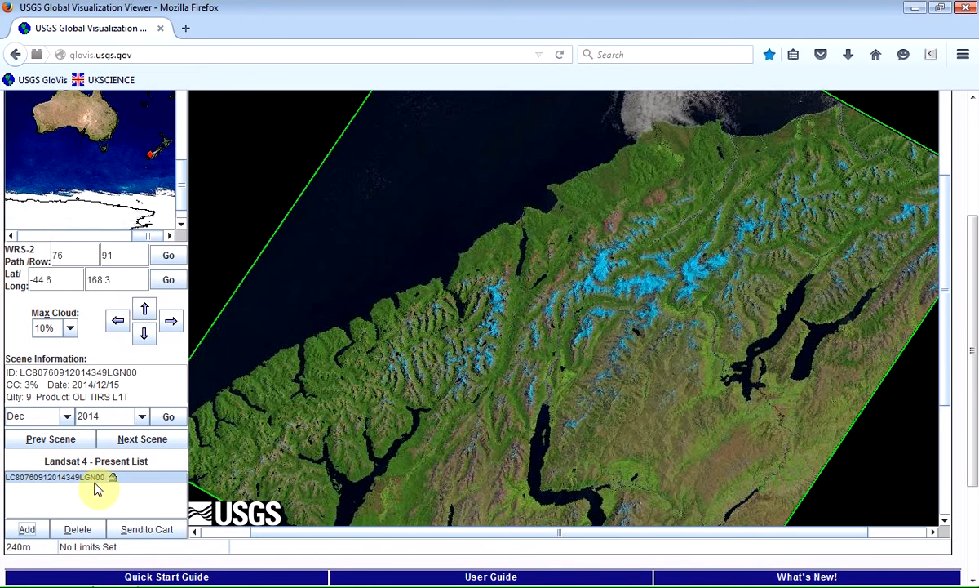
{"action": "mouse_move", "coordinate": [155, 438]}
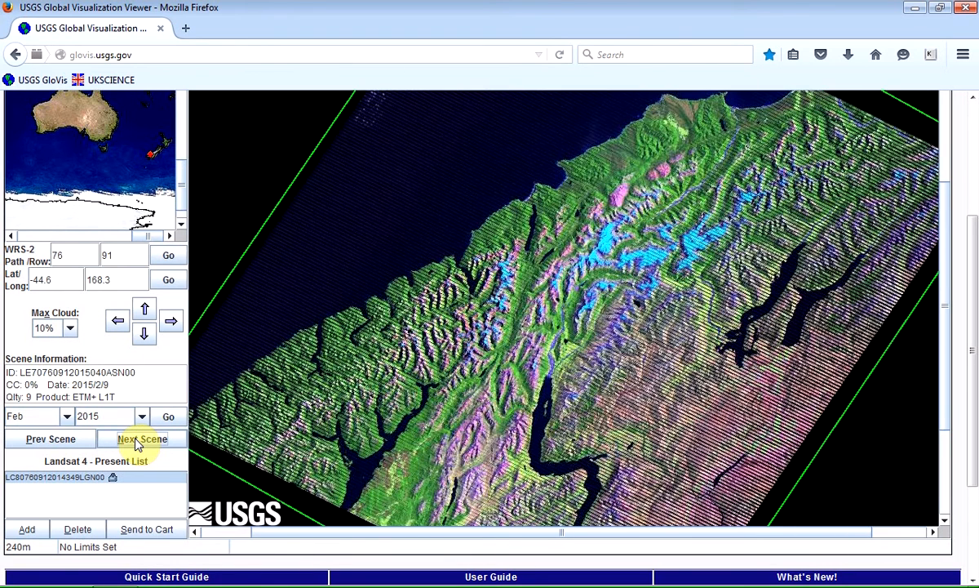
{"action": "left_click", "coordinate": [142, 439]}
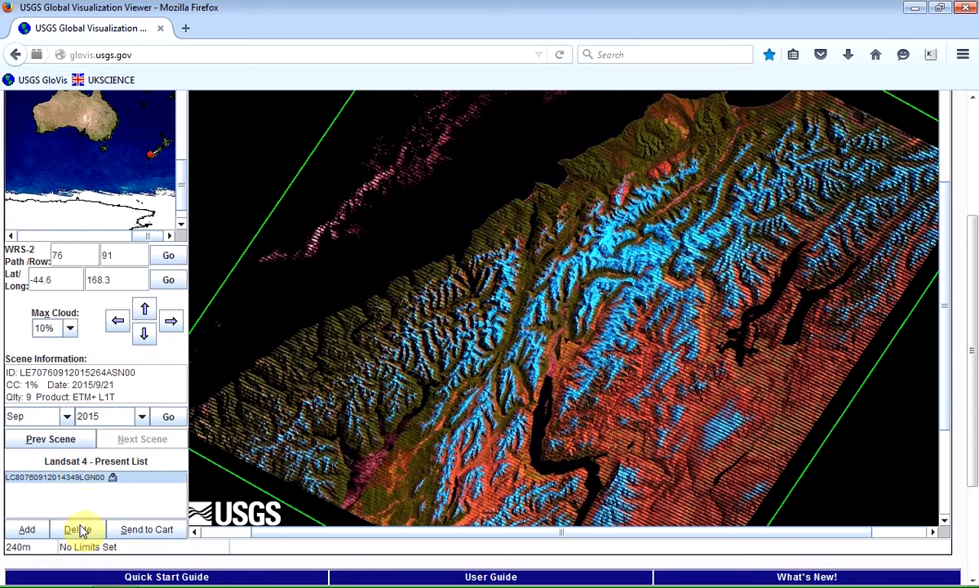
{"action": "mouse_move", "coordinate": [163, 563]}
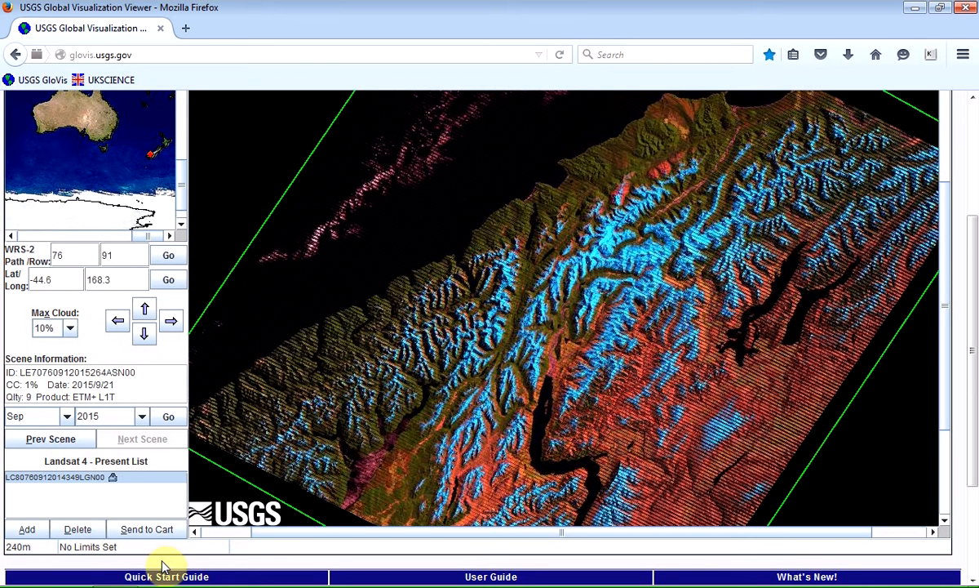
{"action": "mouse_move", "coordinate": [157, 555]}
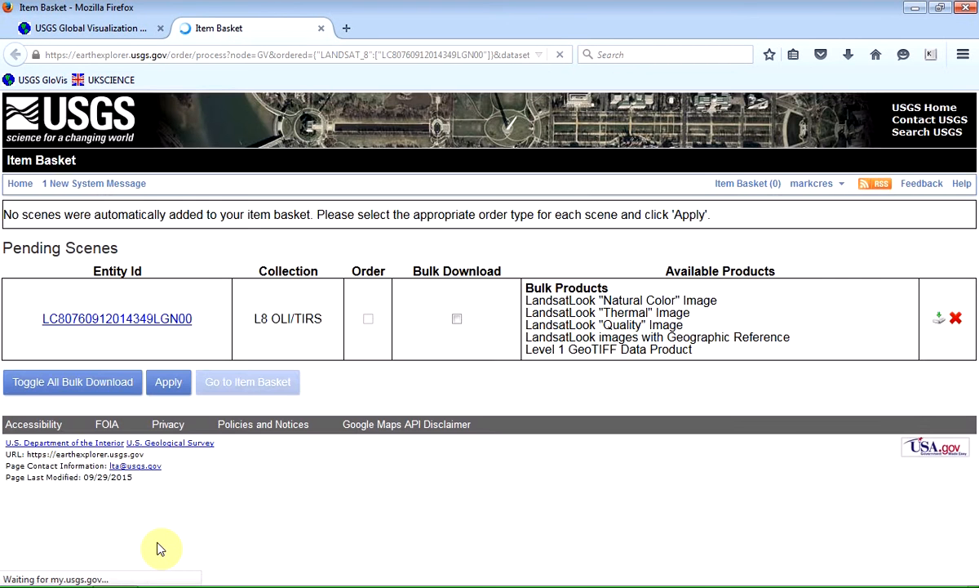
{"action": "mouse_move", "coordinate": [216, 534]}
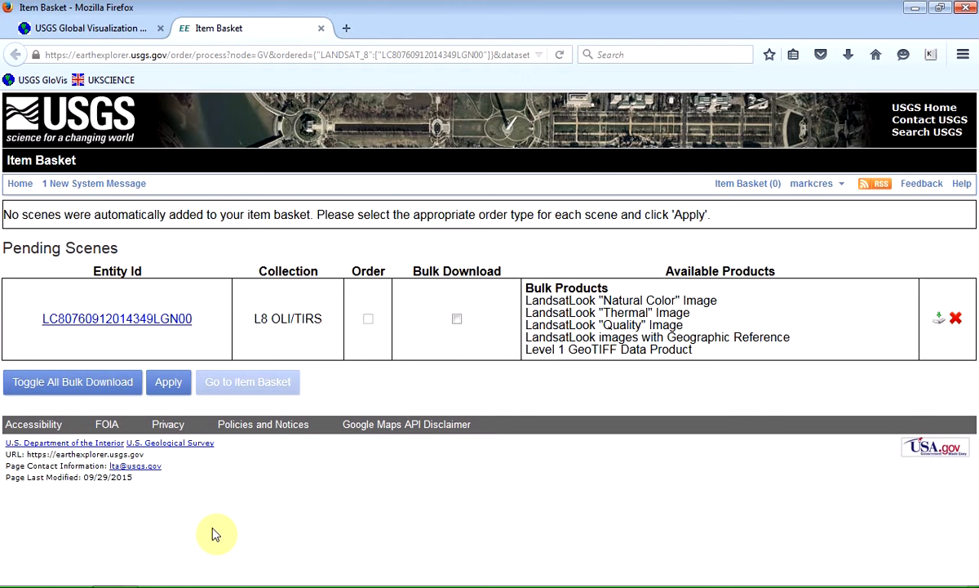
{"action": "mouse_move", "coordinate": [178, 525]}
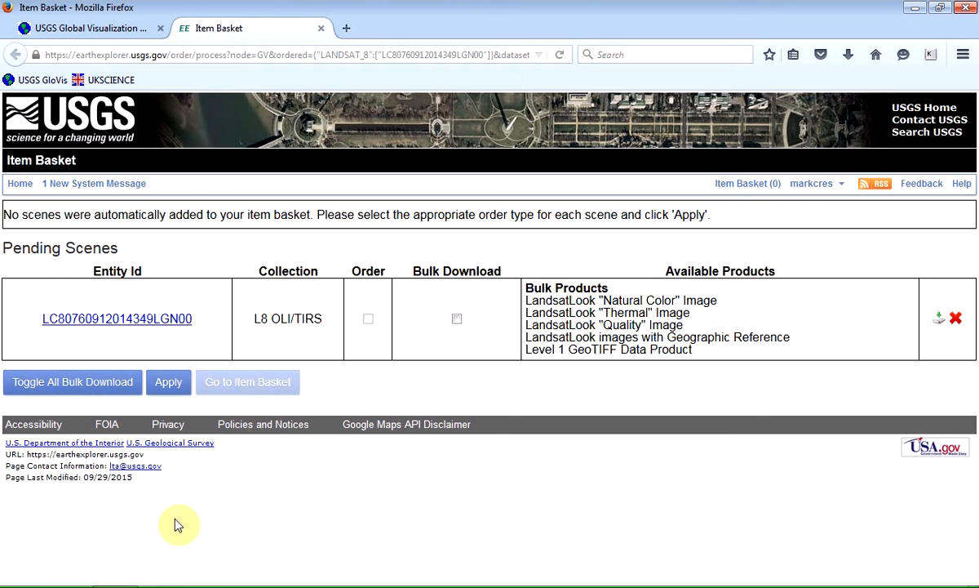
{"action": "mouse_move", "coordinate": [236, 448]}
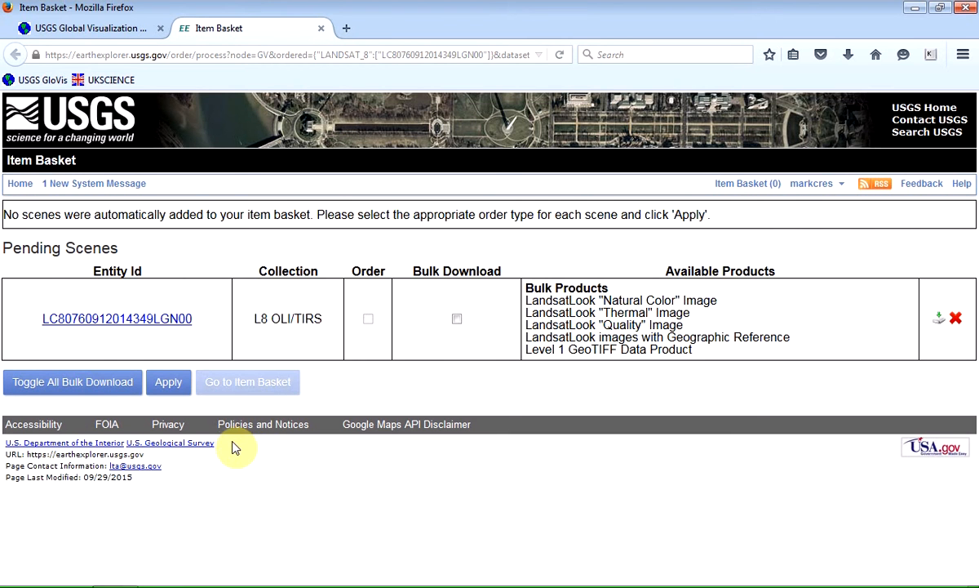
{"action": "mouse_move", "coordinate": [260, 470]}
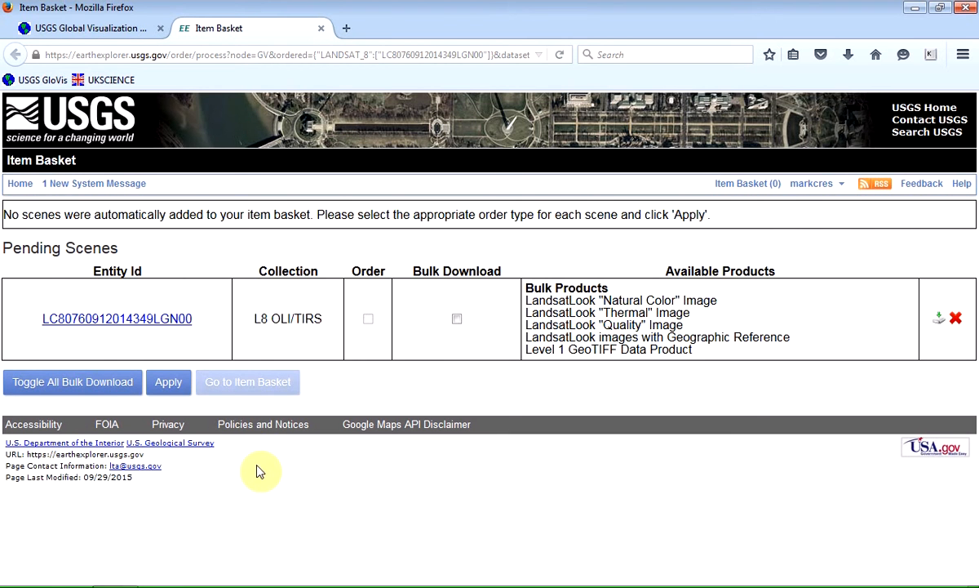
{"action": "mouse_move", "coordinate": [491, 356]}
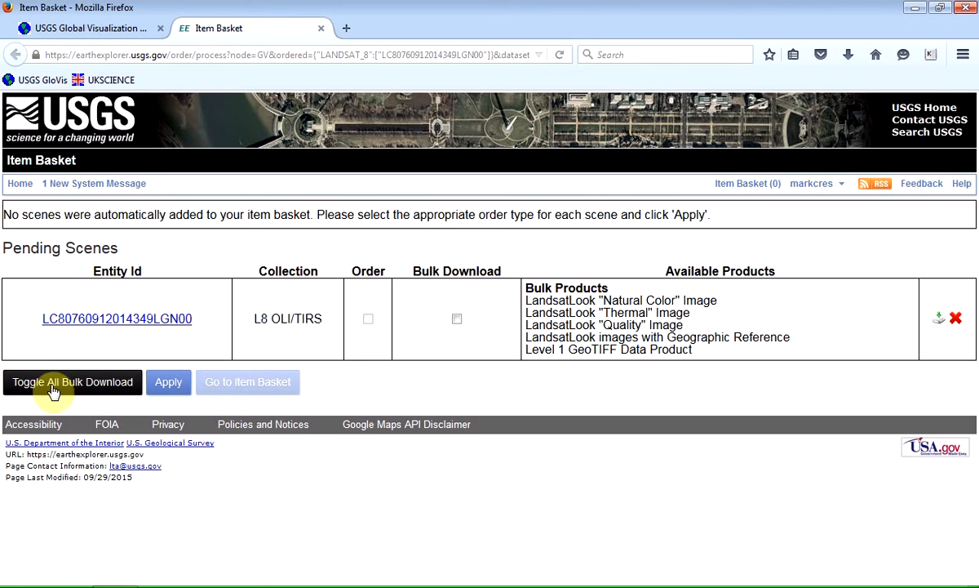
{"action": "mouse_move", "coordinate": [80, 393]}
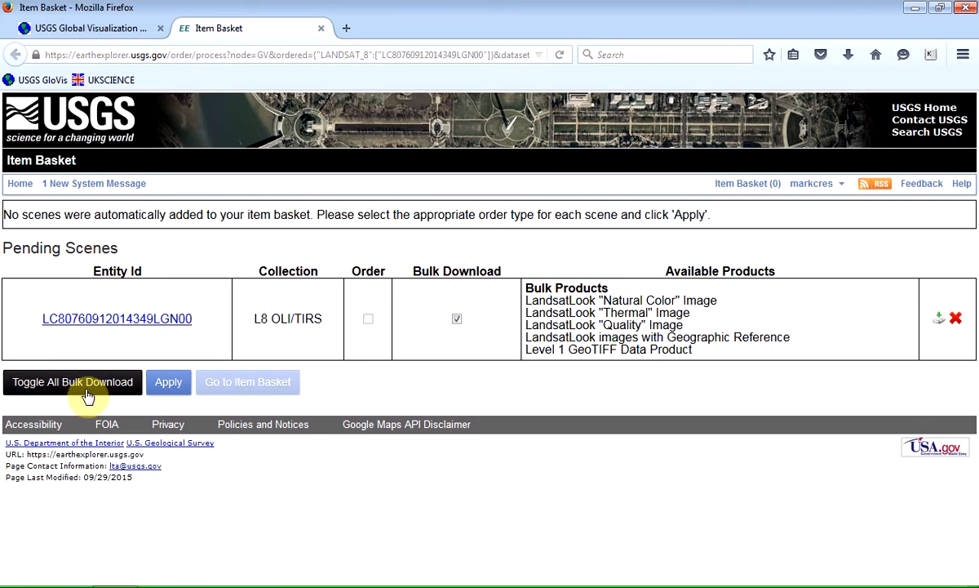
{"action": "mouse_move", "coordinate": [440, 383]}
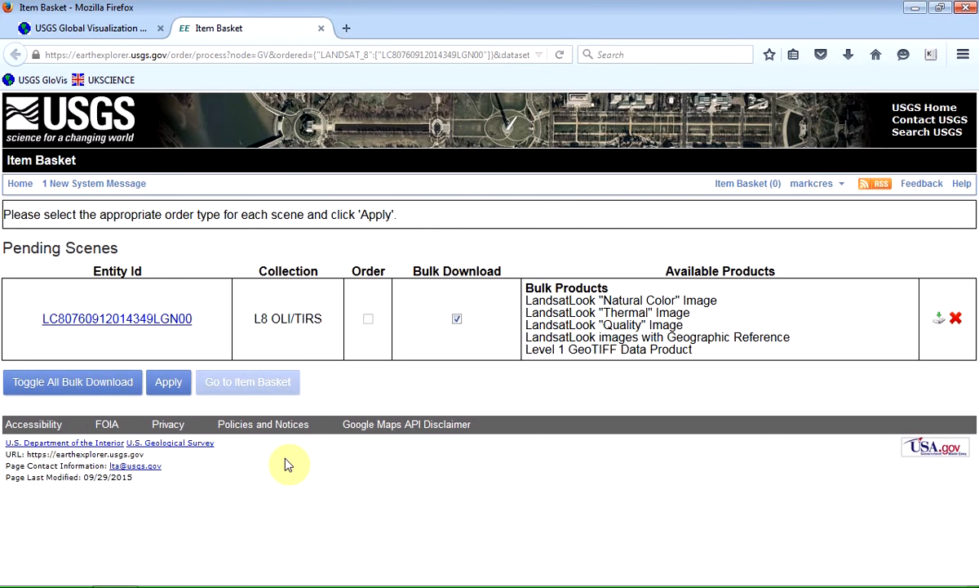
{"action": "left_click", "coordinate": [168, 382]}
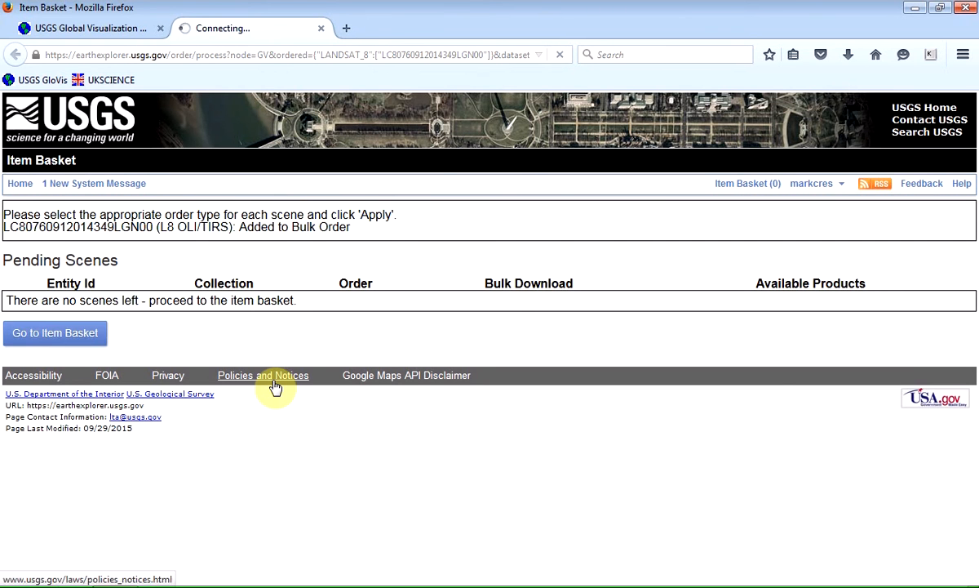
- Proceed from the item basket to checkout and submit the bulk download order
{"action": "left_click", "coordinate": [55, 333]}
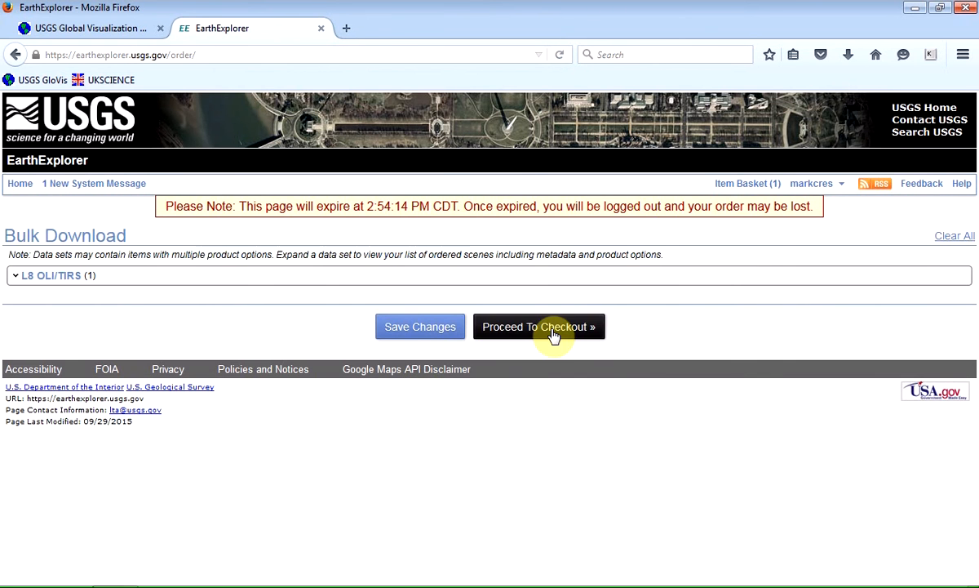
{"action": "left_click", "coordinate": [421, 326]}
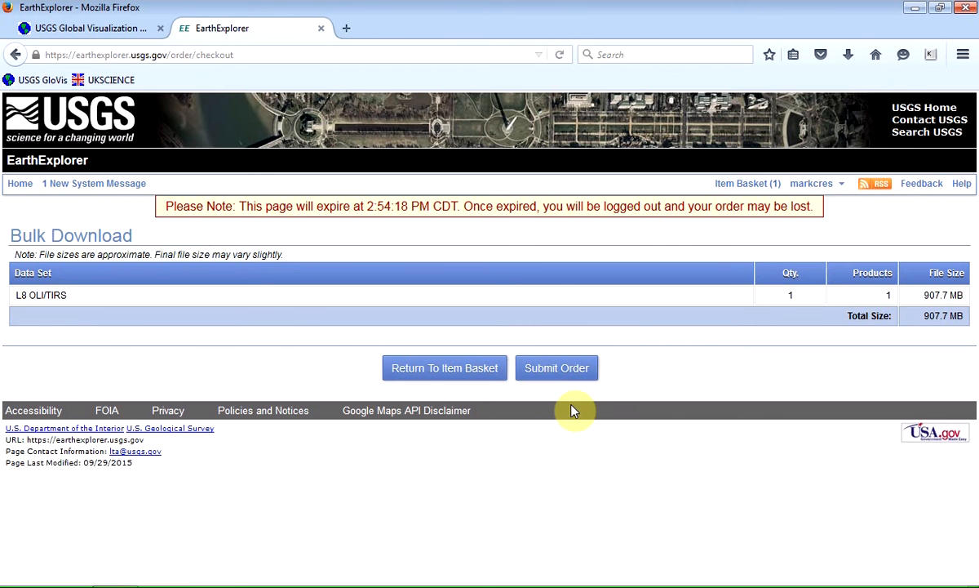
{"action": "mouse_move", "coordinate": [558, 368]}
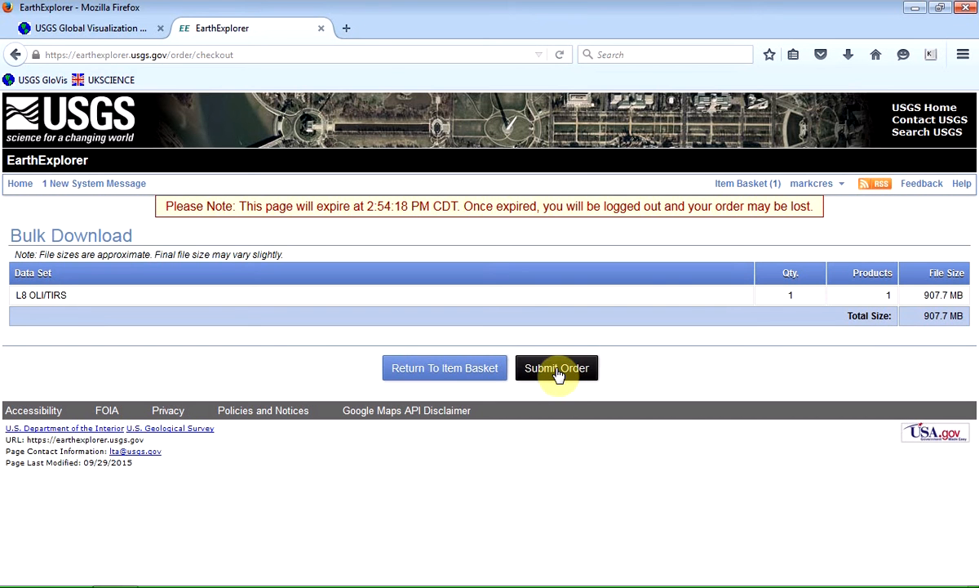
{"action": "left_click", "coordinate": [556, 368]}
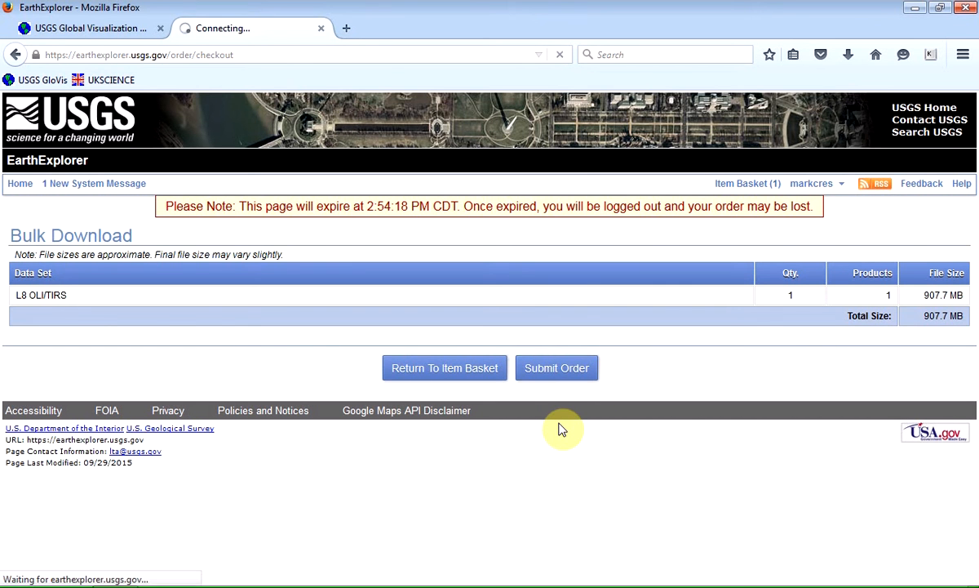
{"action": "left_click", "coordinate": [556, 367]}
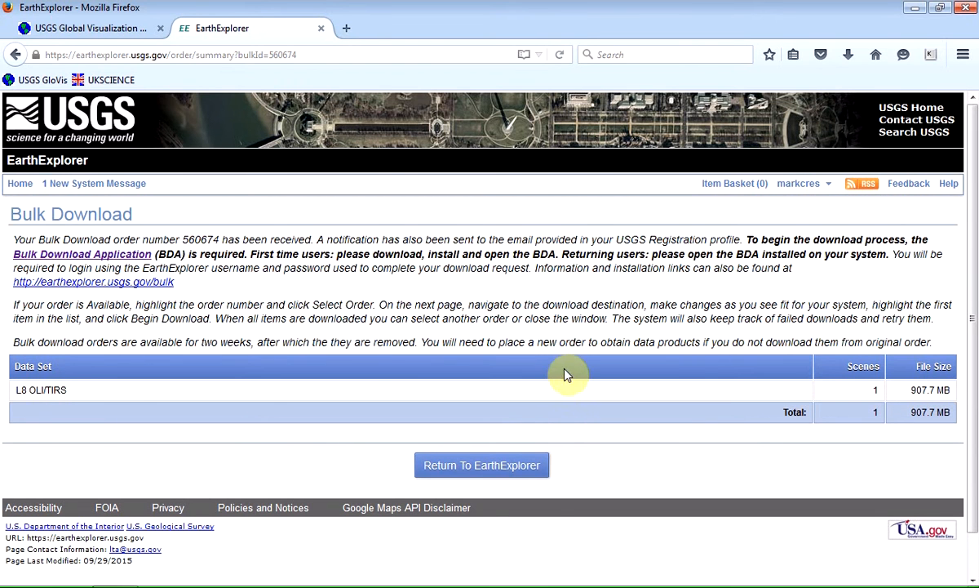
- Follow the earthexplorer.usgs.gov/bulk link to the Bulk Download Application page
{"action": "left_click", "coordinate": [803, 182]}
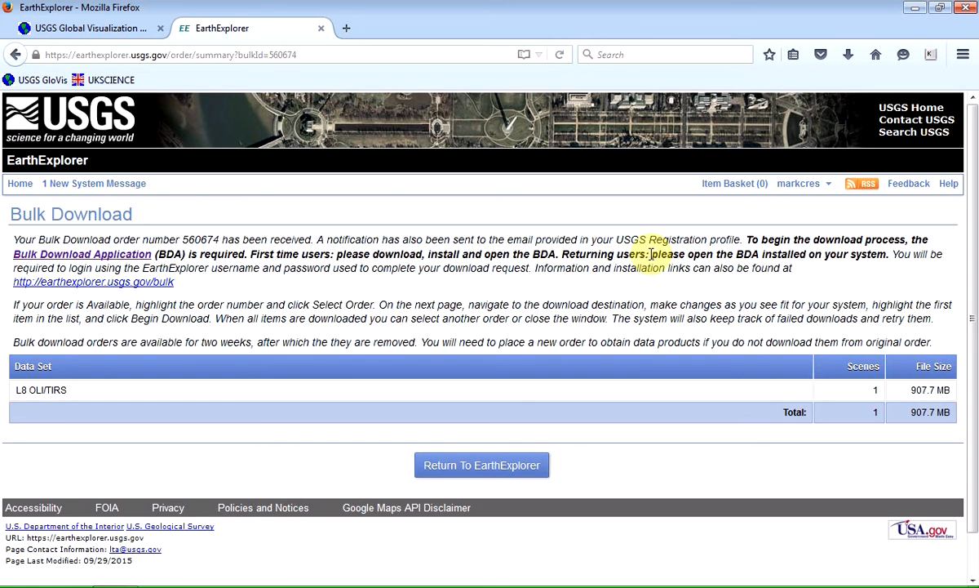
{"action": "mouse_move", "coordinate": [622, 302]}
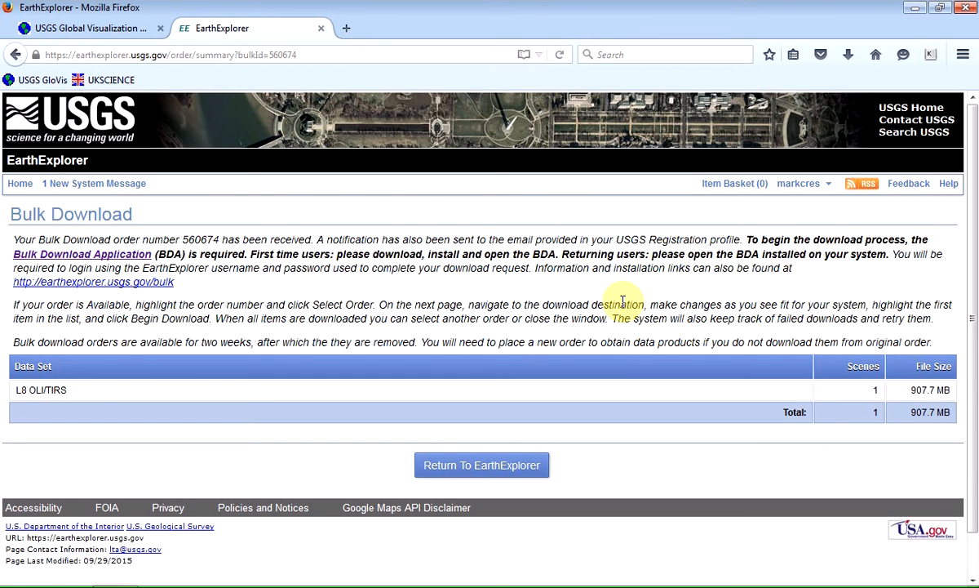
{"action": "mouse_move", "coordinate": [604, 362]}
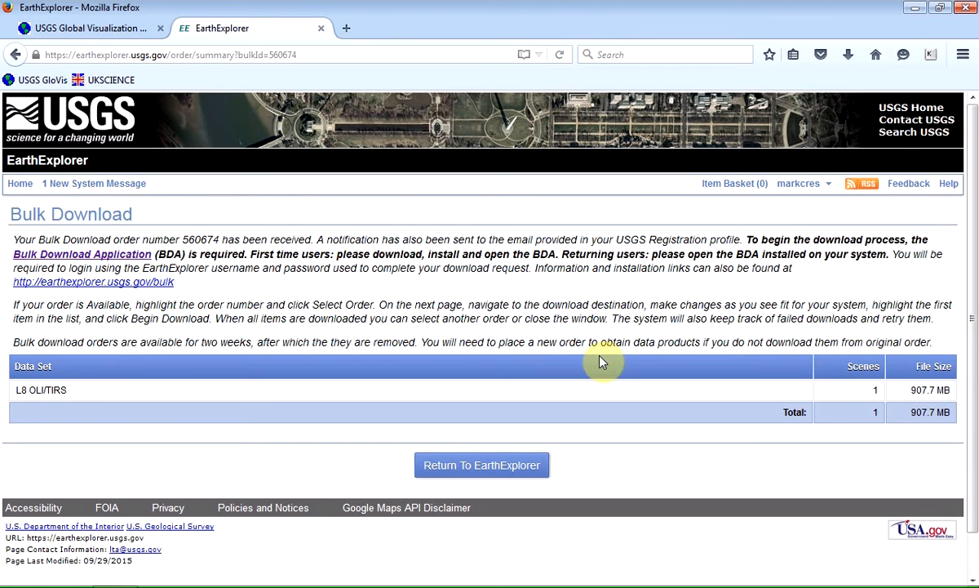
{"action": "mouse_move", "coordinate": [568, 336]}
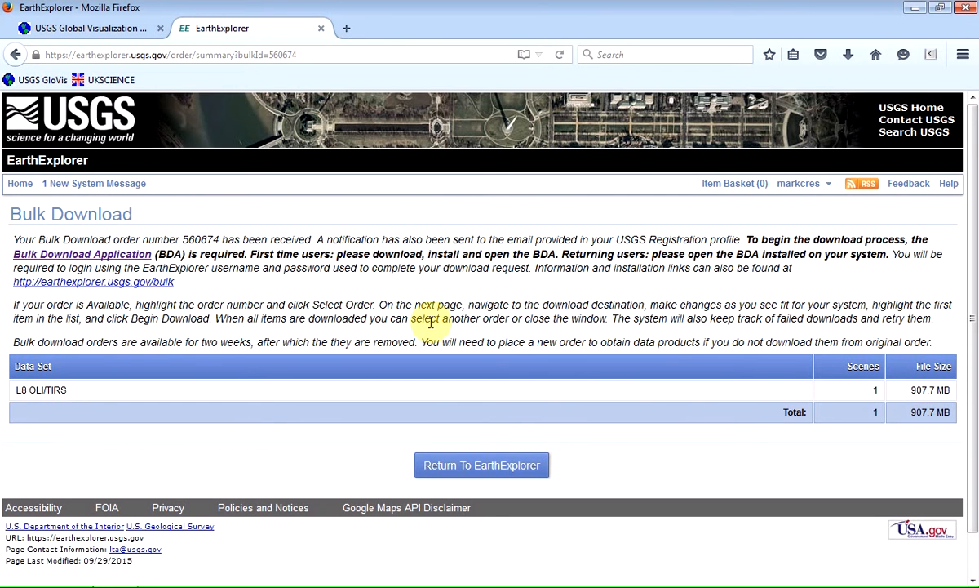
{"action": "mouse_move", "coordinate": [460, 301]}
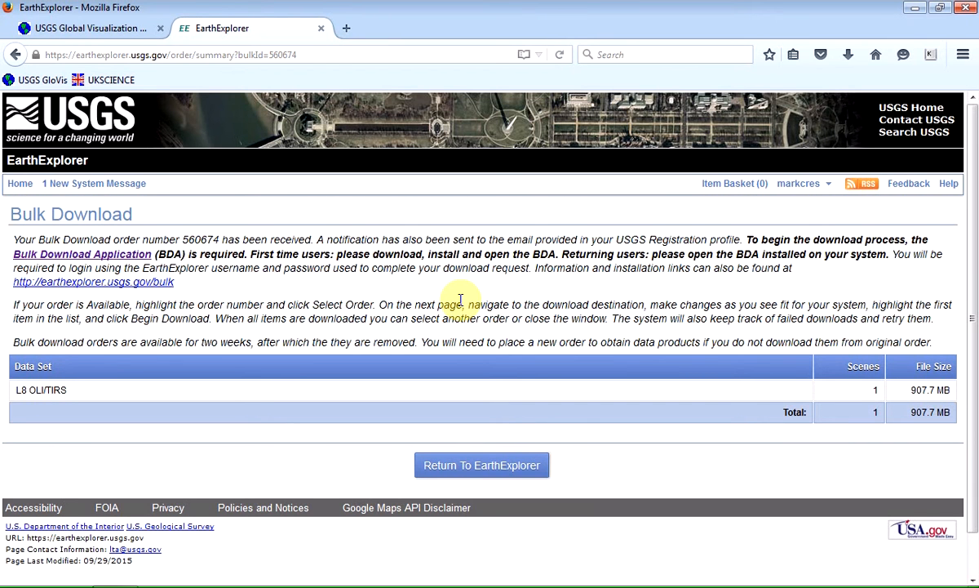
{"action": "mouse_move", "coordinate": [437, 304]}
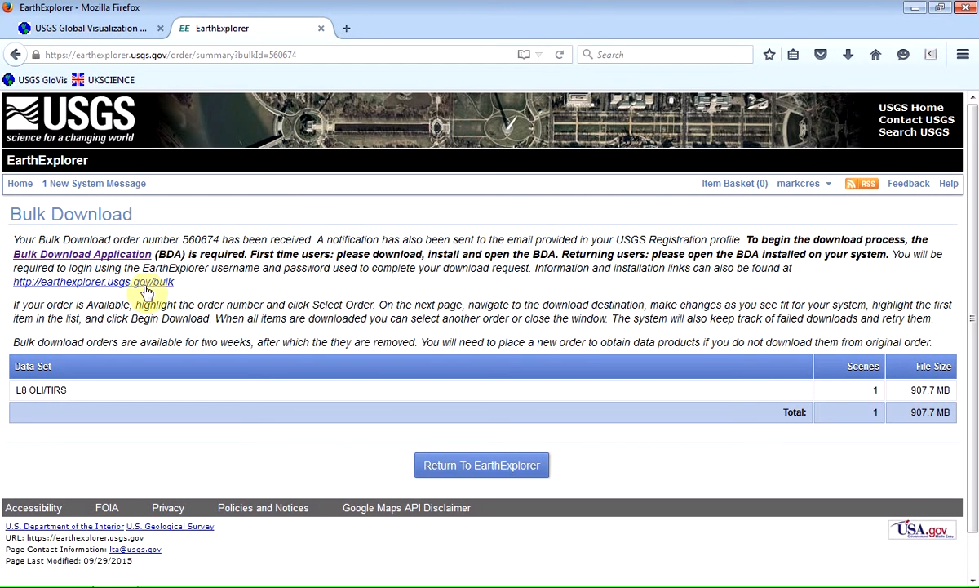
{"action": "mouse_move", "coordinate": [738, 248]}
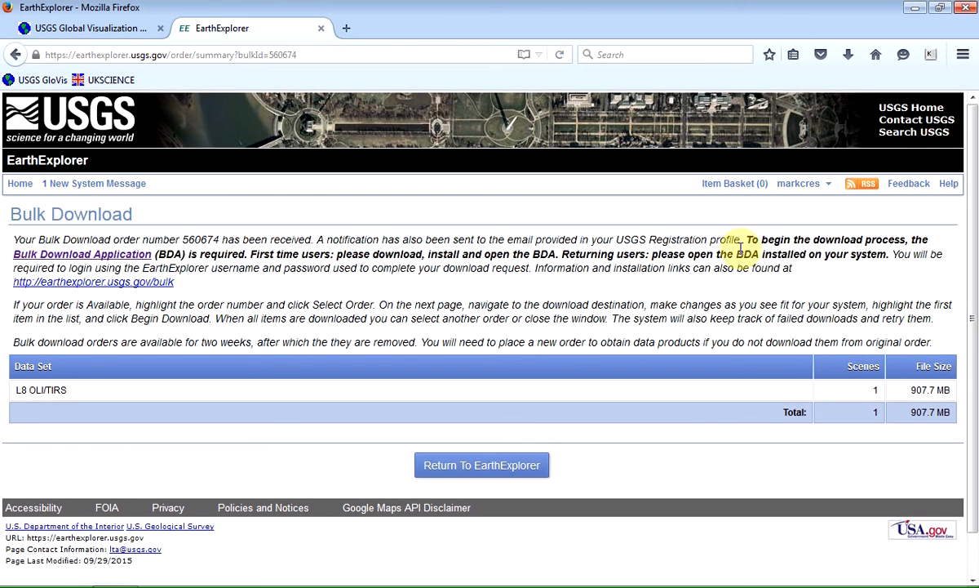
{"action": "left_click_drag", "start_coordinate": [744, 238], "coordinate": [744, 255]}
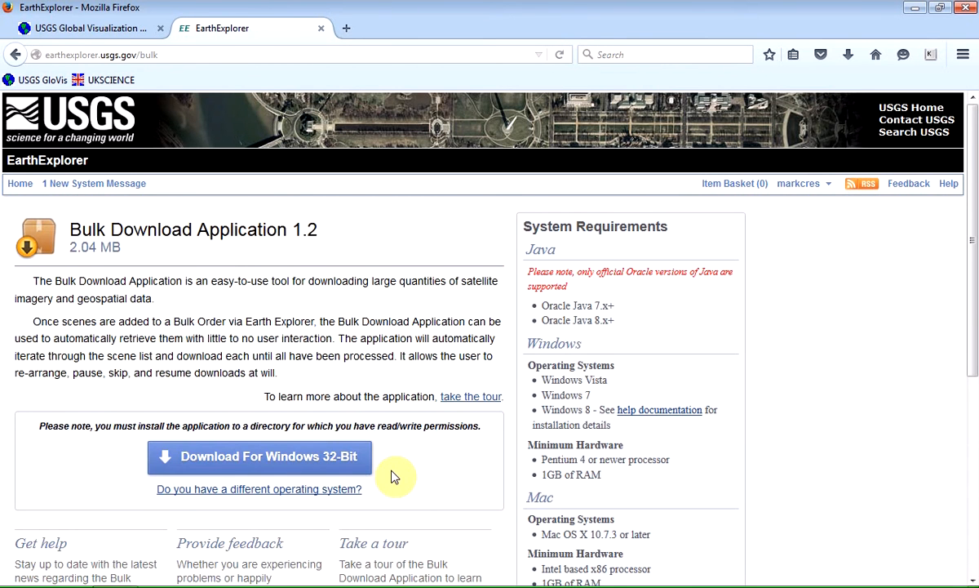
{"action": "mouse_move", "coordinate": [415, 467]}
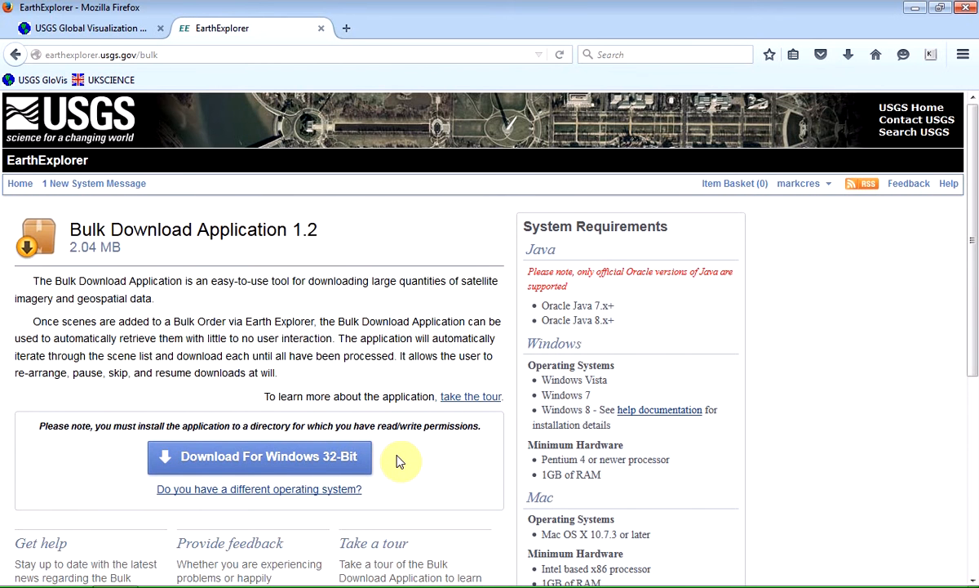
{"action": "mouse_move", "coordinate": [392, 454]}
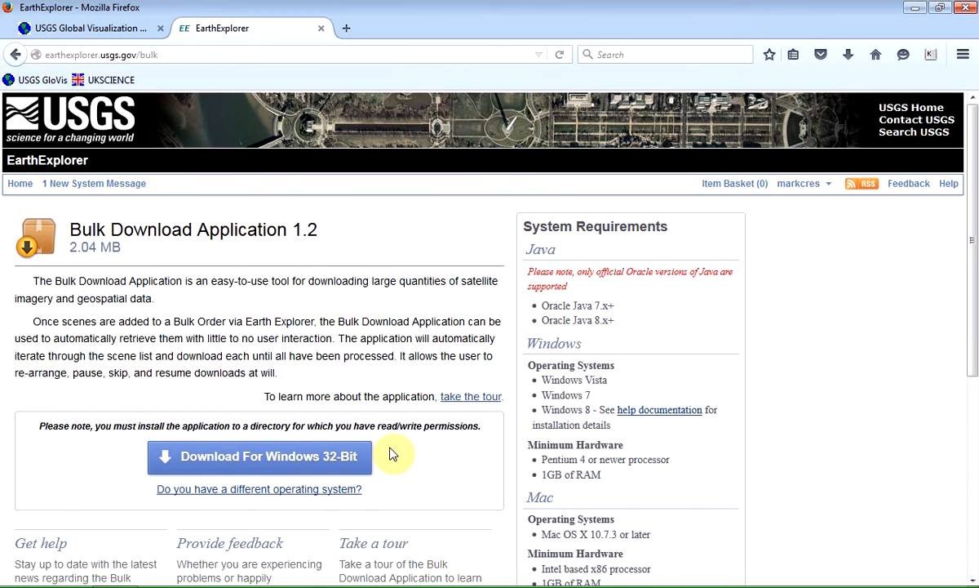
{"action": "scroll", "scroll_direction": "down", "scroll_amount": 3}
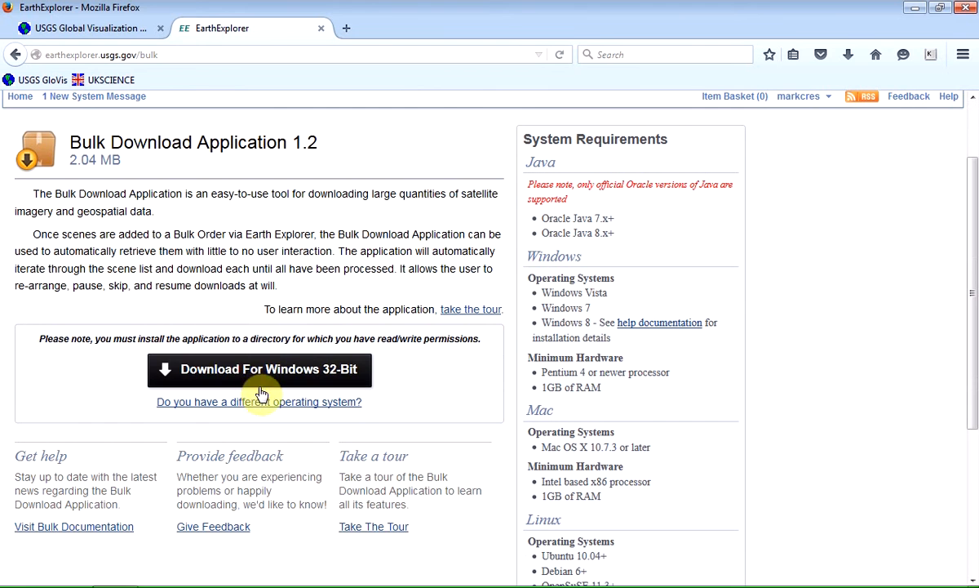
{"action": "mouse_move", "coordinate": [248, 374]}
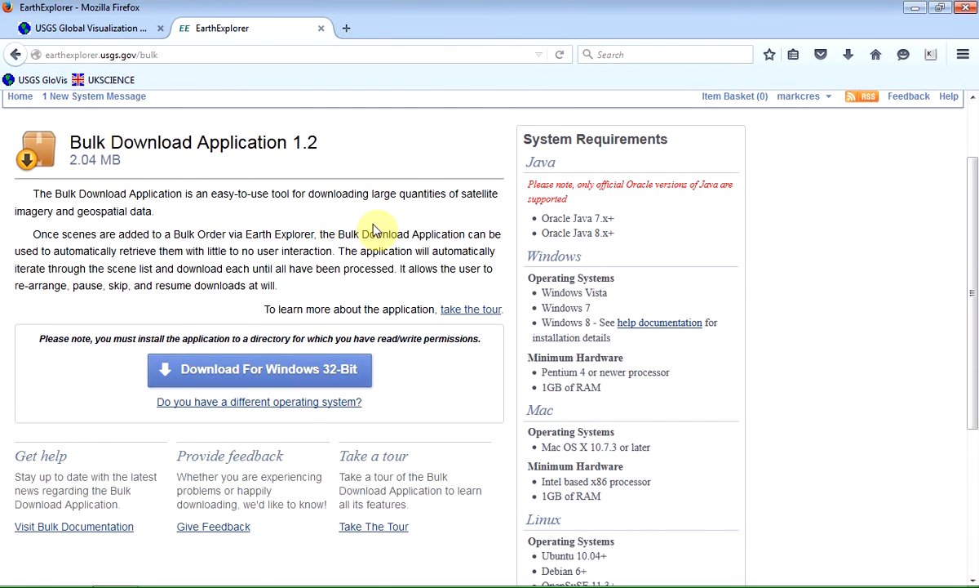
{"action": "mouse_move", "coordinate": [290, 373]}
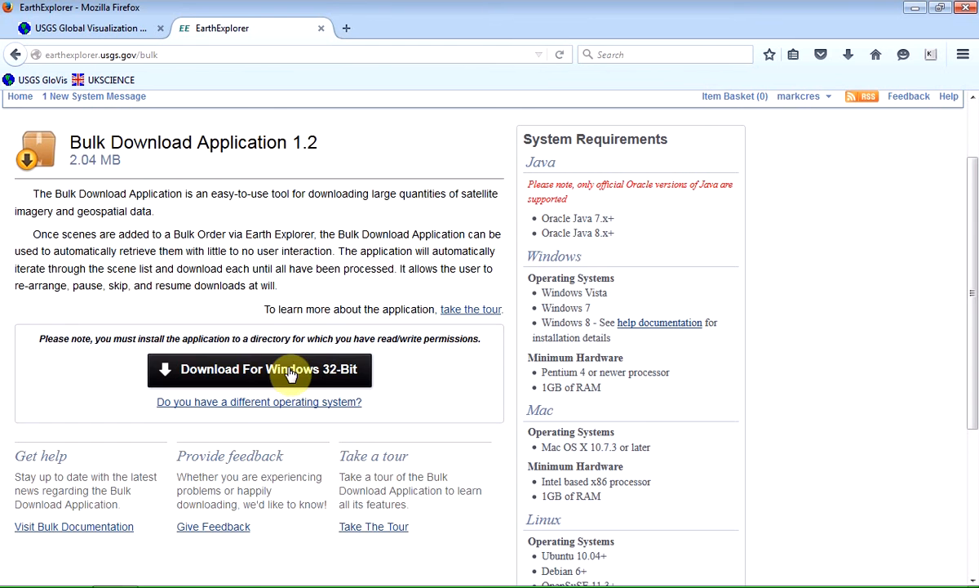
{"action": "mouse_move", "coordinate": [394, 273]}
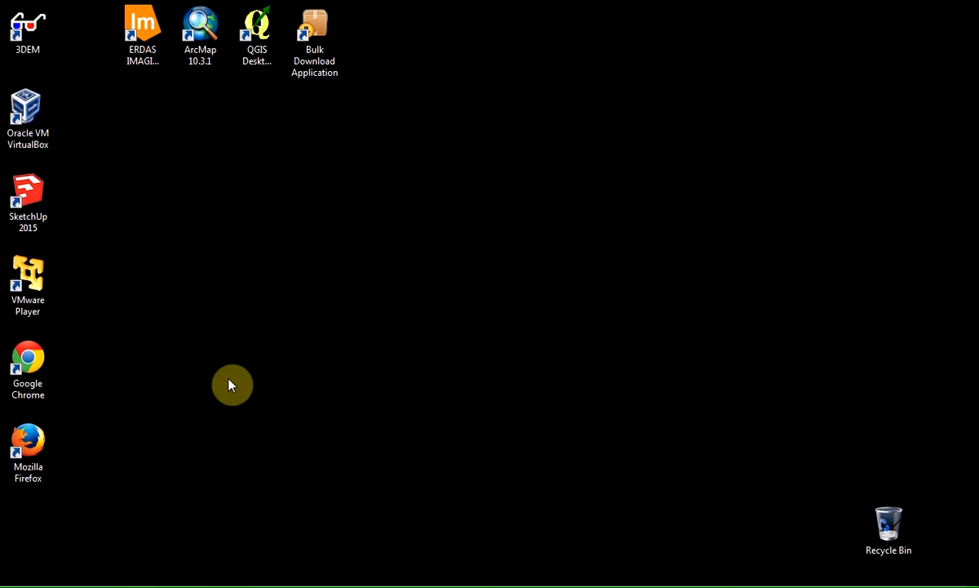
{"action": "mouse_move", "coordinate": [216, 342]}
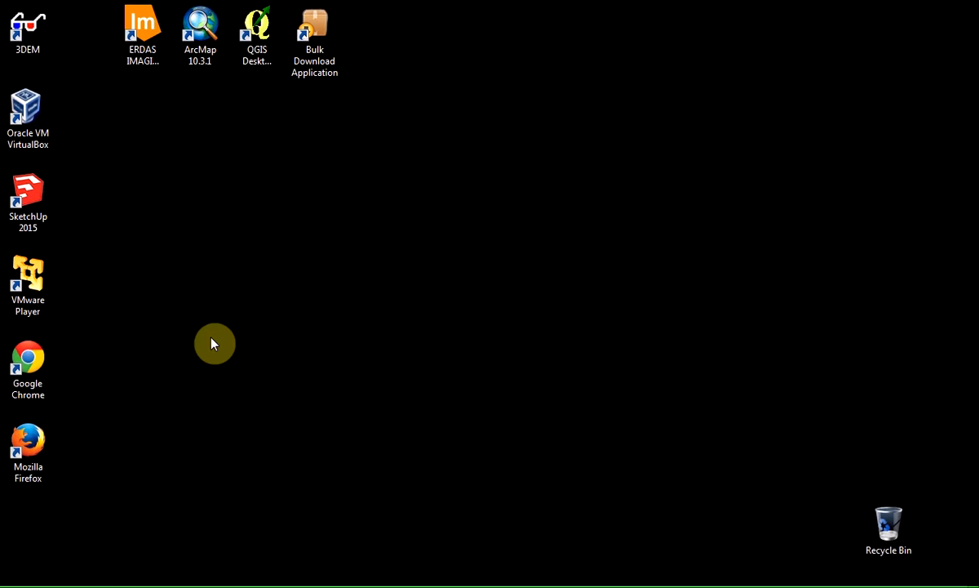
- Select the Bulk Download Application shortcut on the Windows desktop
{"action": "left_click", "coordinate": [315, 36]}
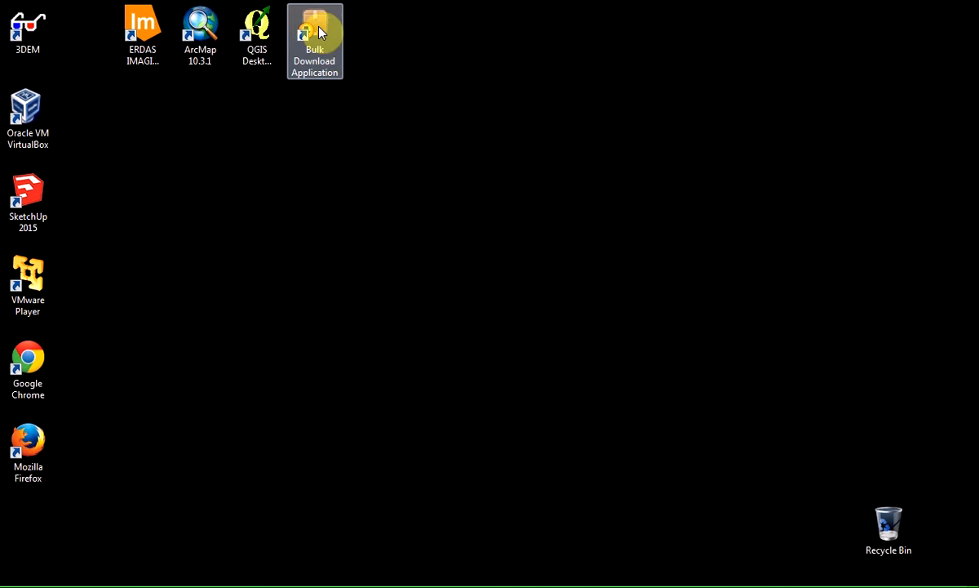
{"action": "mouse_move", "coordinate": [346, 117]}
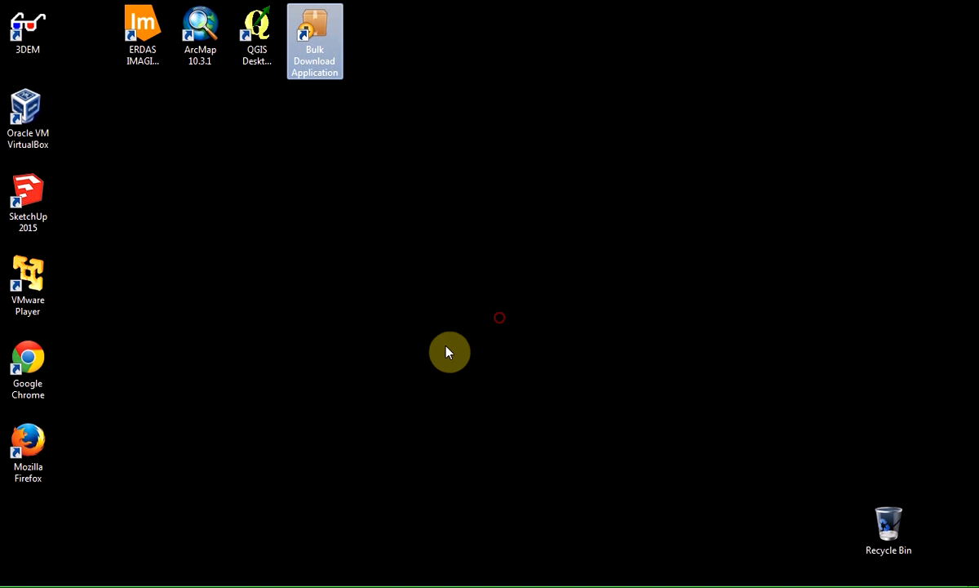
{"action": "mouse_move", "coordinate": [444, 360]}
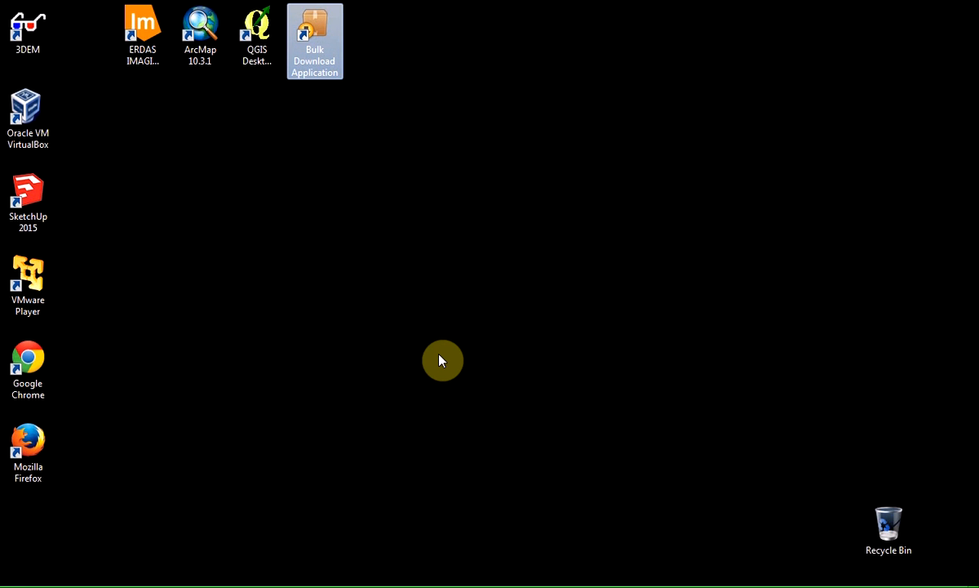
{"action": "double_click", "coordinate": [315, 41]}
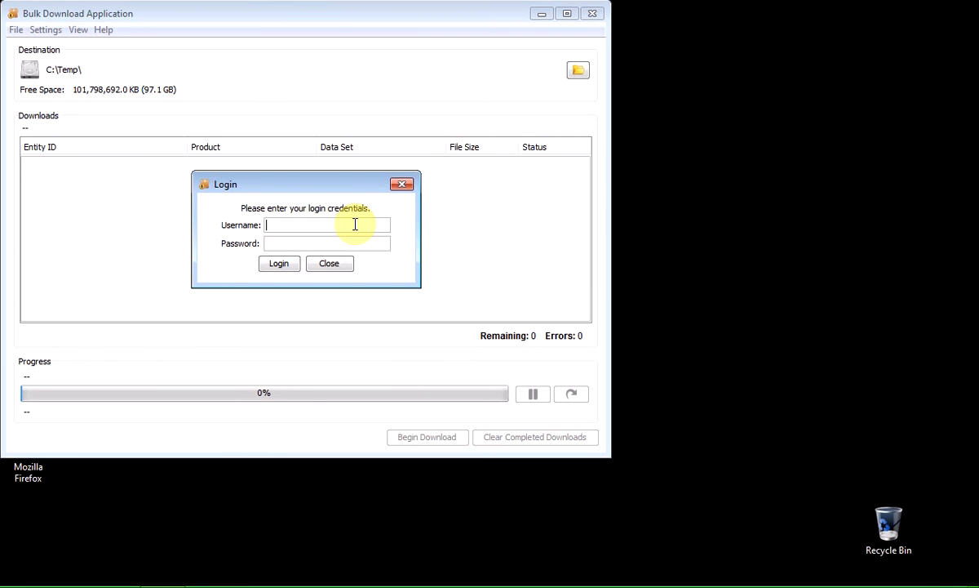
{"action": "type", "text": "m"}
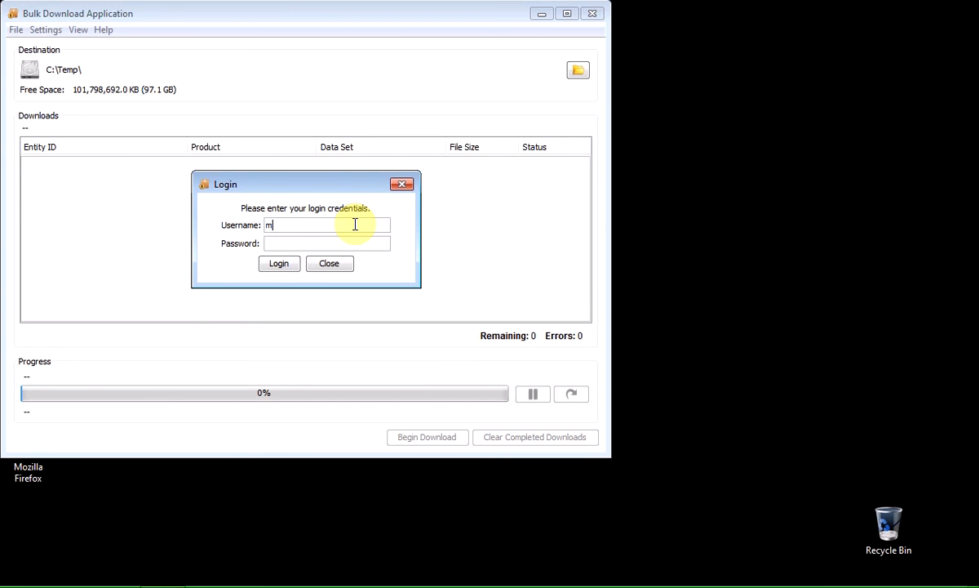
{"action": "type", "text": "arkcres"}
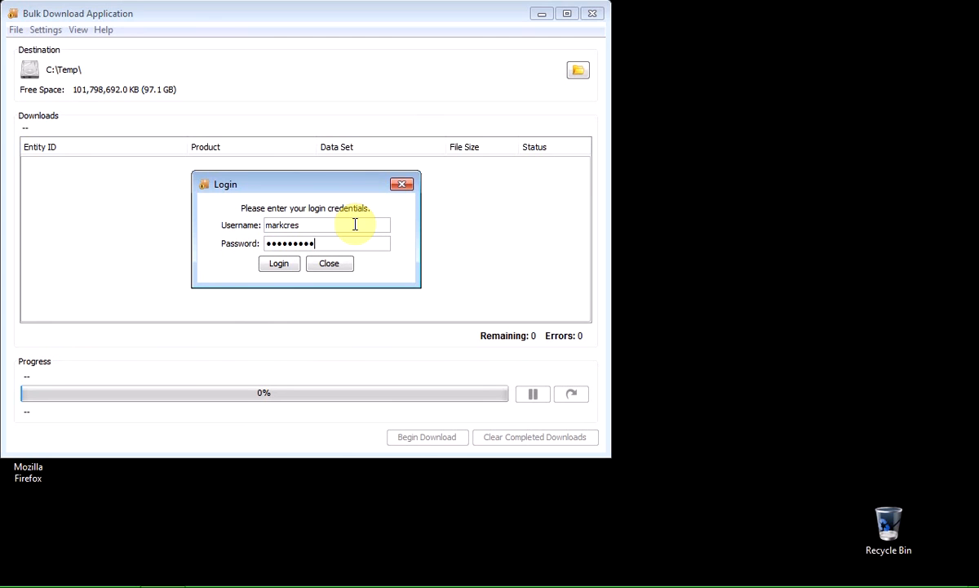
- Log in and highlight the newer order 560674 in the Orders list
{"action": "left_click", "coordinate": [278, 262]}
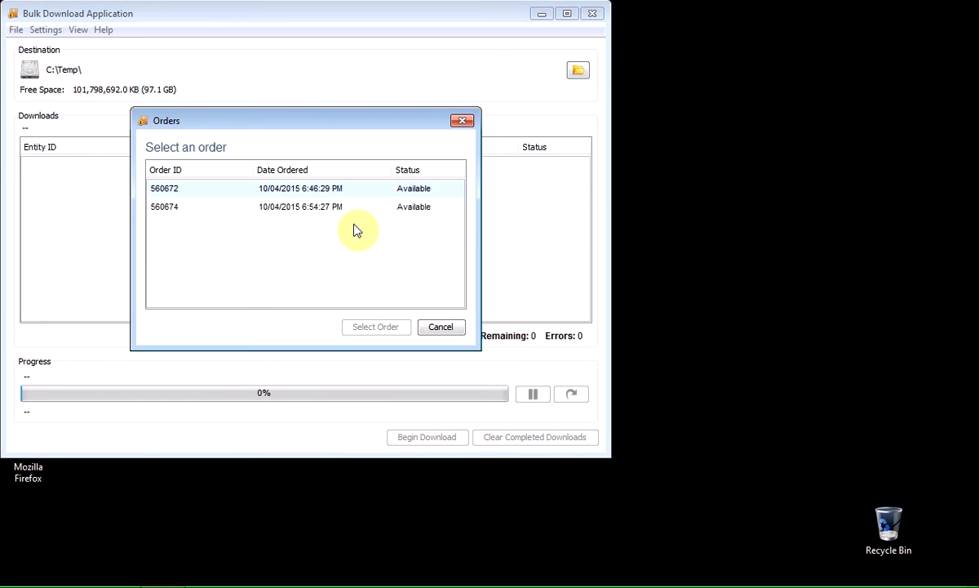
{"action": "left_click", "coordinate": [163, 206]}
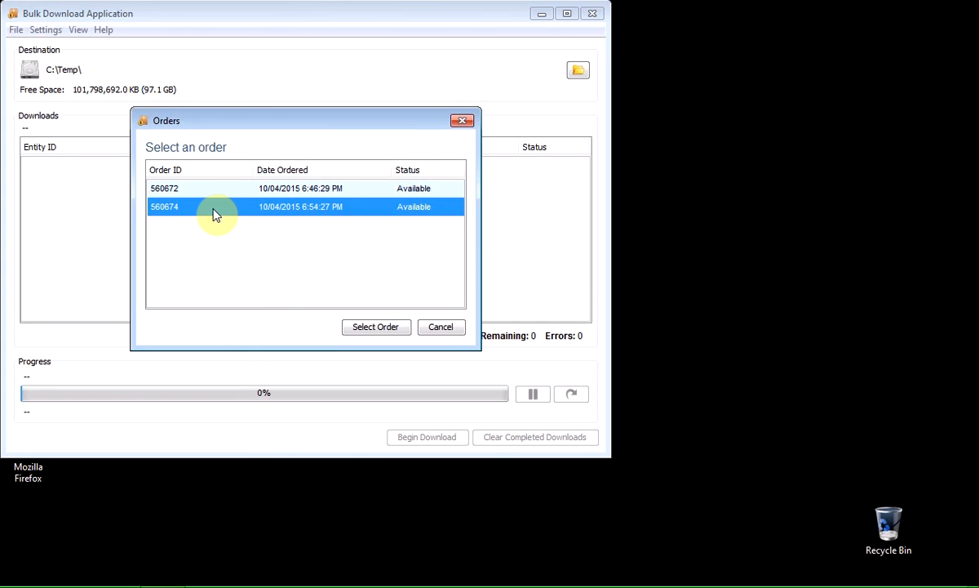
{"action": "mouse_move", "coordinate": [376, 212]}
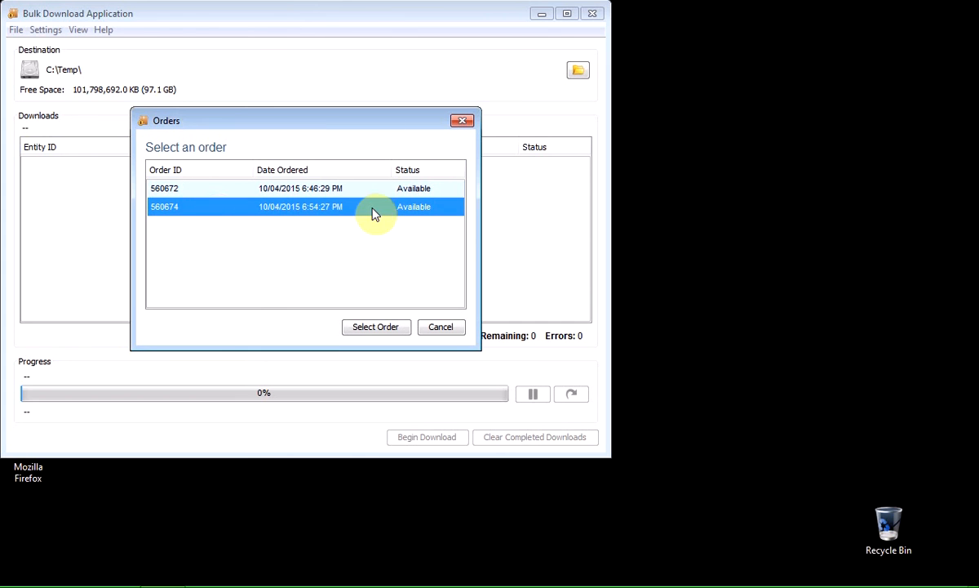
{"action": "mouse_move", "coordinate": [261, 215]}
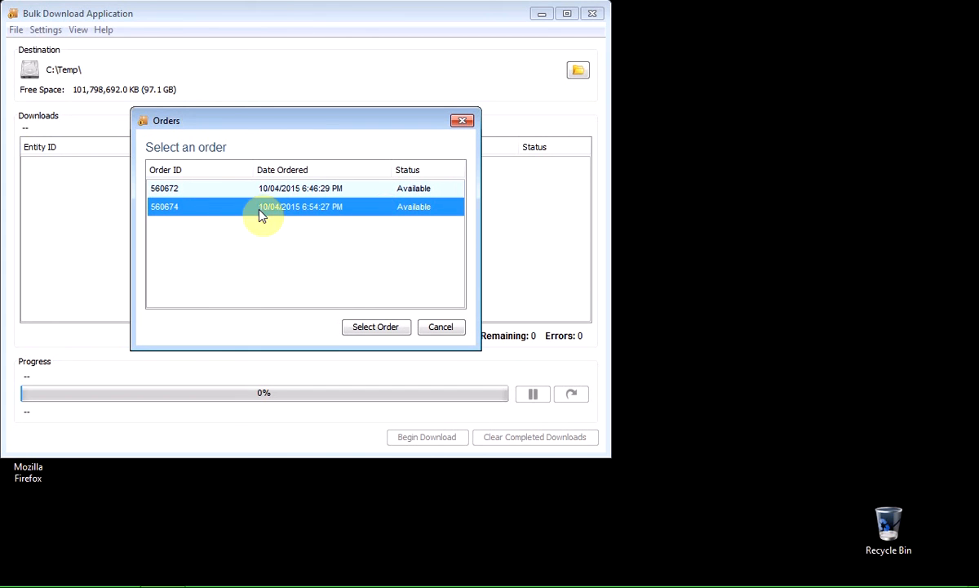
{"action": "mouse_move", "coordinate": [307, 215]}
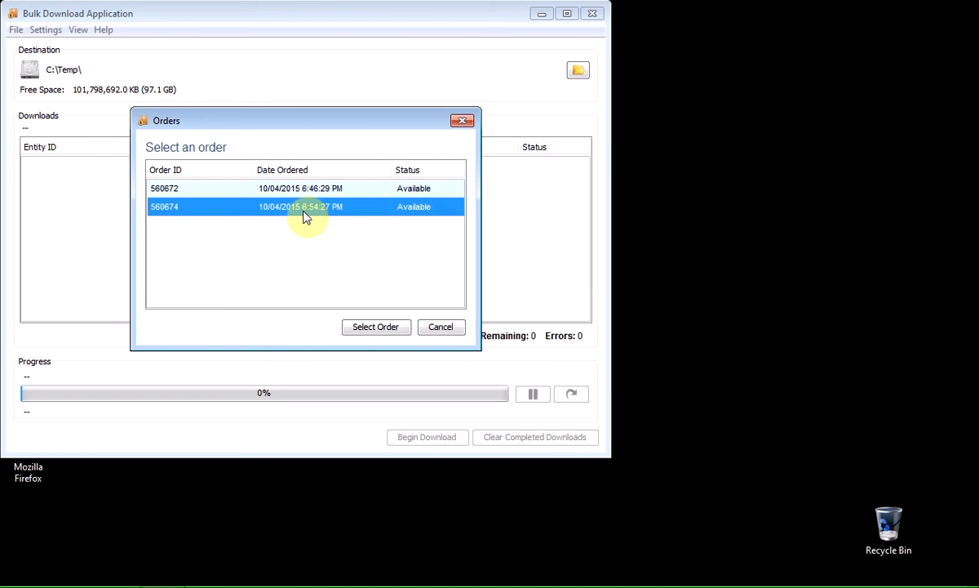
{"action": "mouse_move", "coordinate": [163, 205]}
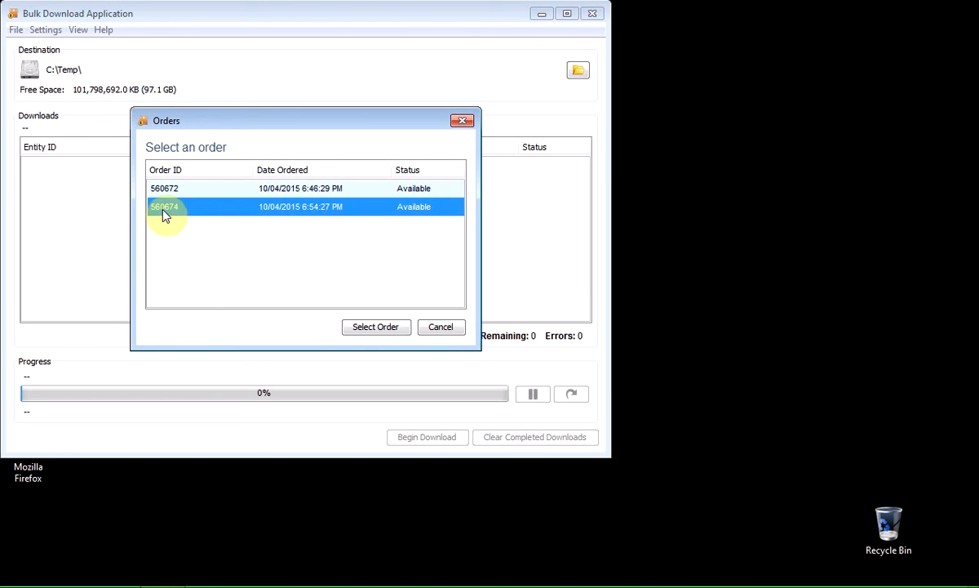
{"action": "mouse_move", "coordinate": [227, 213]}
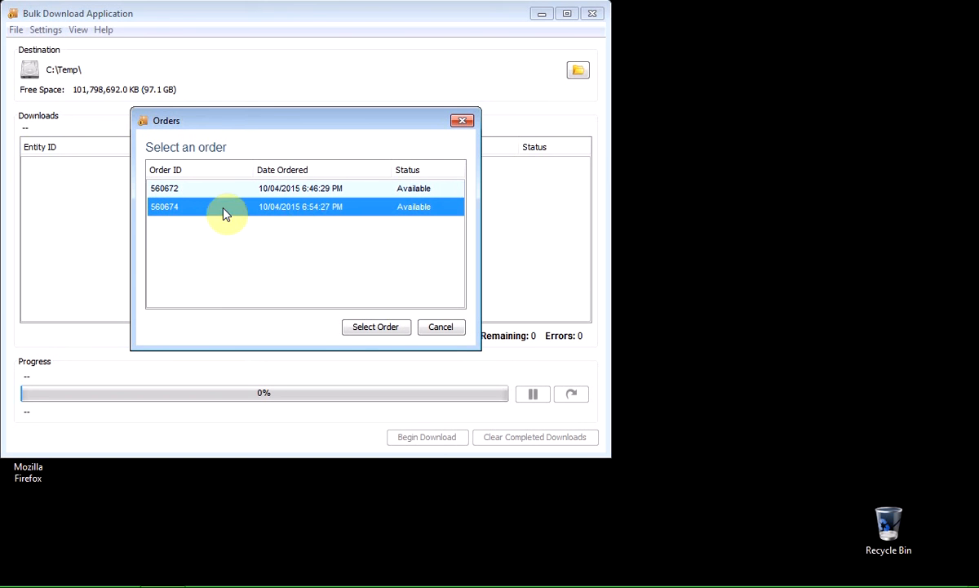
{"action": "mouse_move", "coordinate": [248, 213]}
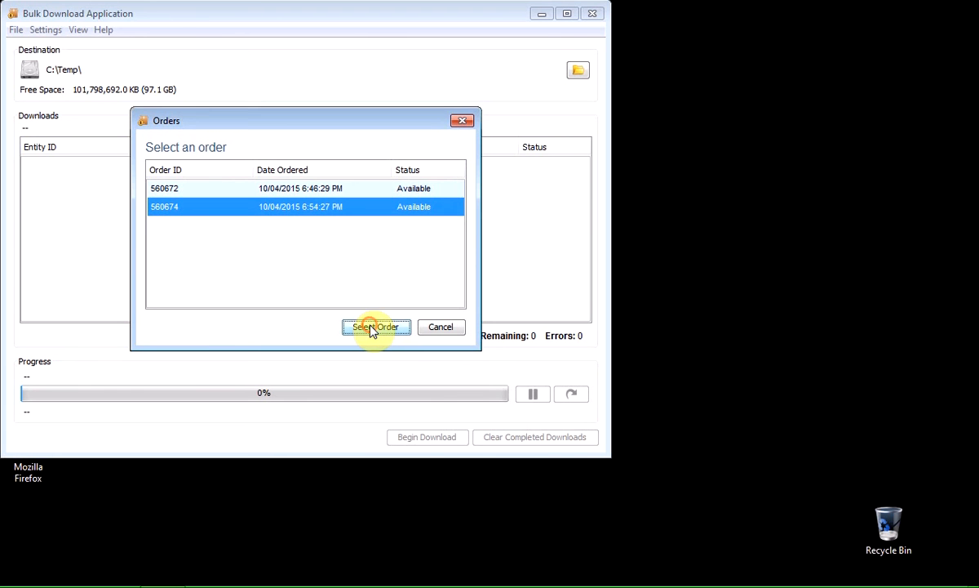
{"action": "left_click", "coordinate": [375, 327]}
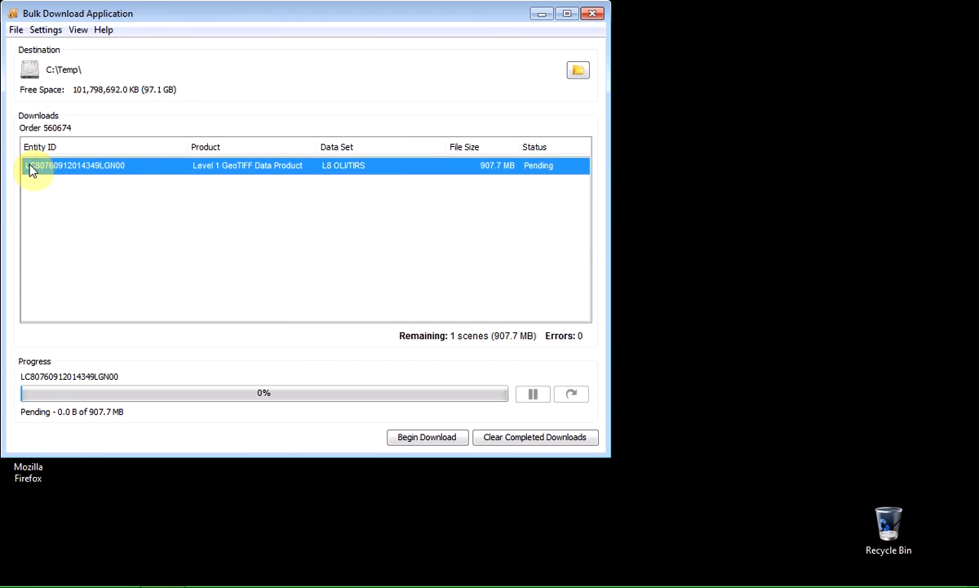
{"action": "mouse_move", "coordinate": [57, 168]}
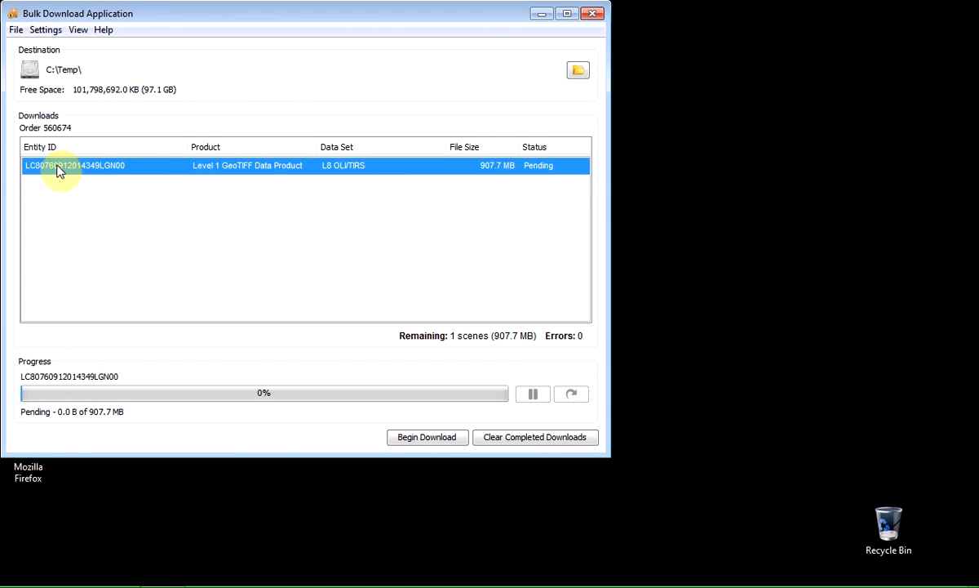
{"action": "mouse_move", "coordinate": [238, 171]}
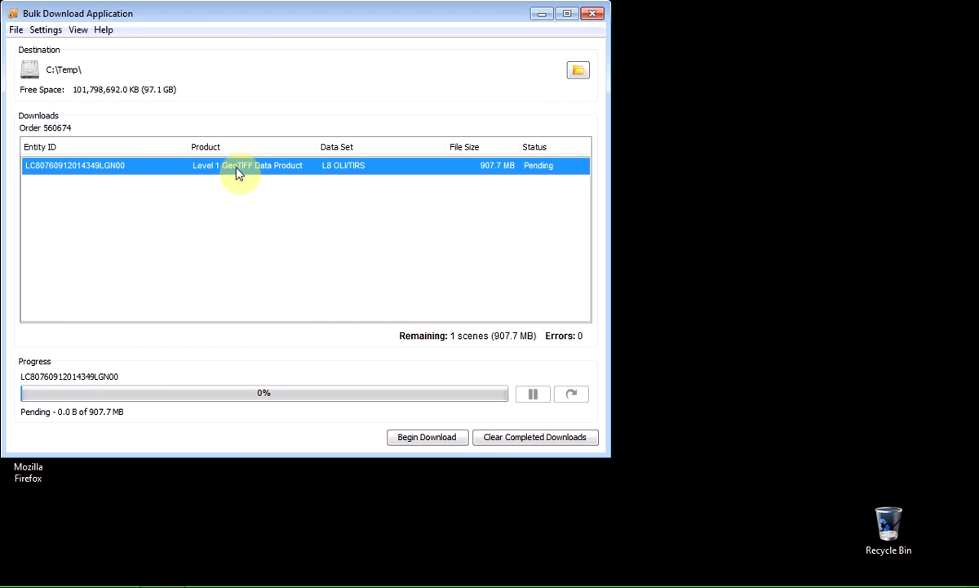
{"action": "mouse_move", "coordinate": [258, 176]}
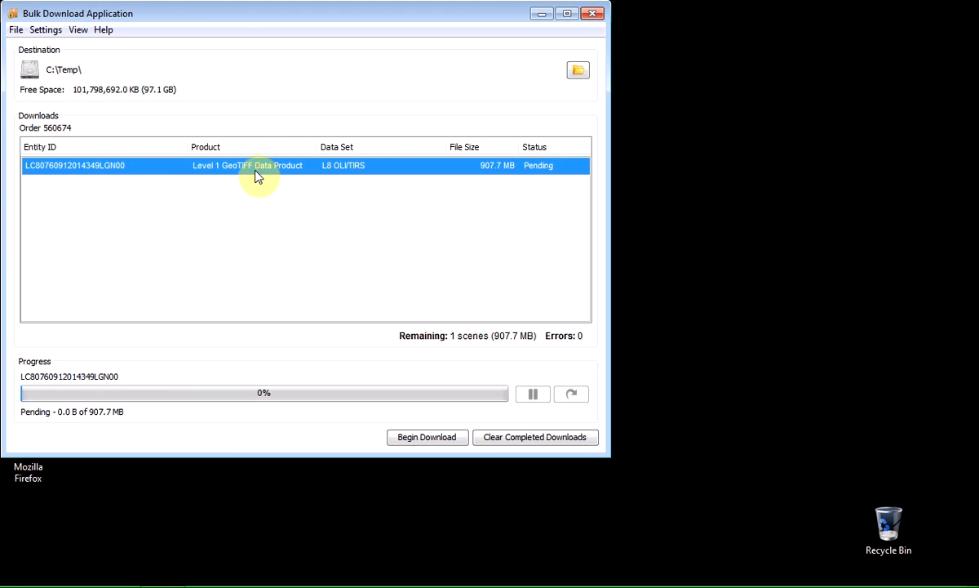
{"action": "mouse_move", "coordinate": [251, 171]}
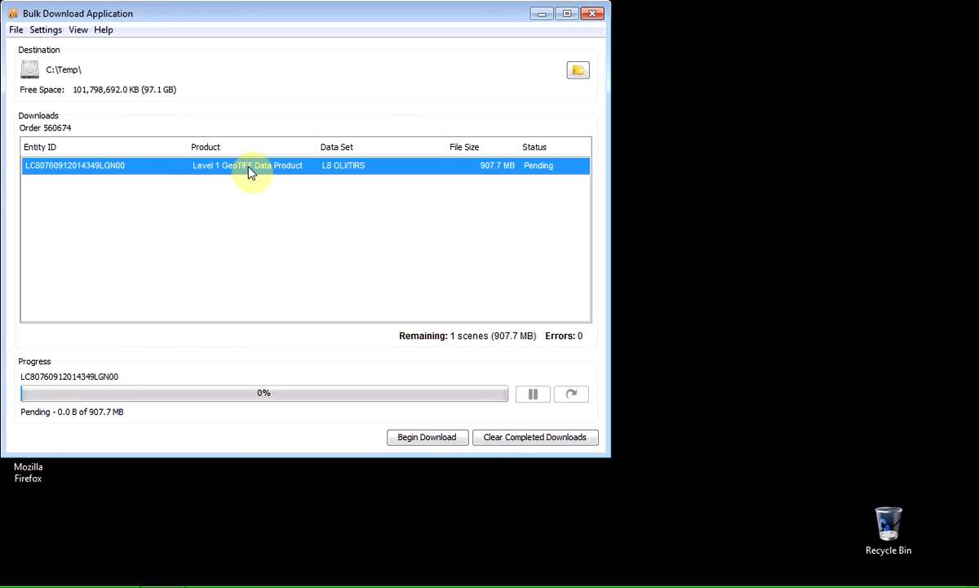
{"action": "mouse_move", "coordinate": [350, 167]}
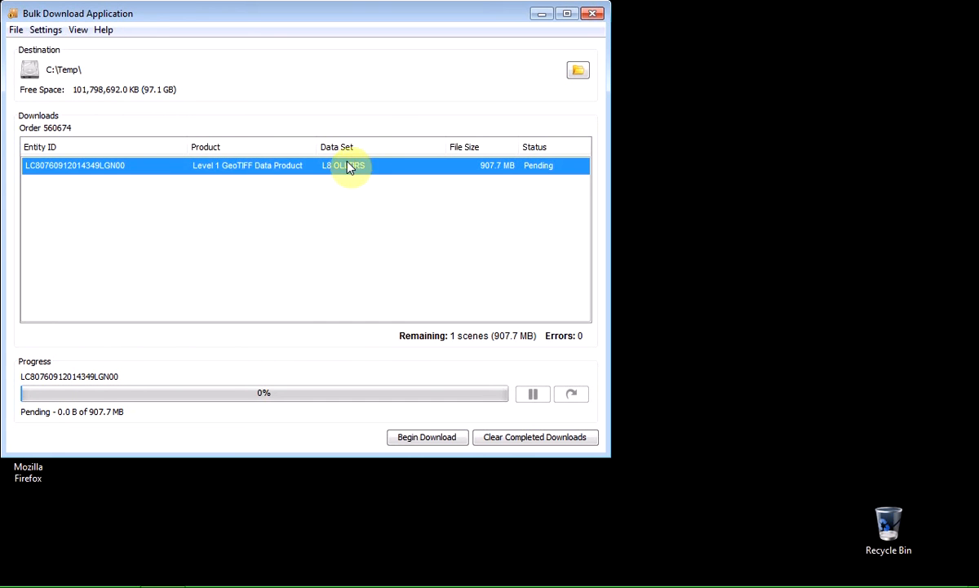
{"action": "mouse_move", "coordinate": [351, 169]}
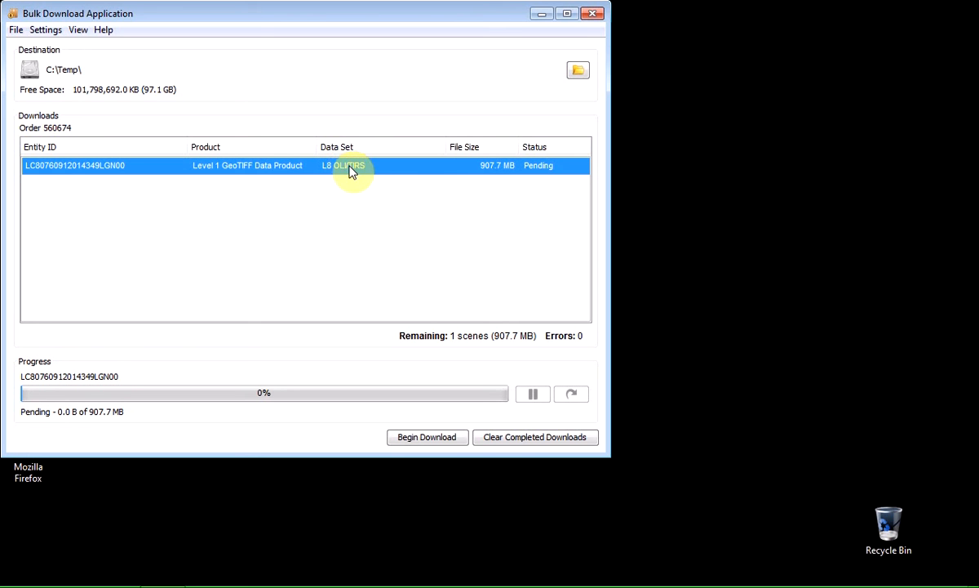
{"action": "mouse_move", "coordinate": [489, 169]}
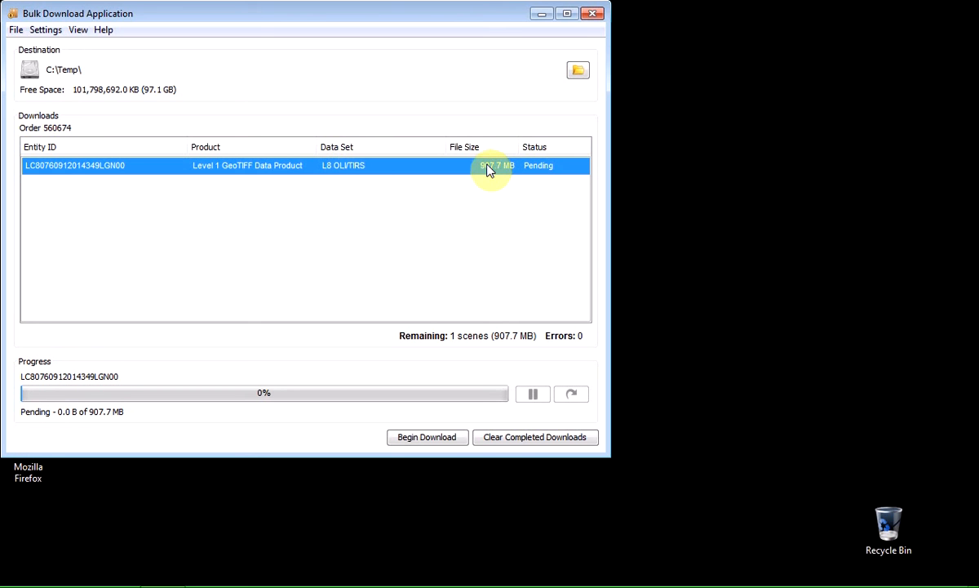
{"action": "mouse_move", "coordinate": [489, 171]}
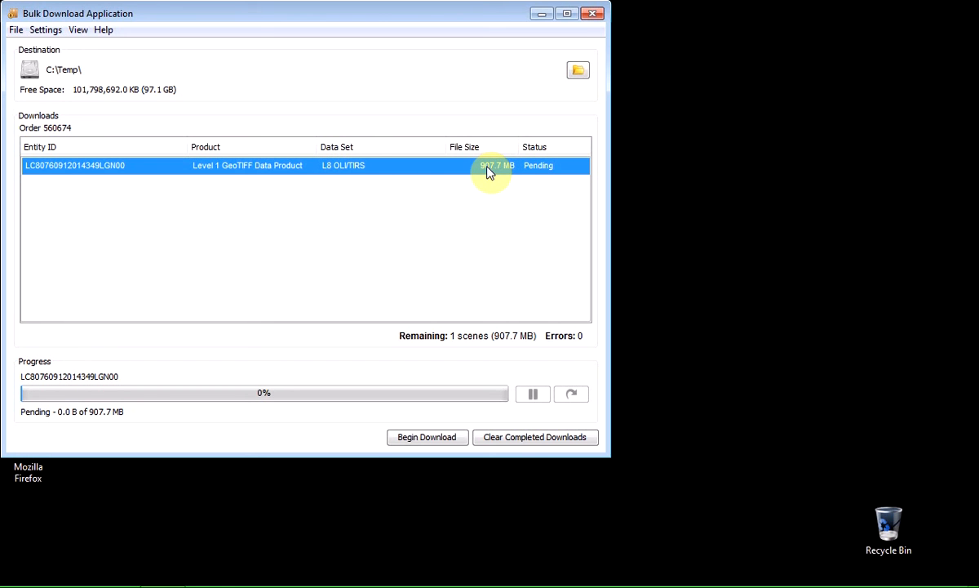
{"action": "mouse_move", "coordinate": [465, 205]}
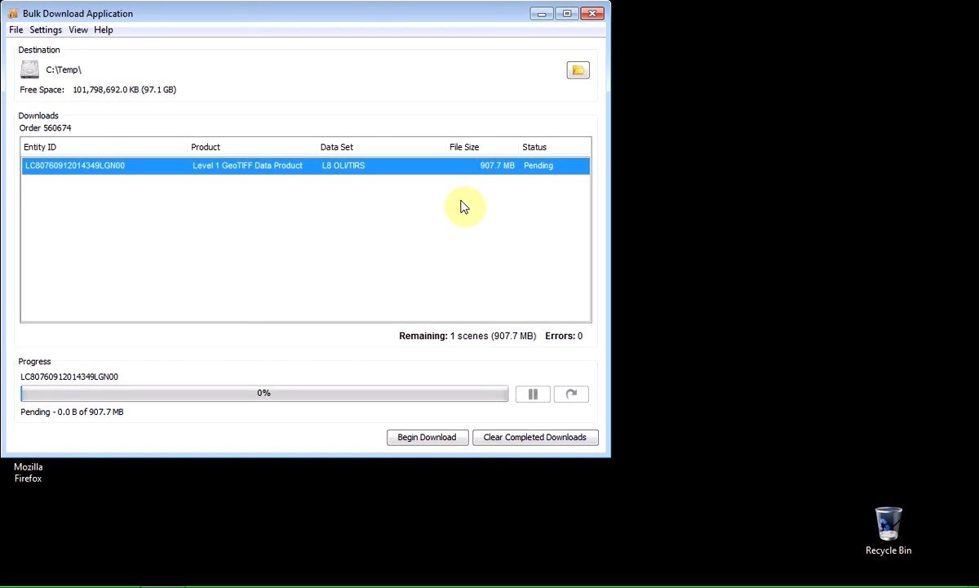
{"action": "mouse_move", "coordinate": [449, 135]}
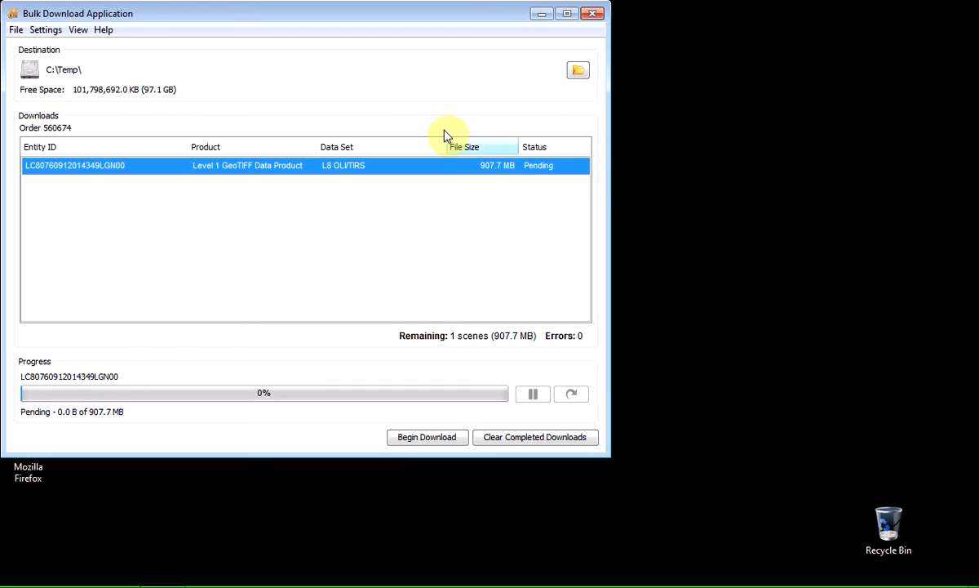
{"action": "mouse_move", "coordinate": [578, 70]}
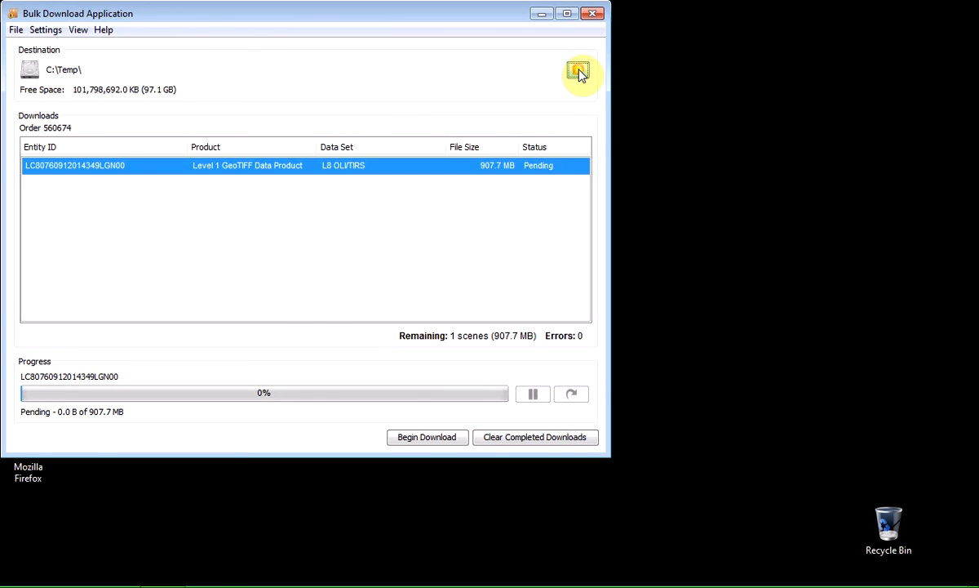
- Set the download destination to the Desktop folder
{"action": "left_click", "coordinate": [578, 72]}
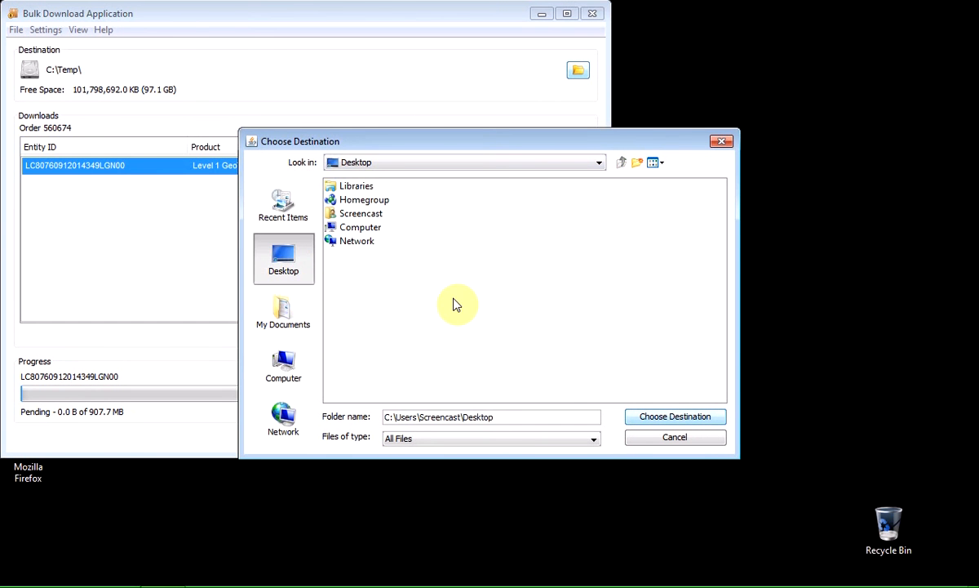
{"action": "left_click", "coordinate": [676, 416]}
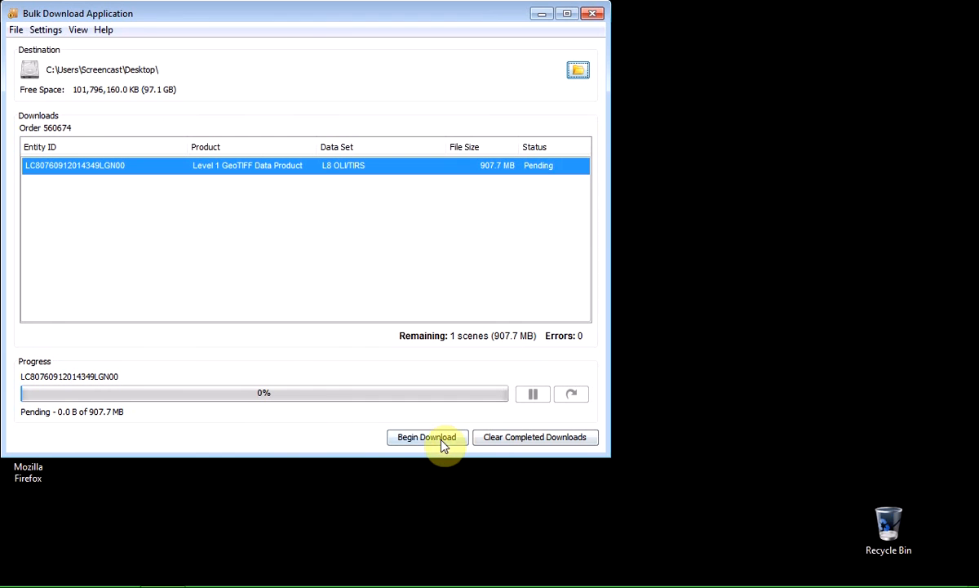
{"action": "mouse_move", "coordinate": [428, 437]}
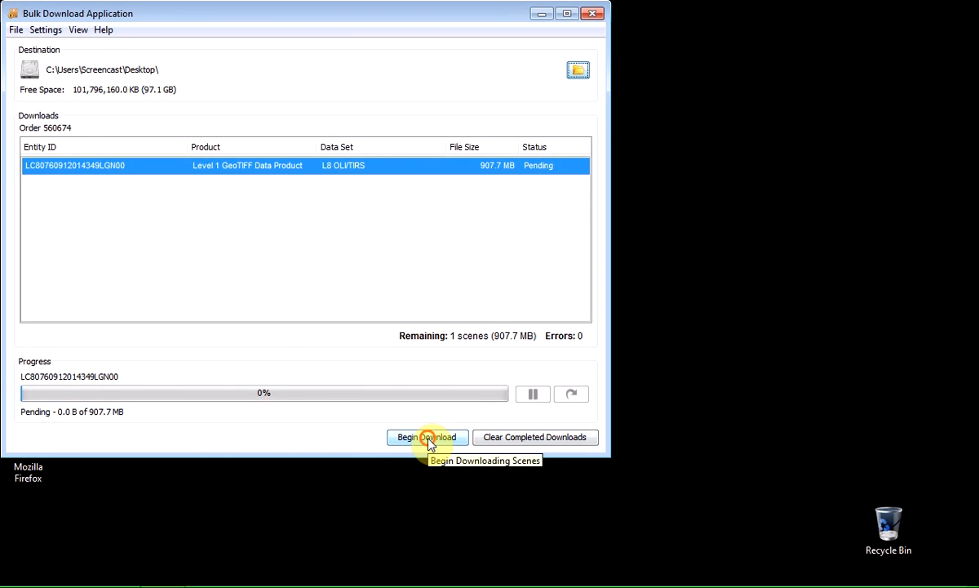
{"action": "left_click", "coordinate": [428, 438]}
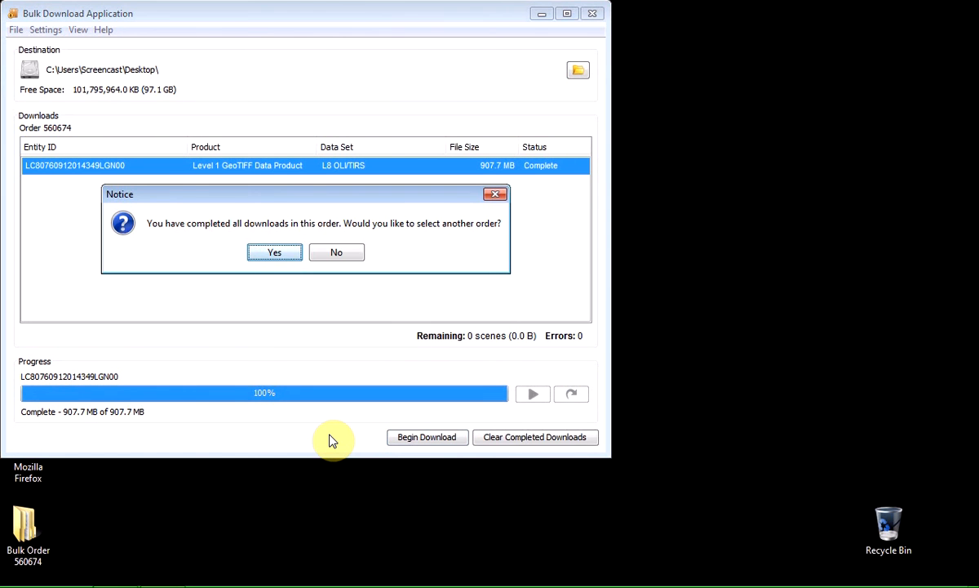
{"action": "mouse_move", "coordinate": [274, 252]}
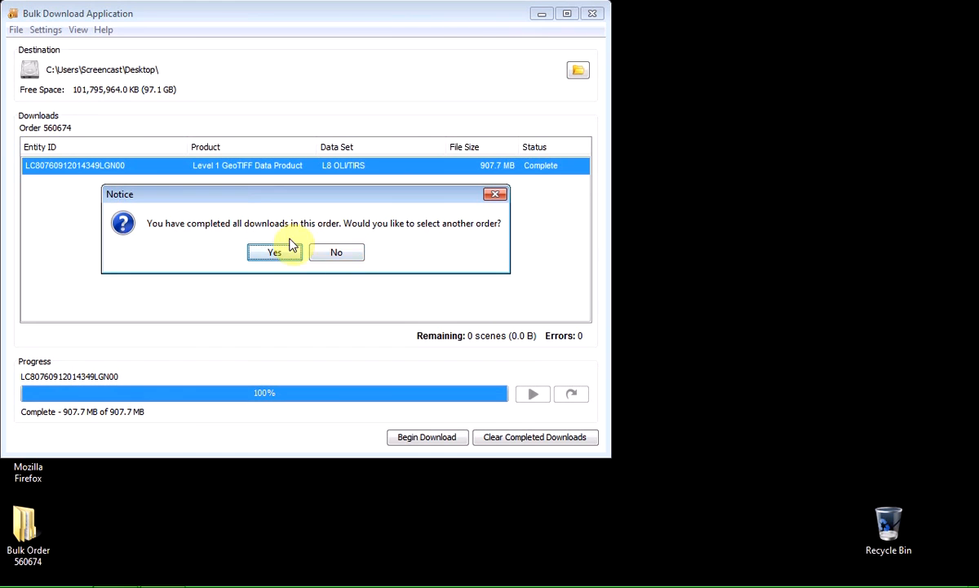
- Decline selecting another order and exit via File > Exit, returning to the desktop
{"action": "left_click", "coordinate": [336, 252]}
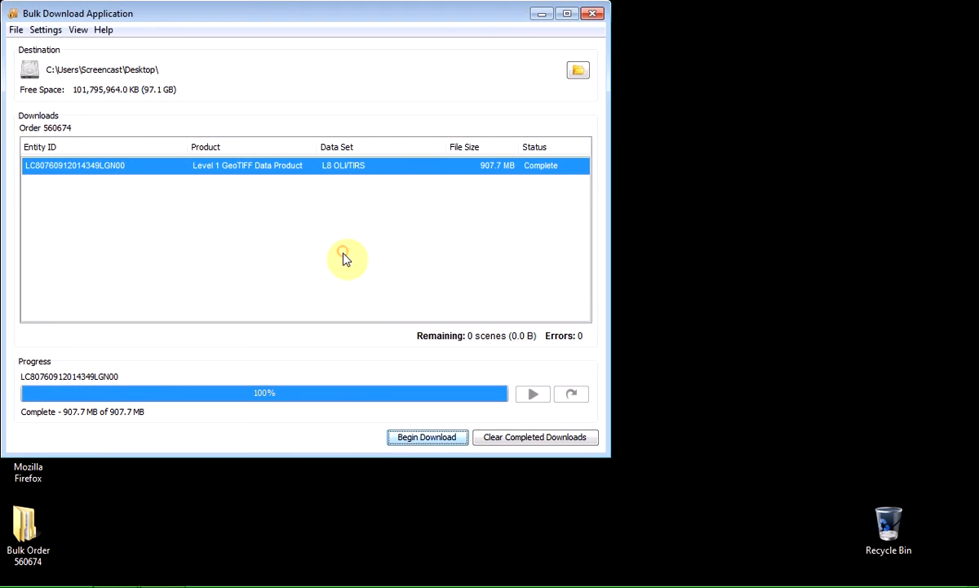
{"action": "mouse_move", "coordinate": [264, 54]}
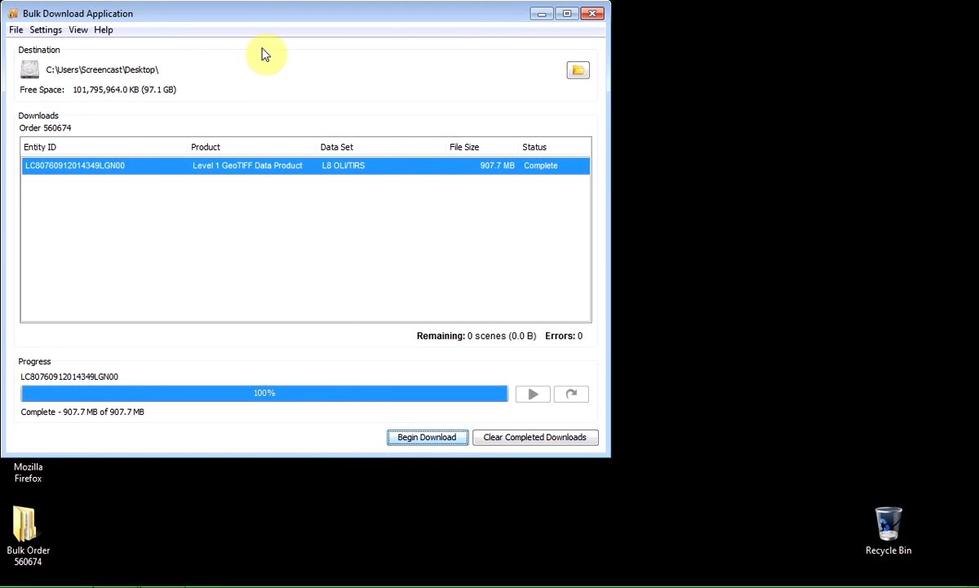
{"action": "mouse_move", "coordinate": [178, 79]}
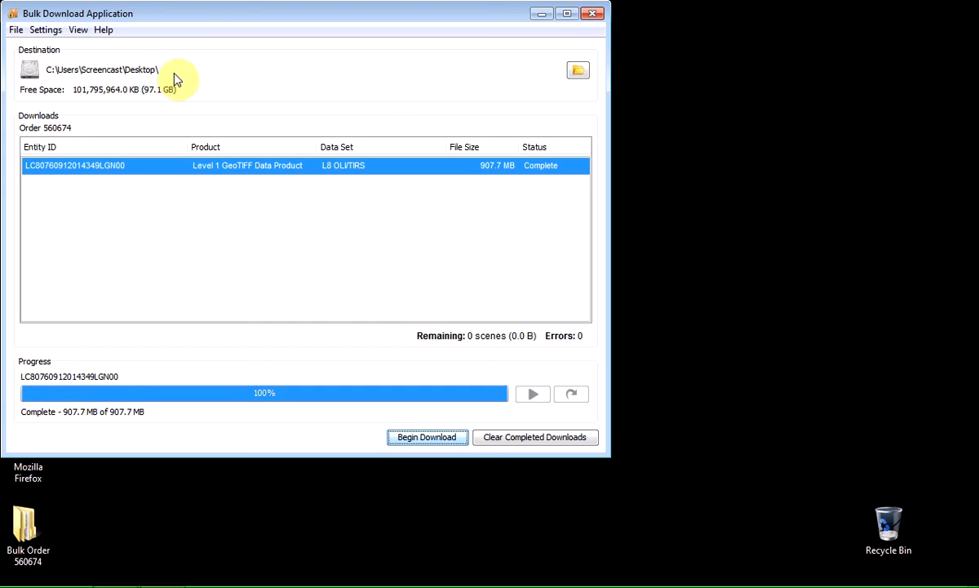
{"action": "left_click", "coordinate": [15, 29]}
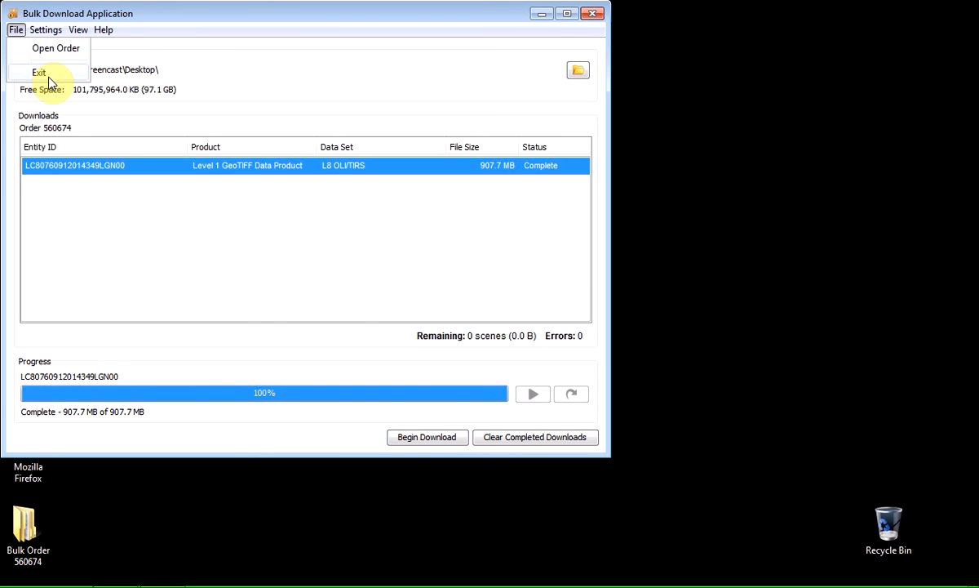
{"action": "left_click", "coordinate": [39, 71]}
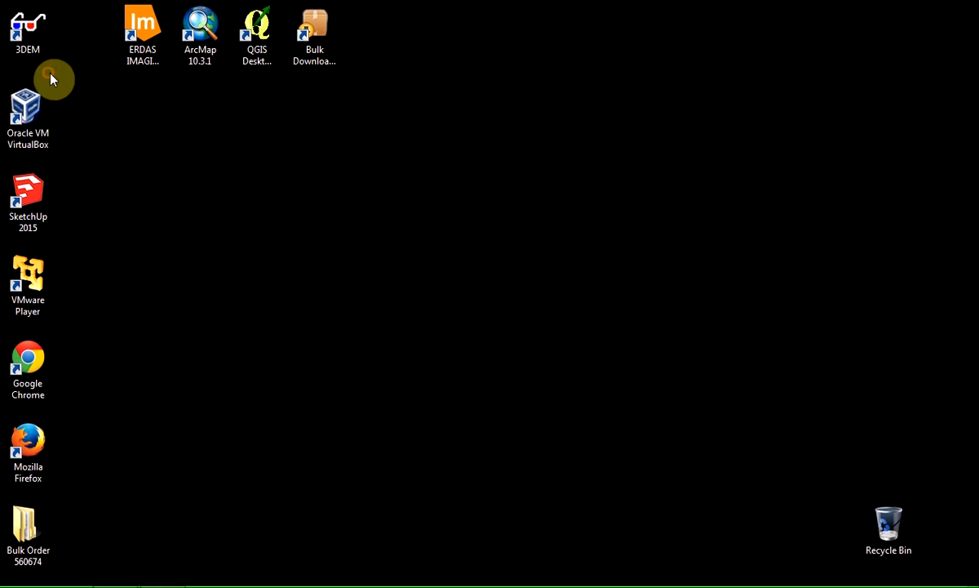
{"action": "left_click", "coordinate": [28, 531]}
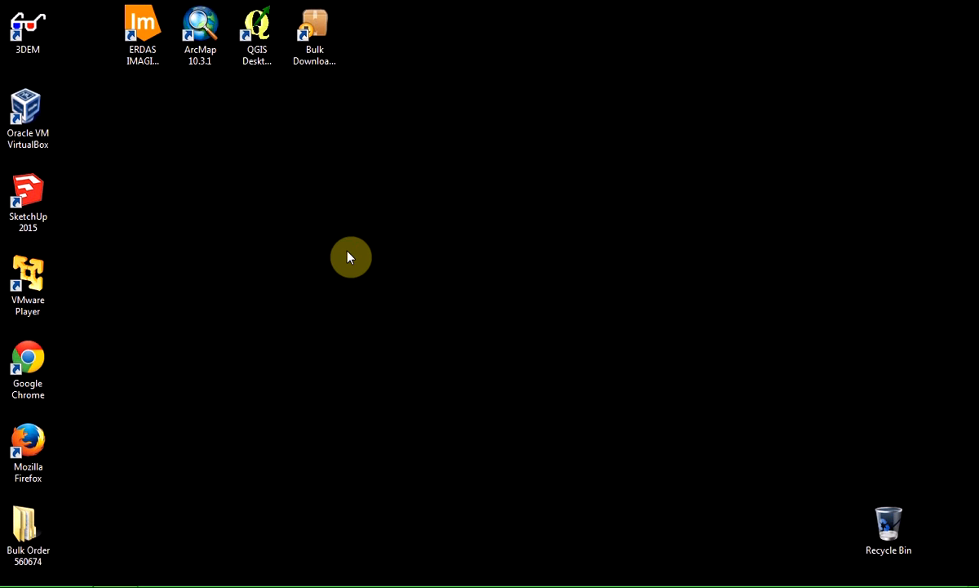
- Move Bulk Order 560674 to the desktop centre and browse into its L8 OLI_TIRS folder with the .tar archive
{"action": "left_click_drag", "start_coordinate": [28, 525], "coordinate": [372, 285]}
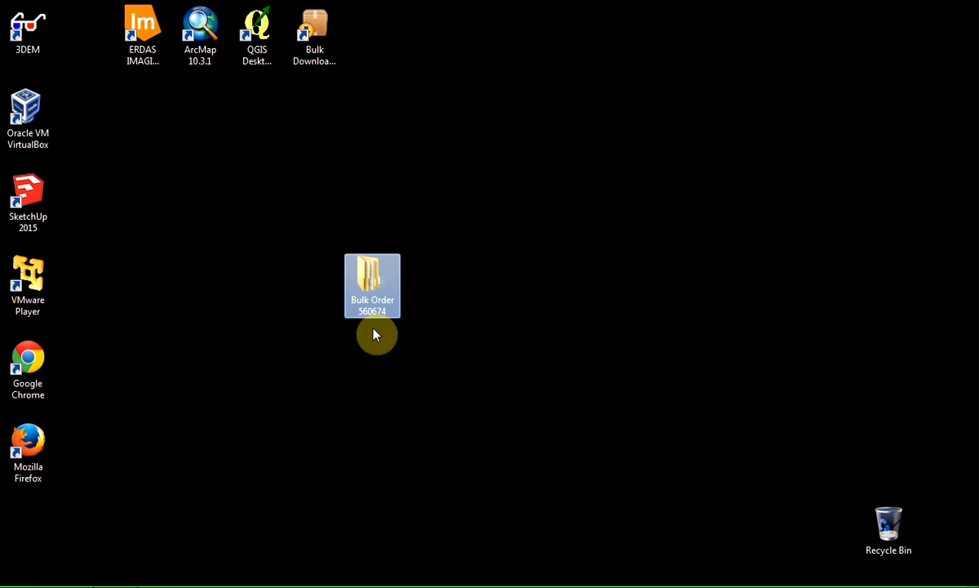
{"action": "mouse_move", "coordinate": [369, 318]}
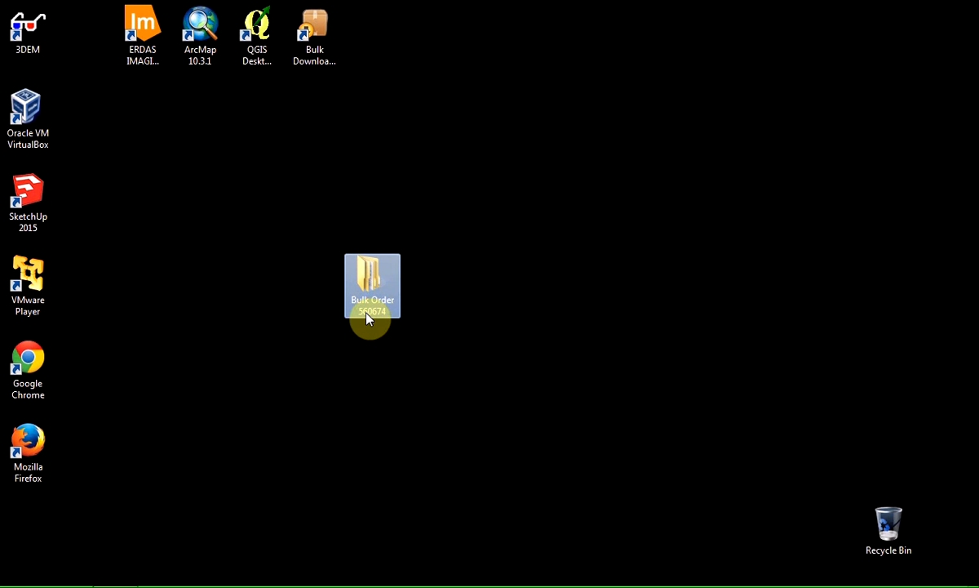
{"action": "double_click", "coordinate": [372, 284]}
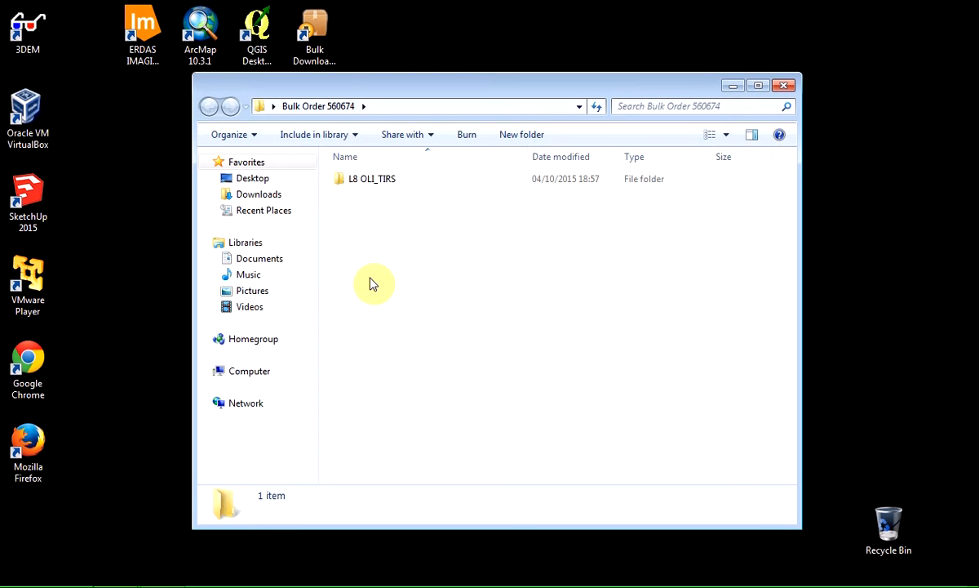
{"action": "left_click", "coordinate": [372, 178]}
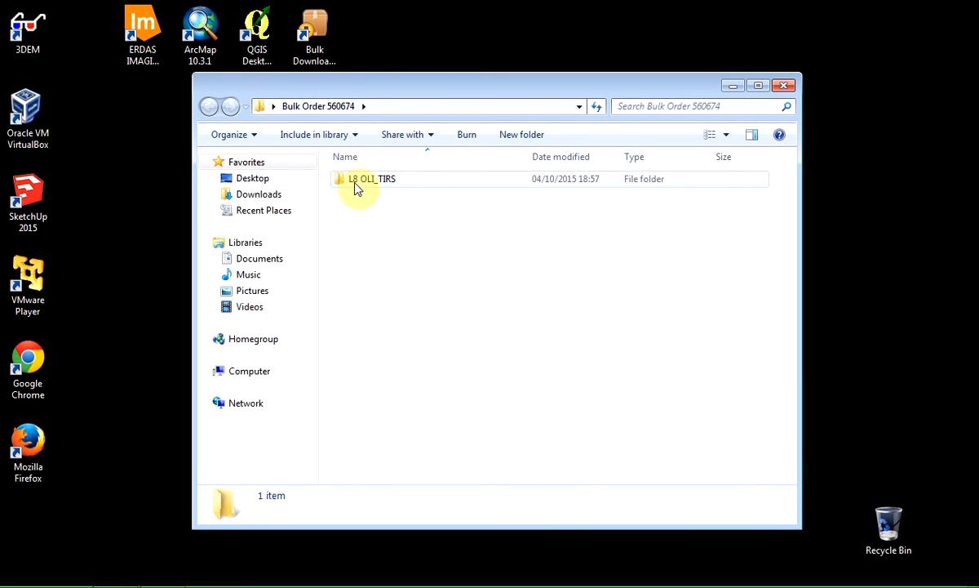
{"action": "mouse_move", "coordinate": [351, 186]}
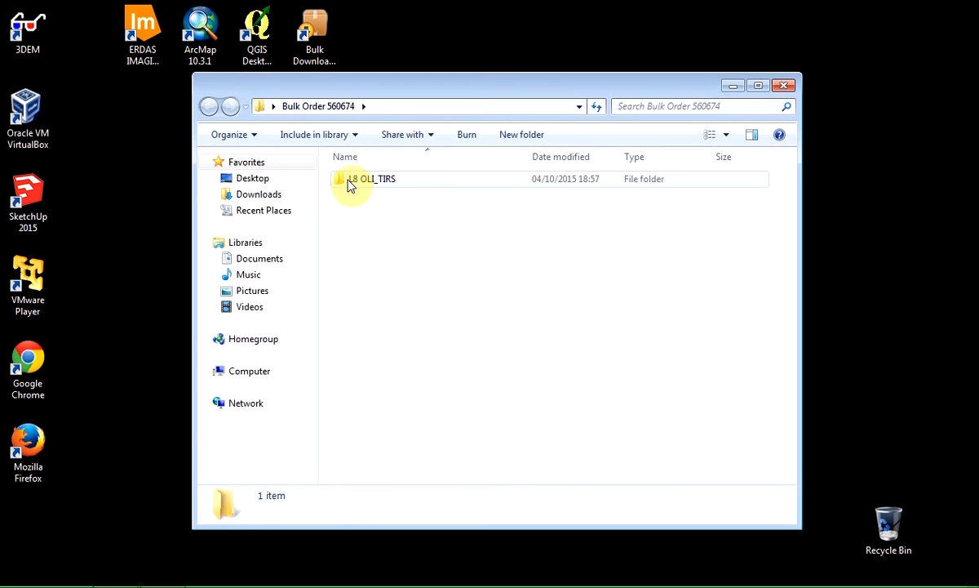
{"action": "left_click", "coordinate": [373, 178]}
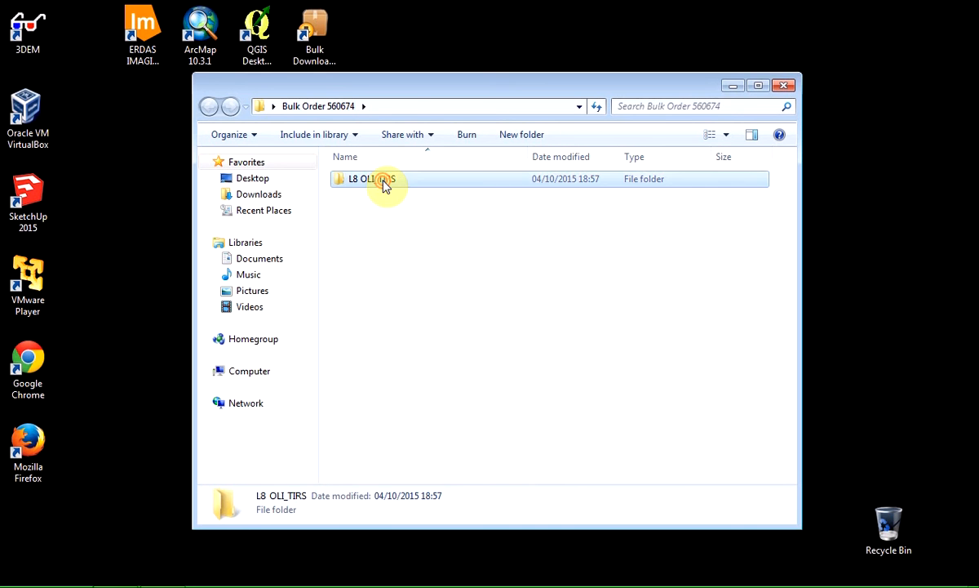
{"action": "double_click", "coordinate": [368, 178]}
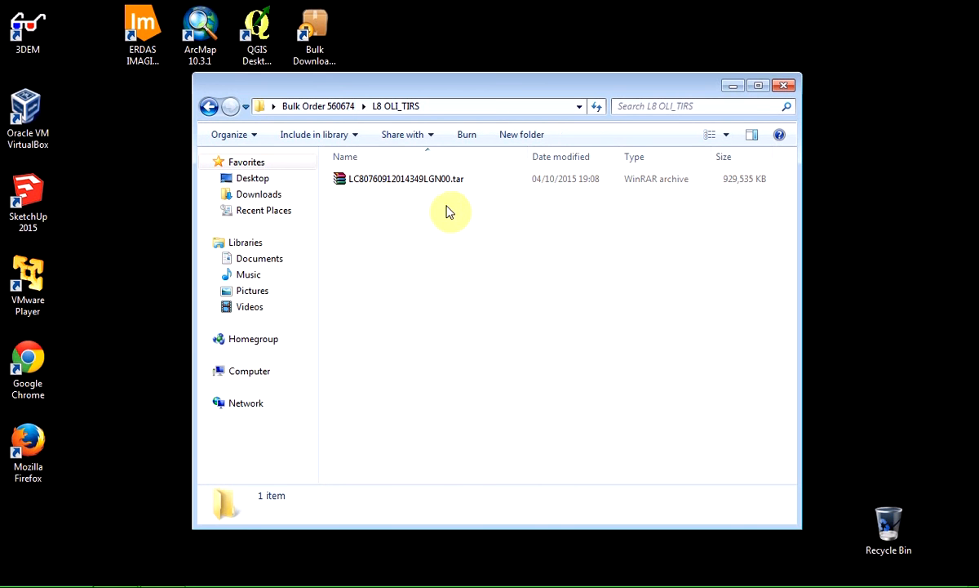
{"action": "mouse_move", "coordinate": [447, 245]}
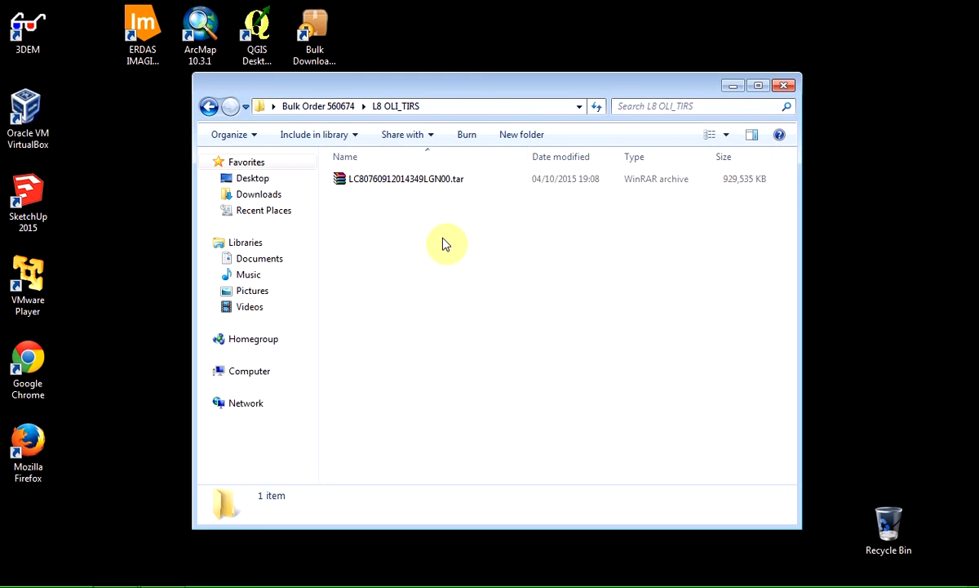
{"action": "mouse_move", "coordinate": [477, 197]}
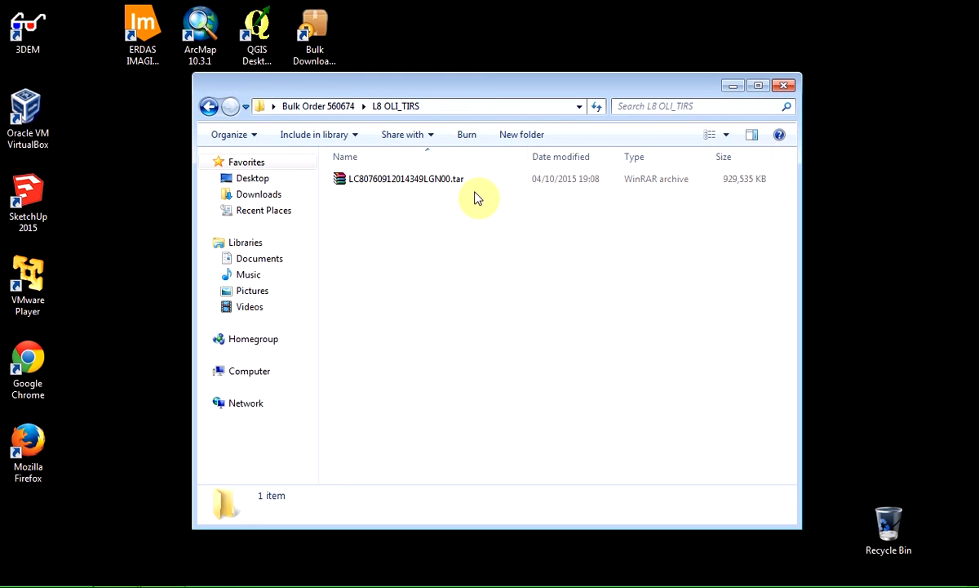
{"action": "mouse_move", "coordinate": [457, 219]}
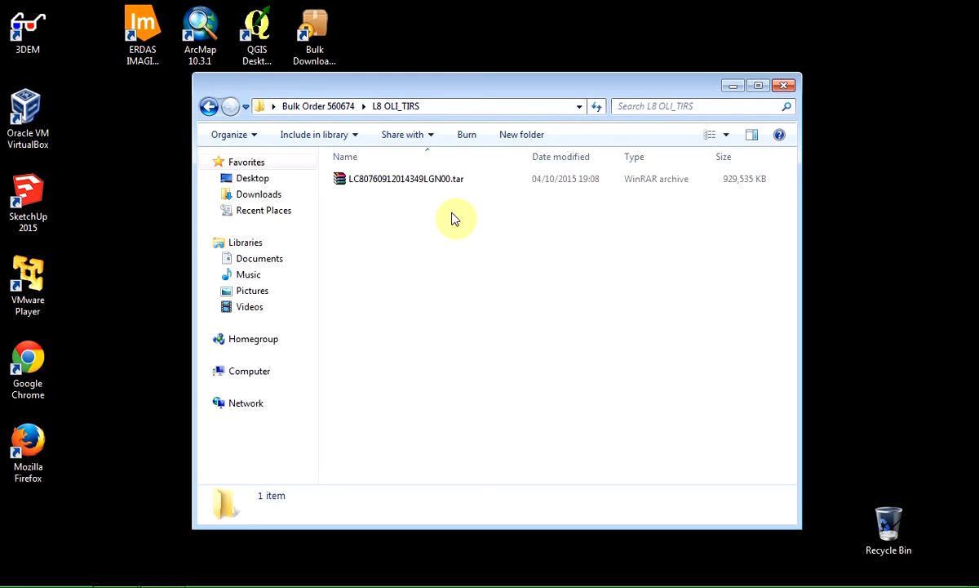
{"action": "mouse_move", "coordinate": [449, 241]}
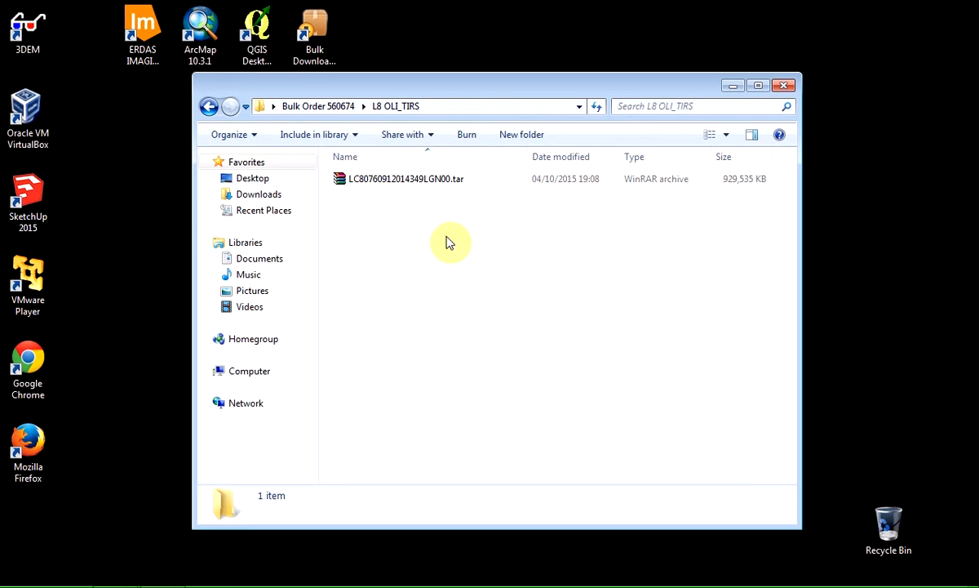
{"action": "mouse_move", "coordinate": [444, 243]}
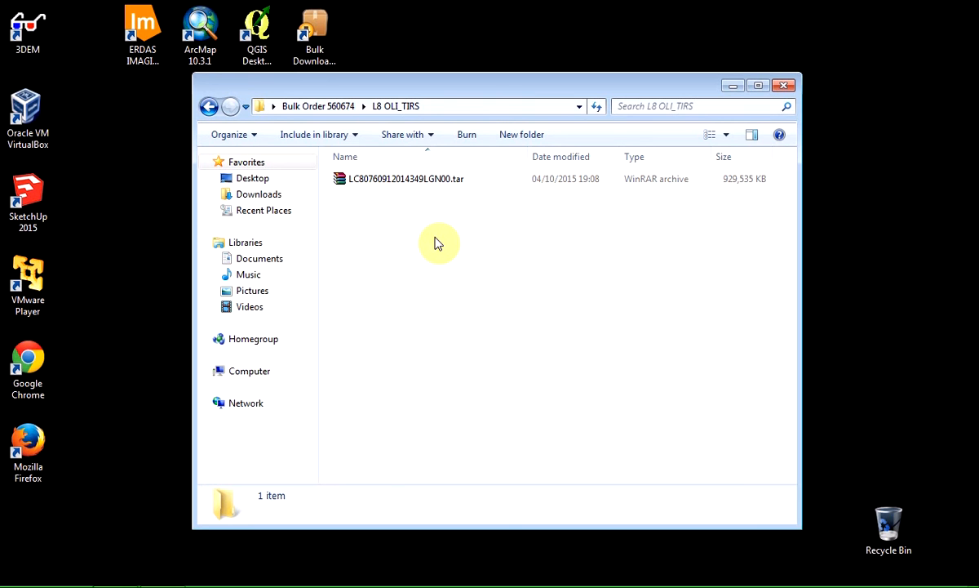
{"action": "mouse_move", "coordinate": [400, 313]}
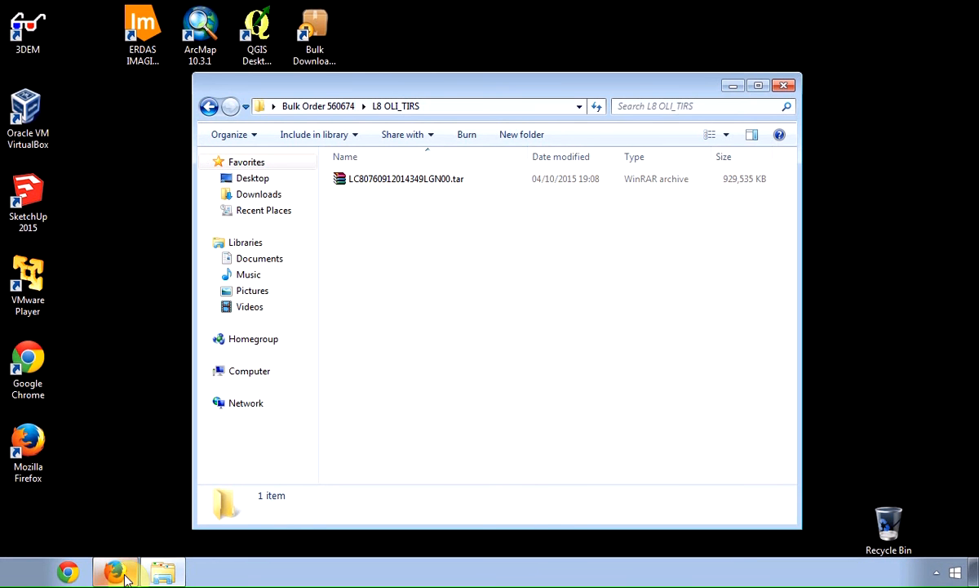
- Switch to Firefox showing 7-zip.org and review its Windows download links
{"action": "left_click", "coordinate": [115, 572]}
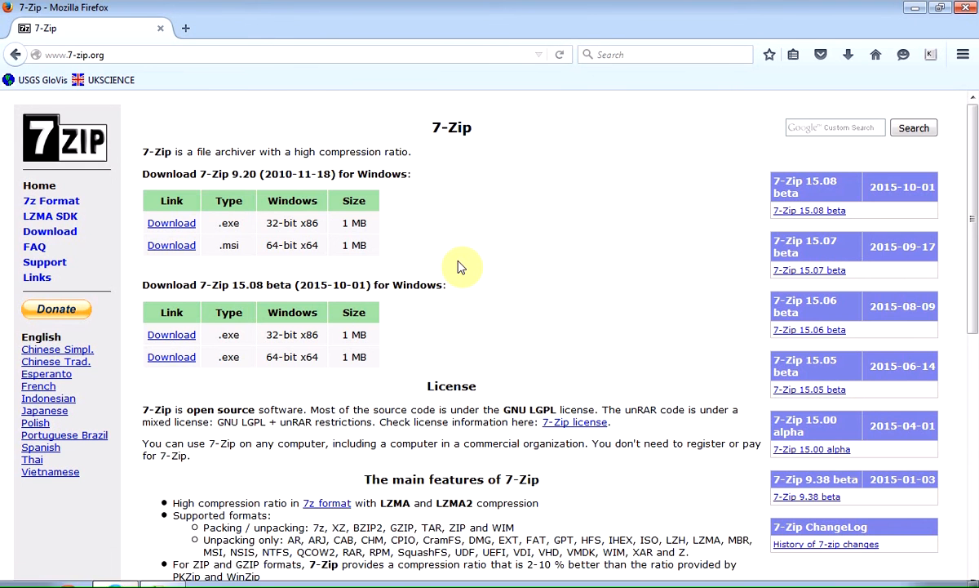
{"action": "mouse_move", "coordinate": [481, 274]}
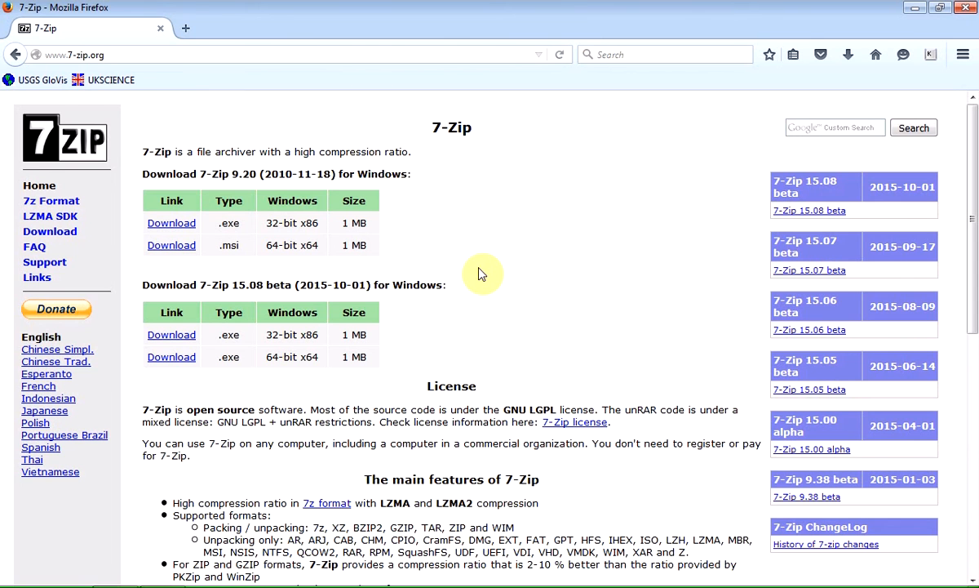
{"action": "mouse_move", "coordinate": [59, 304]}
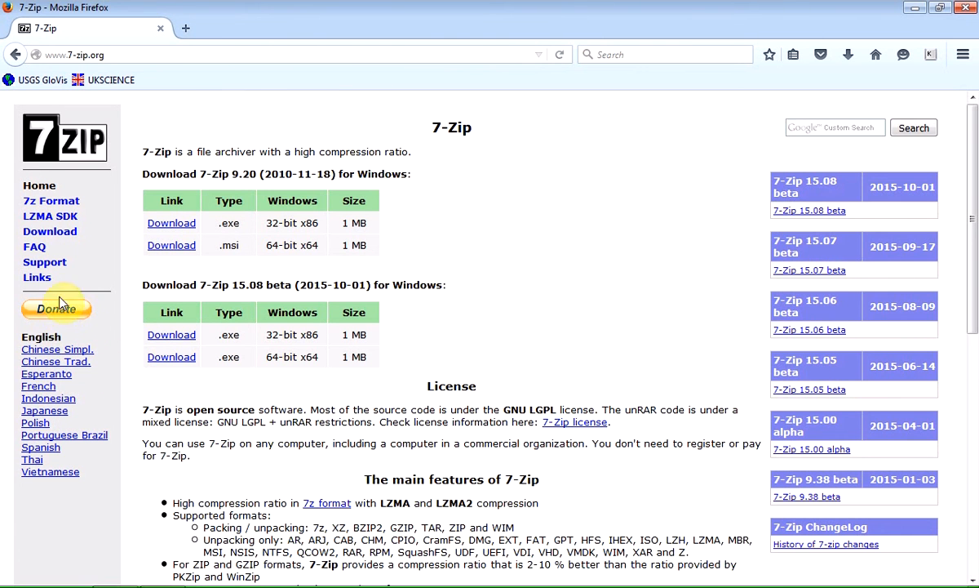
{"action": "mouse_move", "coordinate": [323, 398]}
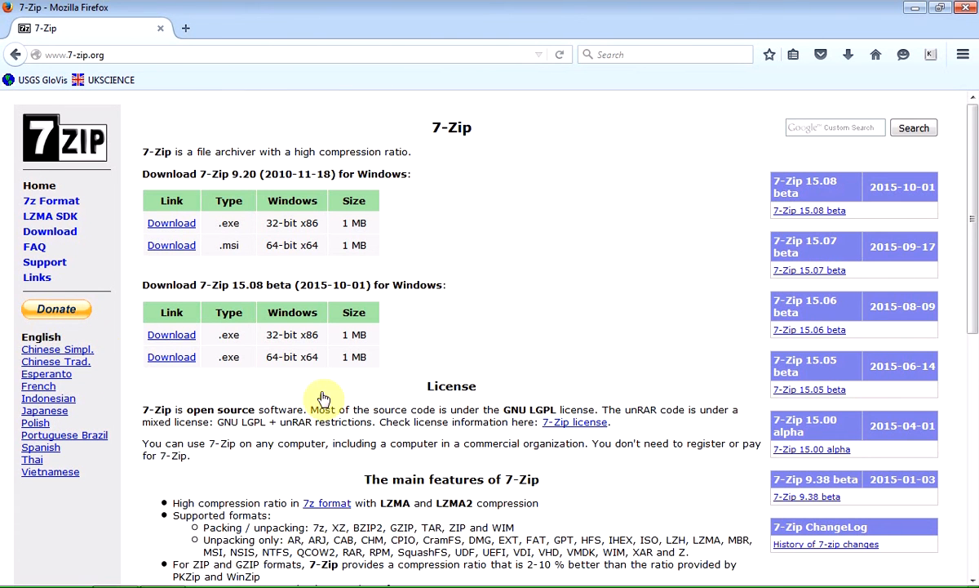
{"action": "mouse_move", "coordinate": [437, 394]}
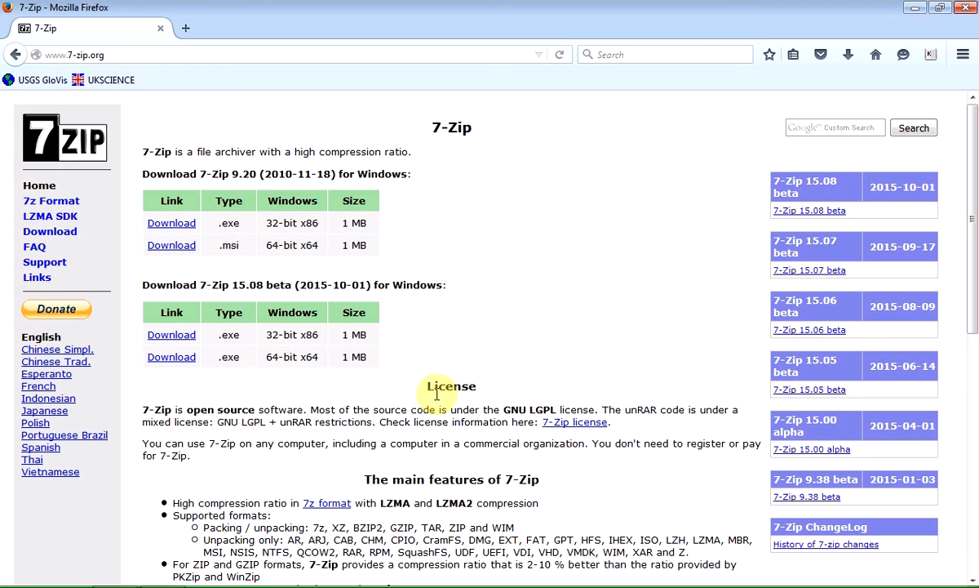
{"action": "mouse_move", "coordinate": [439, 407]}
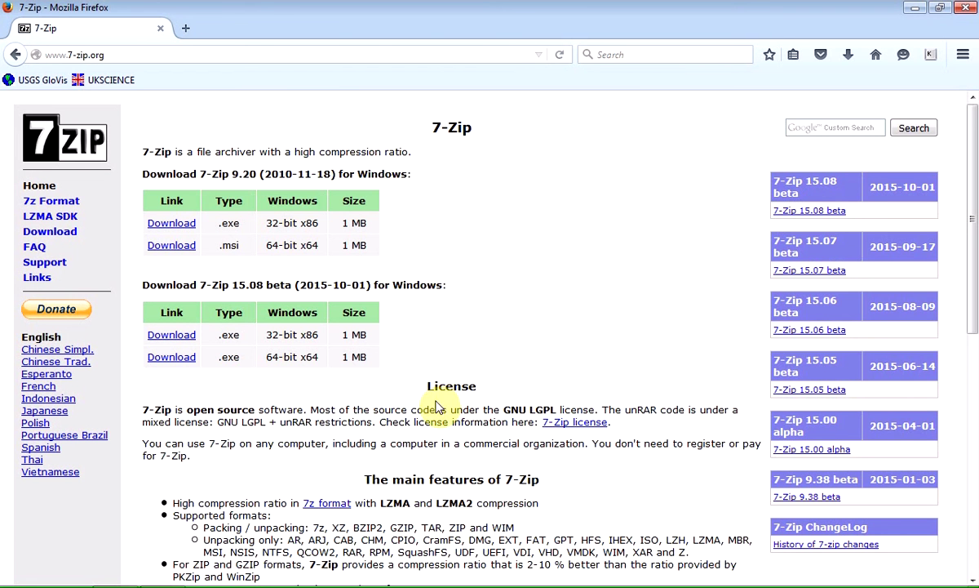
{"action": "scroll", "scroll_direction": "down", "scroll_amount": 3}
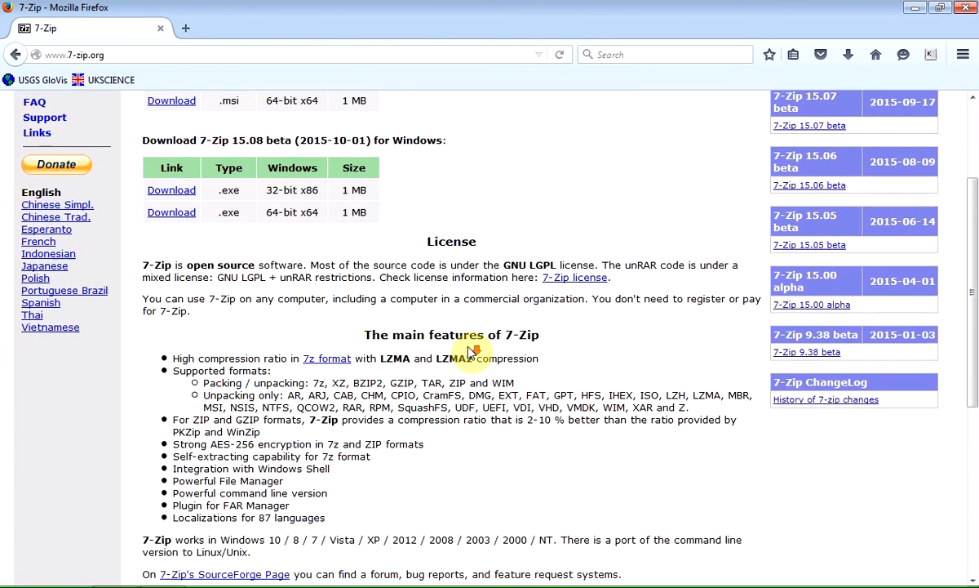
{"action": "scroll", "scroll_direction": "up", "scroll_amount": 3}
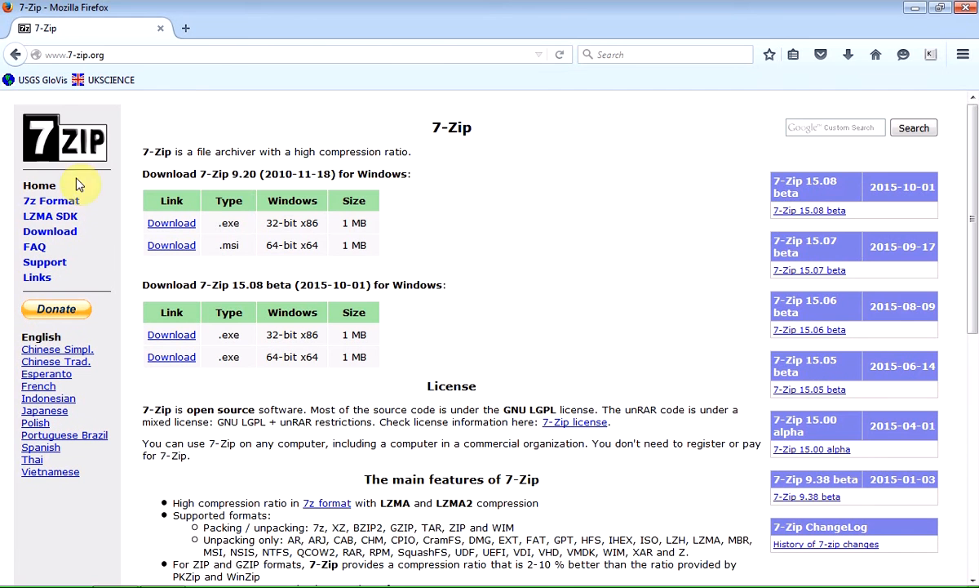
{"action": "mouse_move", "coordinate": [602, 281]}
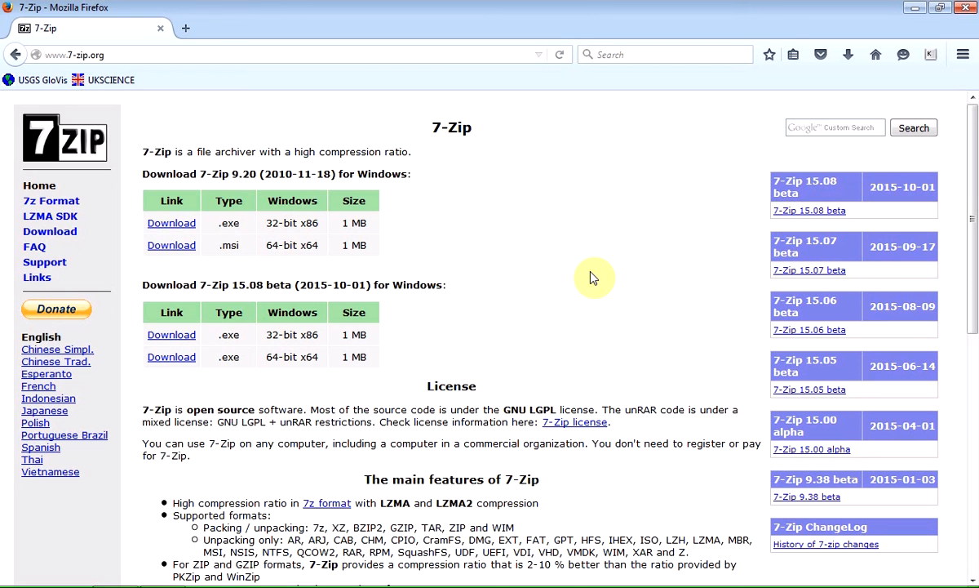
{"action": "mouse_move", "coordinate": [616, 244]}
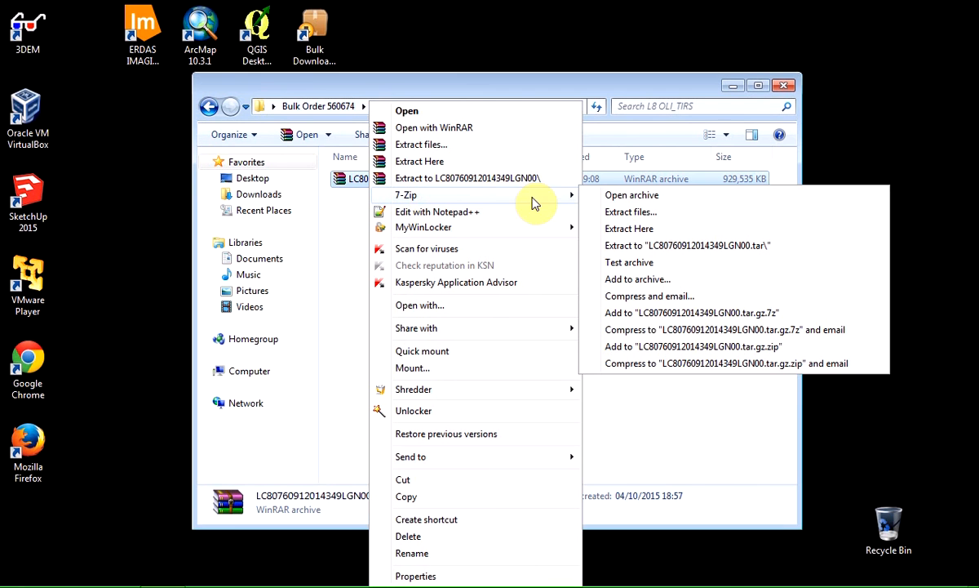
{"action": "mouse_move", "coordinate": [672, 245]}
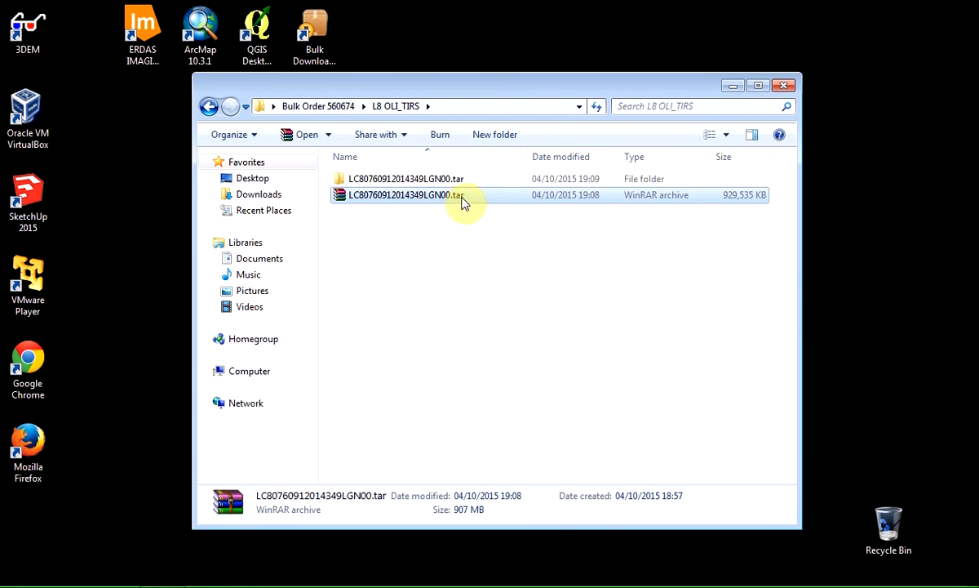
{"action": "left_click", "coordinate": [406, 178]}
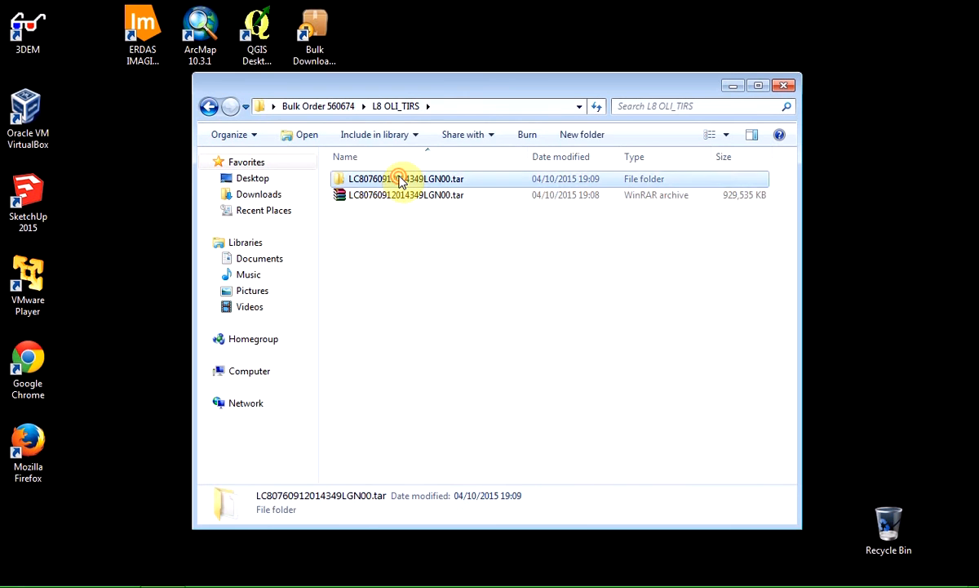
{"action": "double_click", "coordinate": [405, 177]}
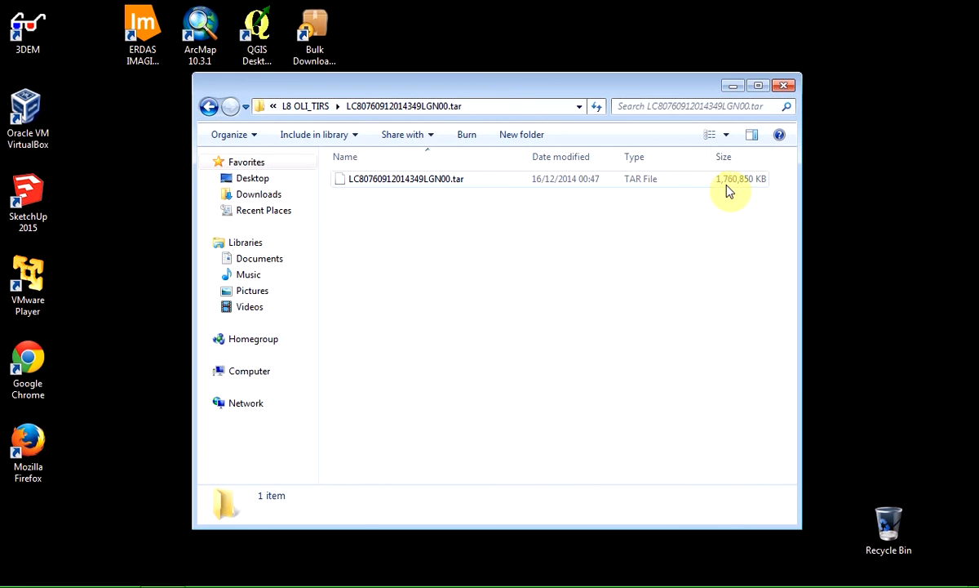
{"action": "mouse_move", "coordinate": [719, 196]}
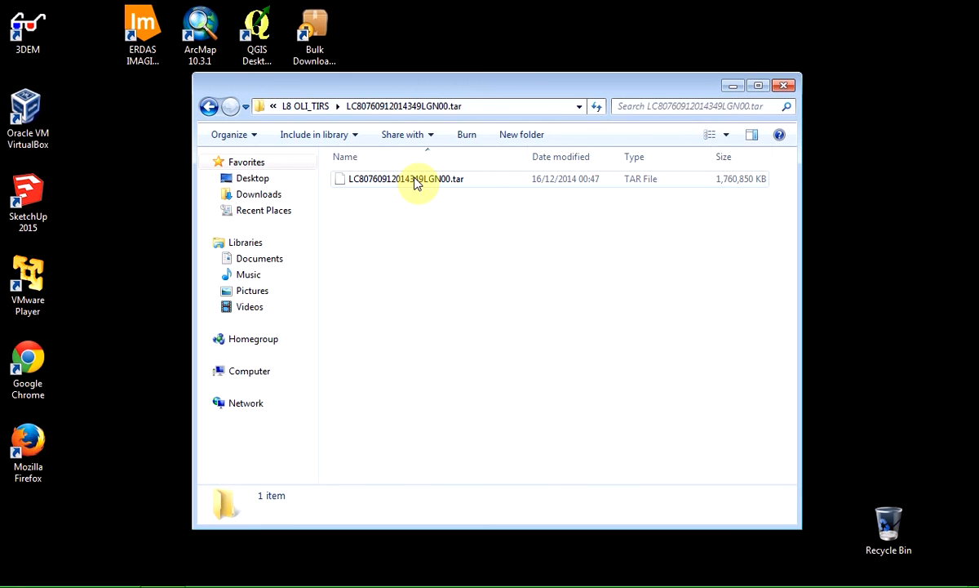
{"action": "mouse_move", "coordinate": [405, 183]}
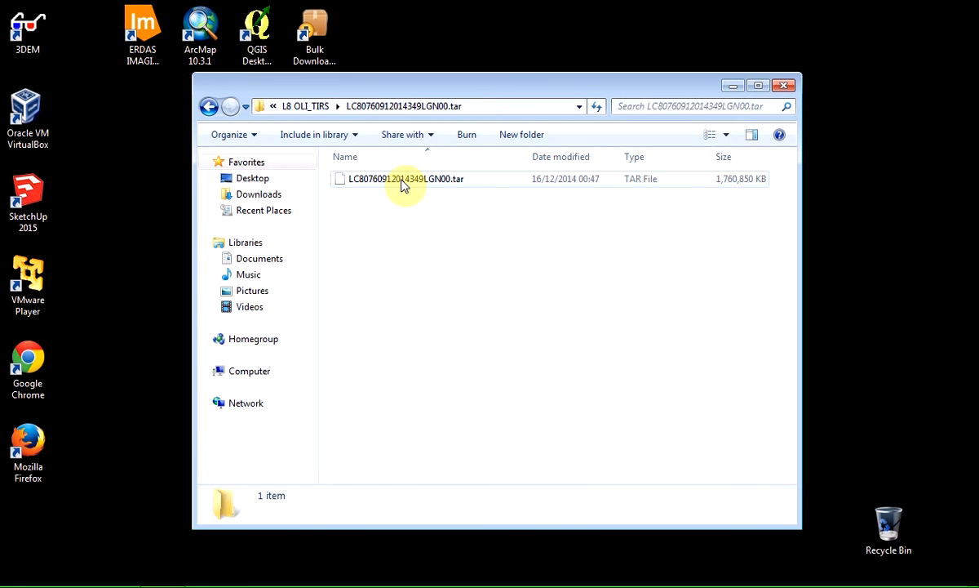
{"action": "right_click", "coordinate": [405, 178]}
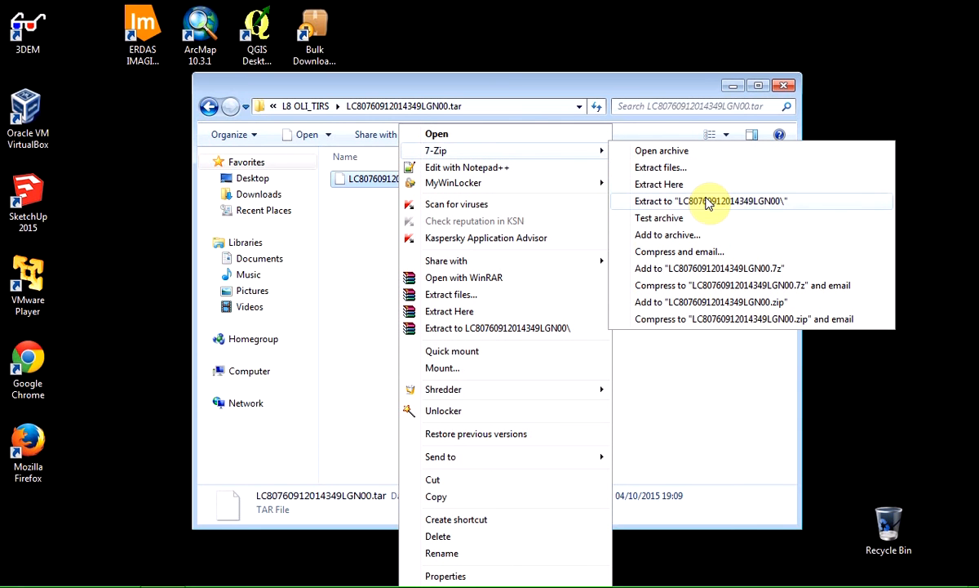
{"action": "mouse_move", "coordinate": [748, 209]}
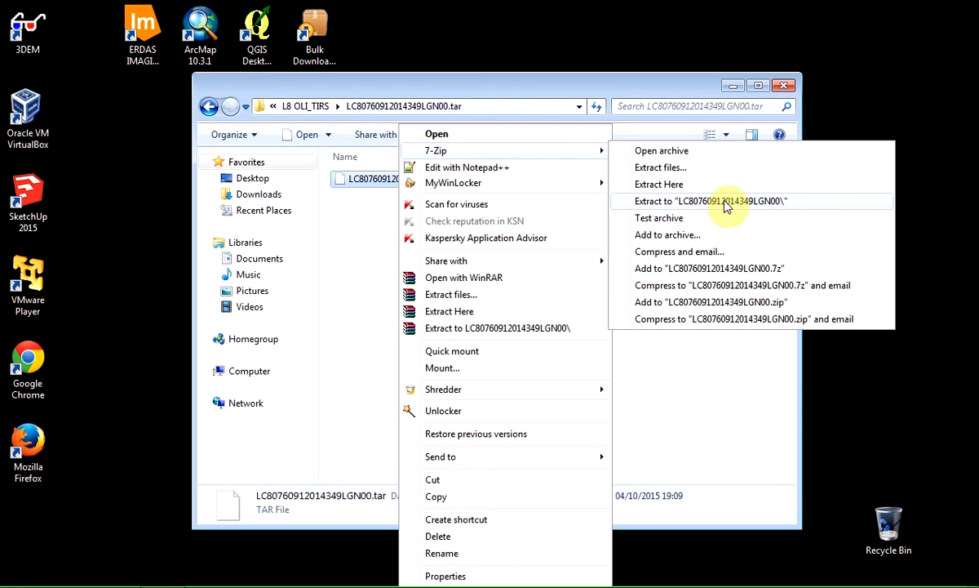
{"action": "mouse_move", "coordinate": [705, 206]}
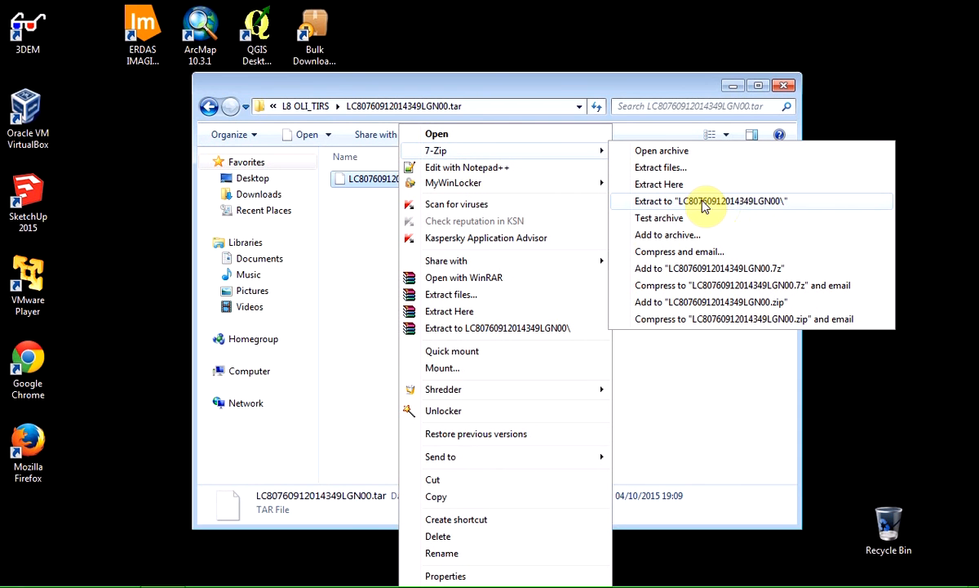
{"action": "mouse_move", "coordinate": [731, 206]}
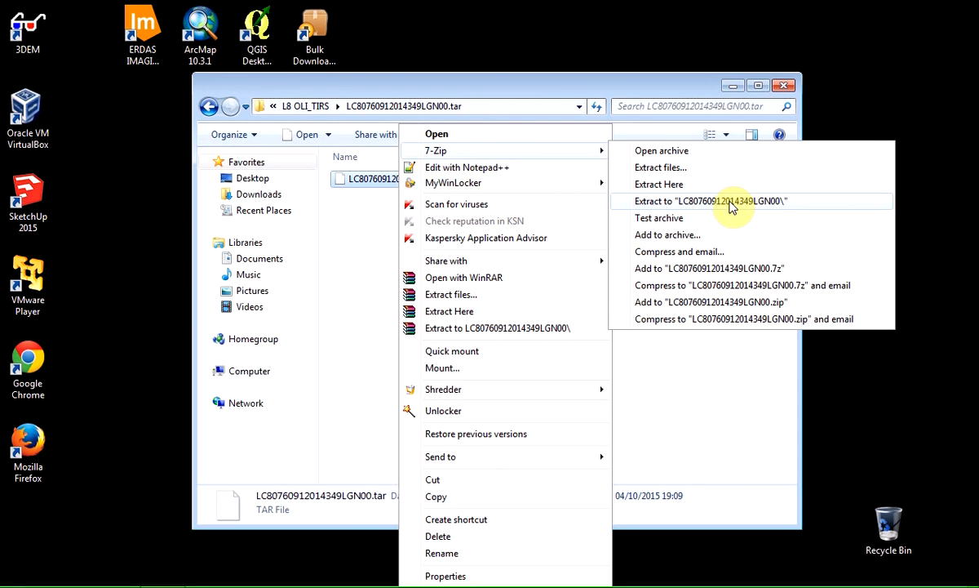
{"action": "mouse_move", "coordinate": [708, 207]}
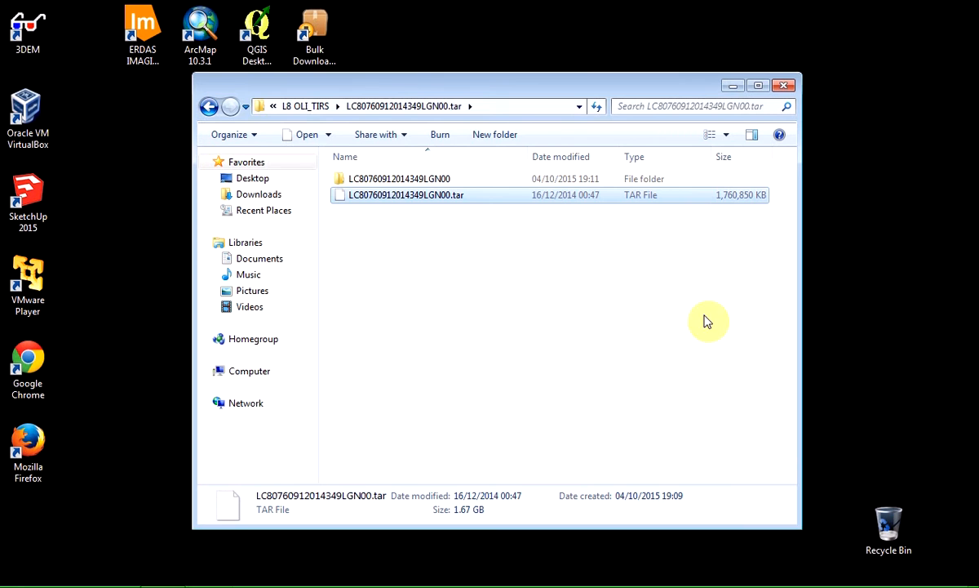
{"action": "double_click", "coordinate": [398, 178]}
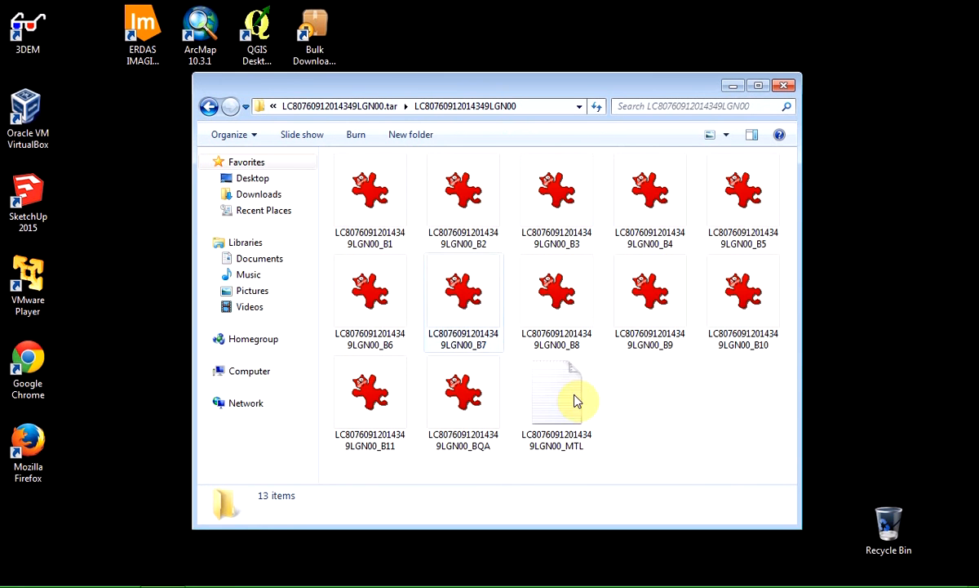
{"action": "left_click", "coordinate": [708, 418]}
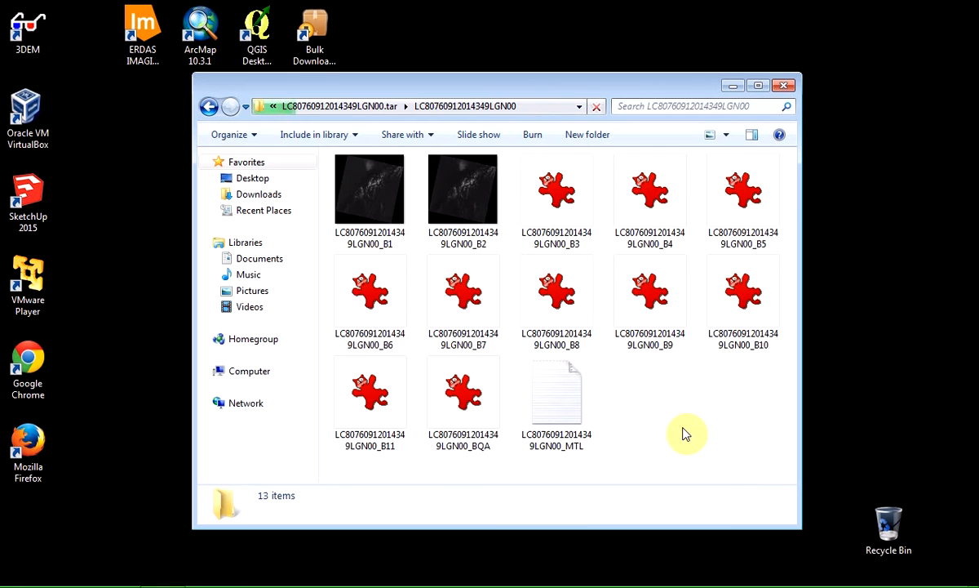
{"action": "mouse_move", "coordinate": [644, 465]}
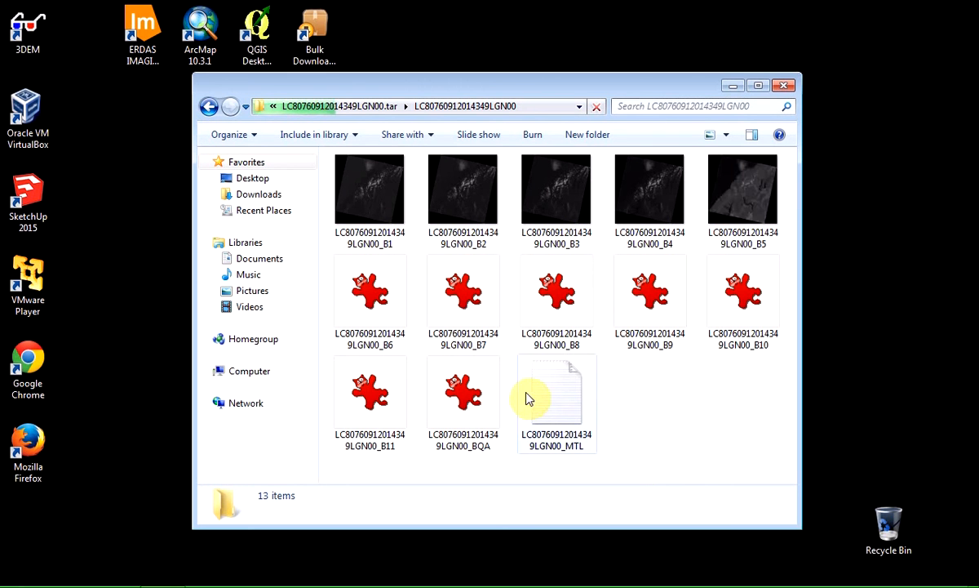
{"action": "left_click", "coordinate": [557, 400]}
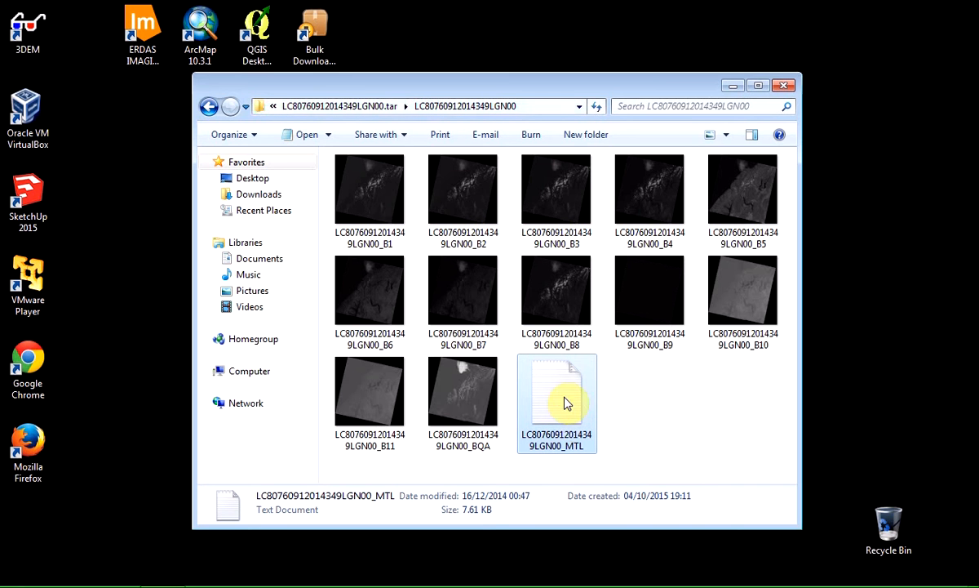
{"action": "mouse_move", "coordinate": [558, 398]}
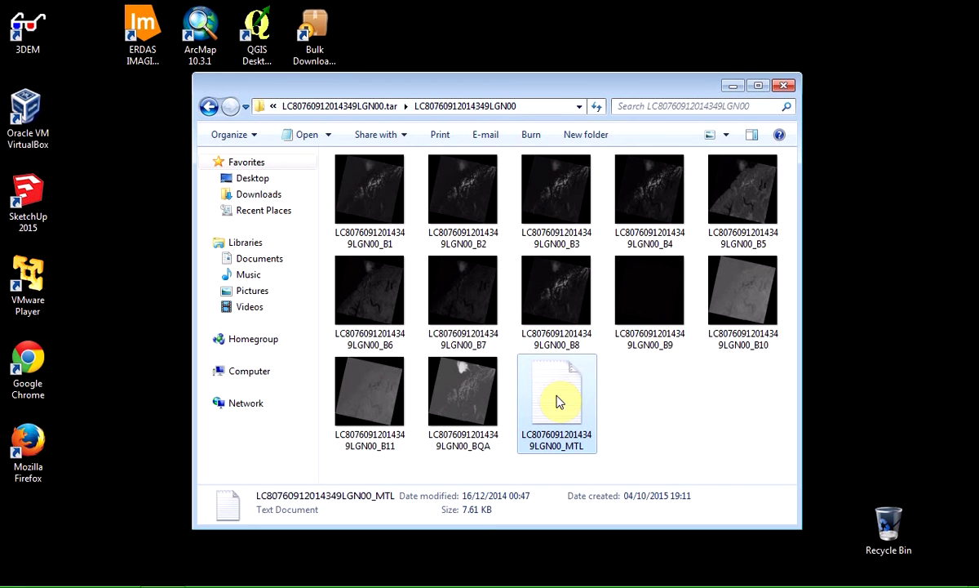
{"action": "mouse_move", "coordinate": [744, 454]}
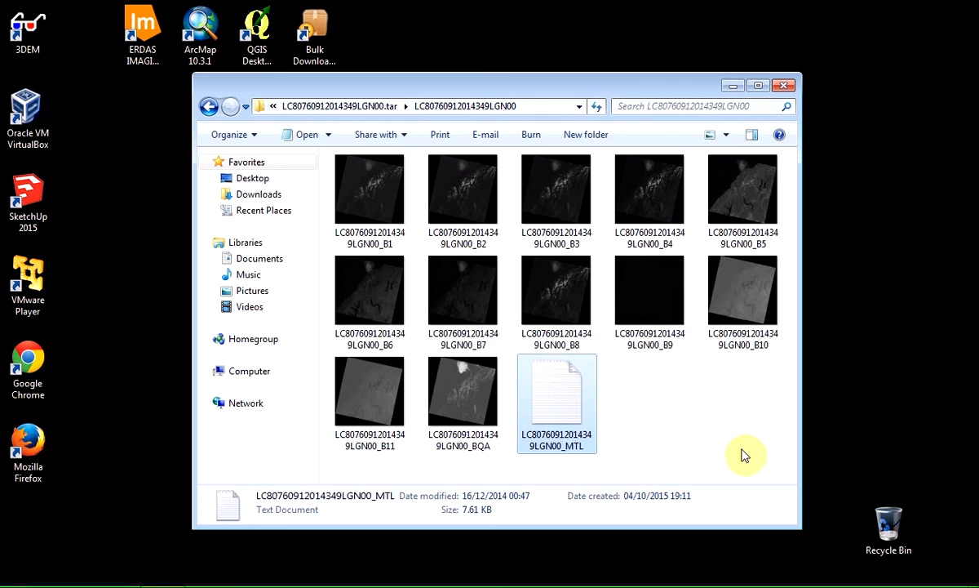
{"action": "mouse_move", "coordinate": [744, 460]}
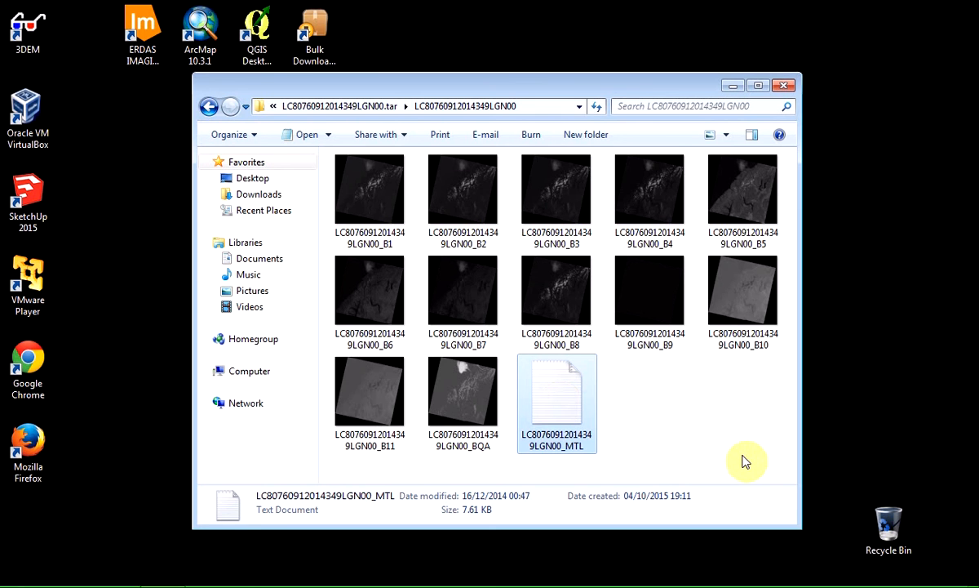